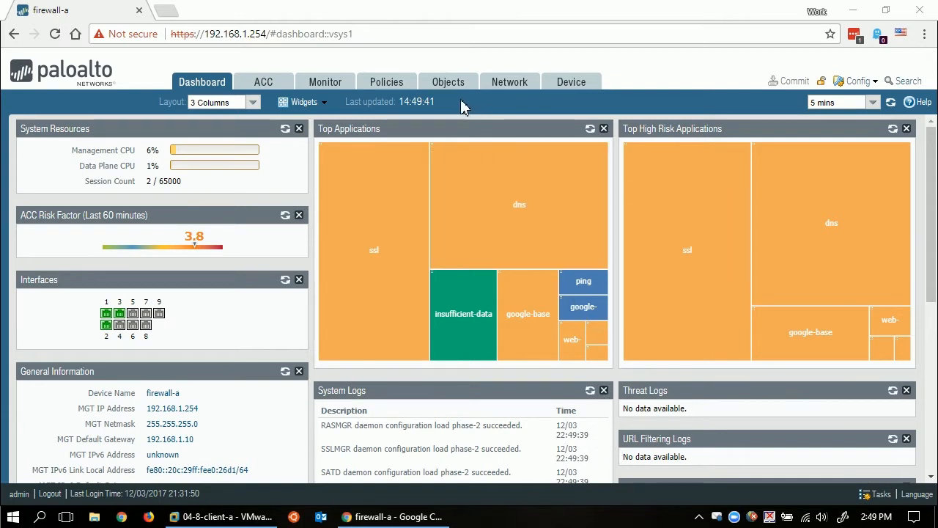
mouse_move(448, 82)
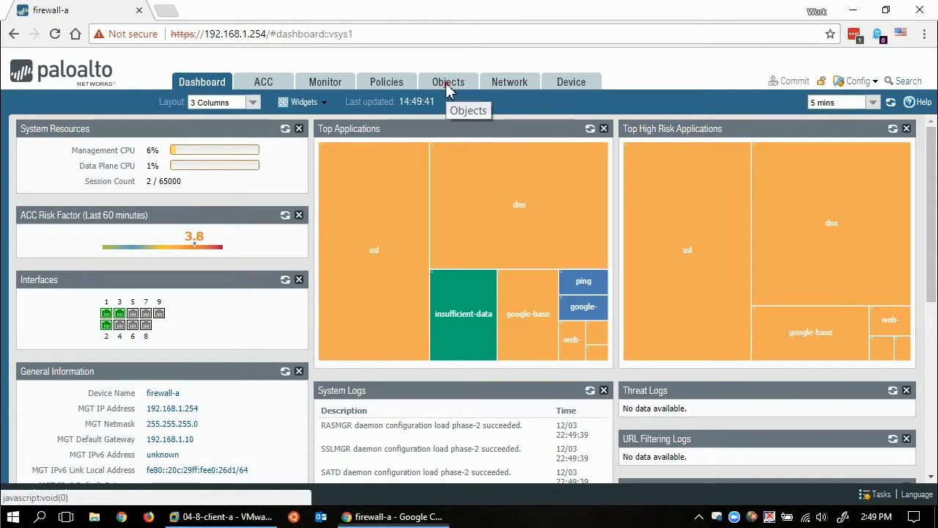
Show Objects > External Dynamic Lists with the predefined IP lists and malwaredomains
left_click(449, 82)
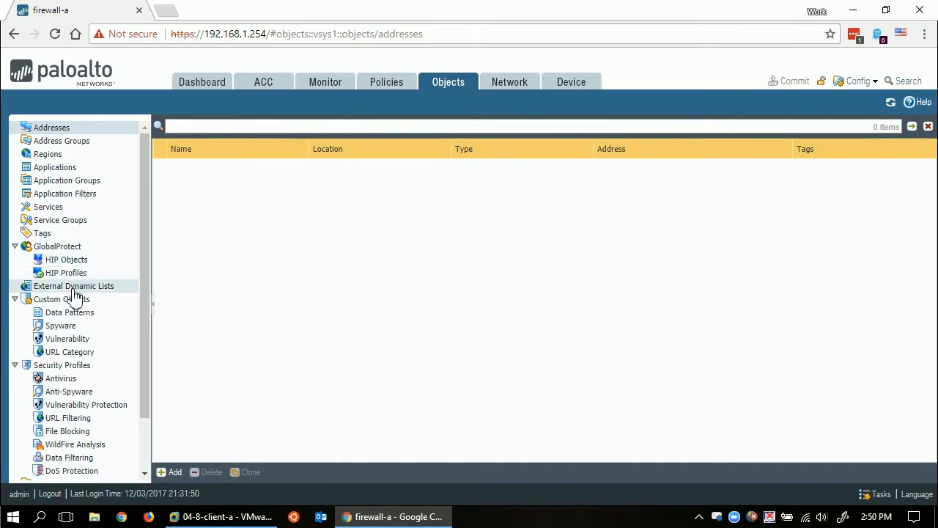
left_click(73, 286)
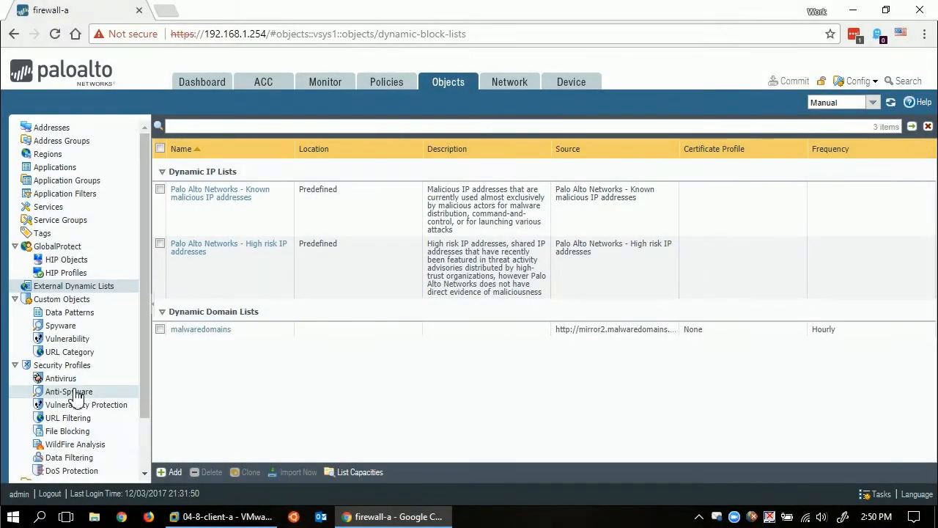
Clone the strict anti-spyware profile as a new profile named AS-Outbound
left_click(69, 390)
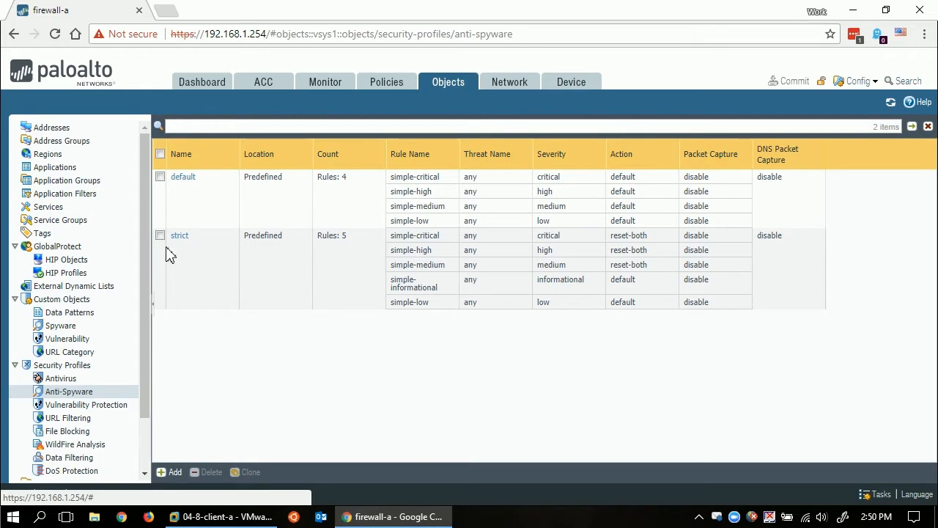
left_click(160, 234)
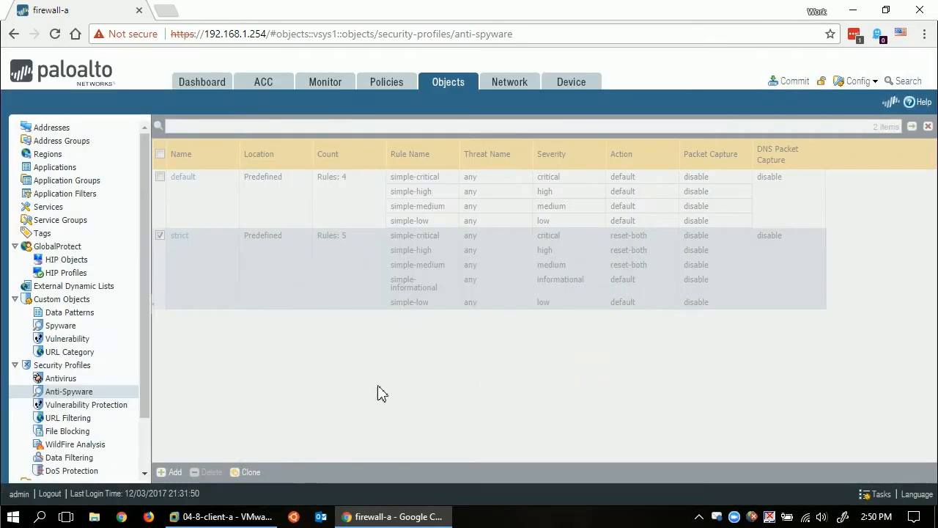
left_click(251, 472)
type("A")
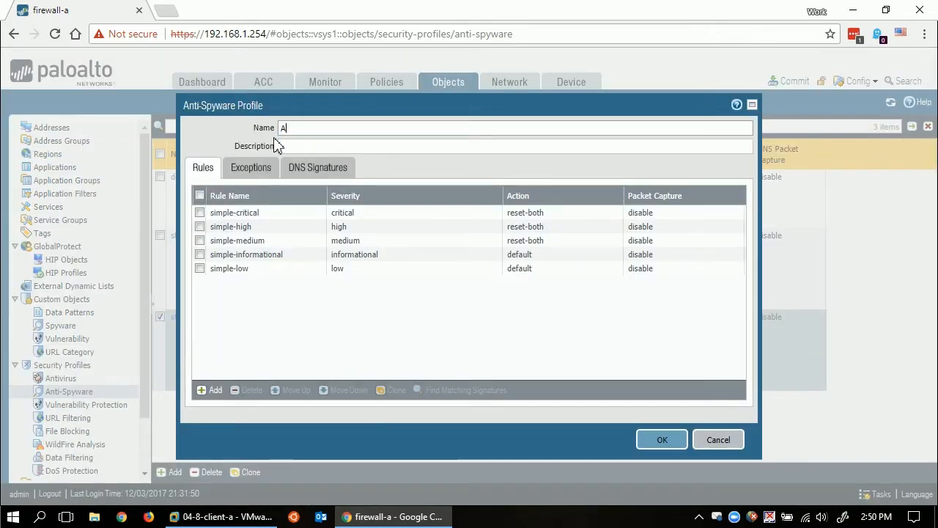
type("S-Outb")
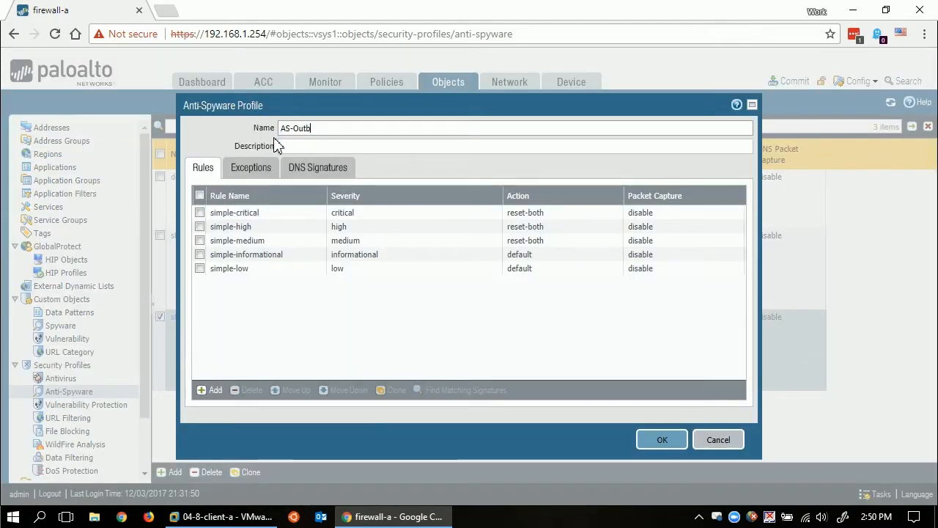
Sinkhole DNS queries for Palo Alto DNS signatures and malwaredomains, then save AS-Outbound
left_click(316, 168)
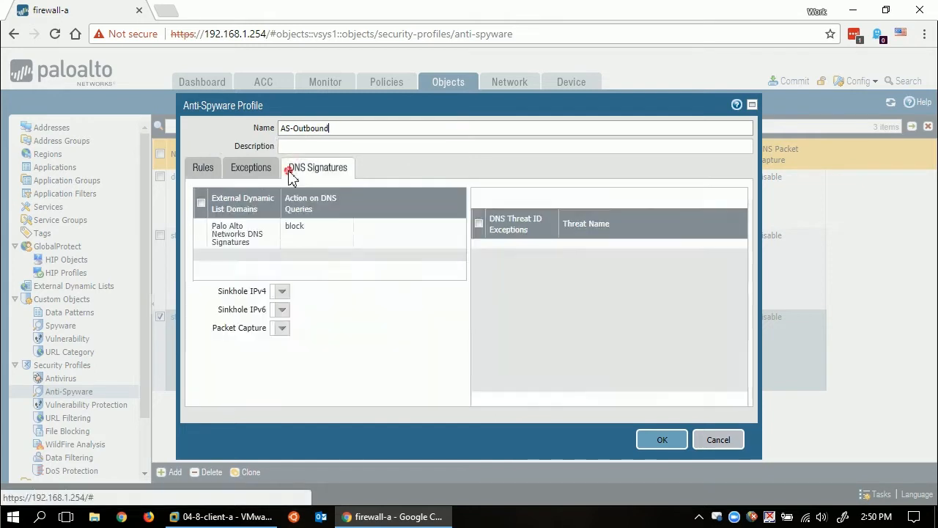
left_click(317, 167)
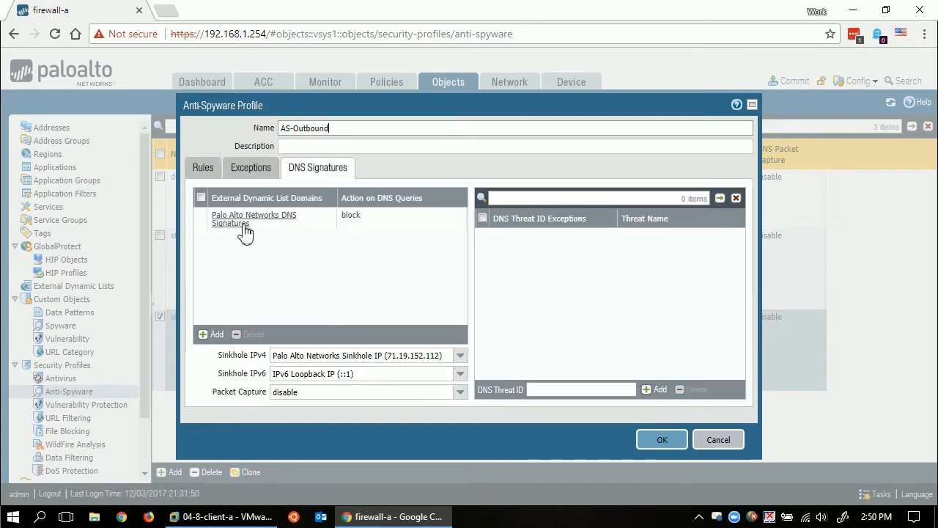
mouse_move(326, 234)
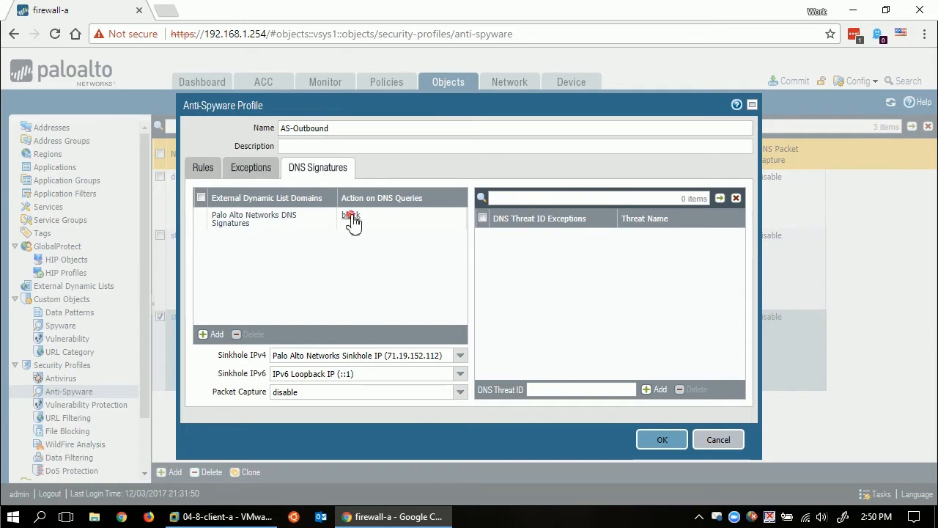
left_click(352, 218)
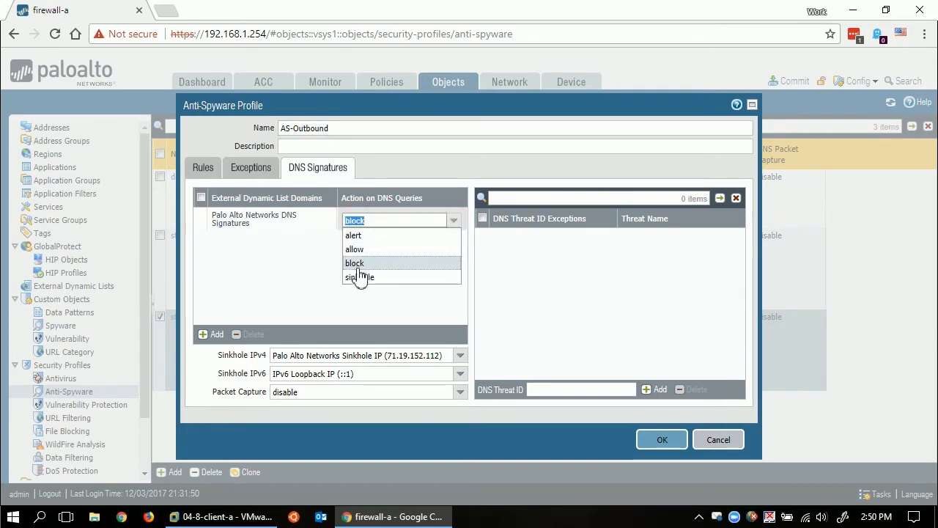
left_click(359, 277)
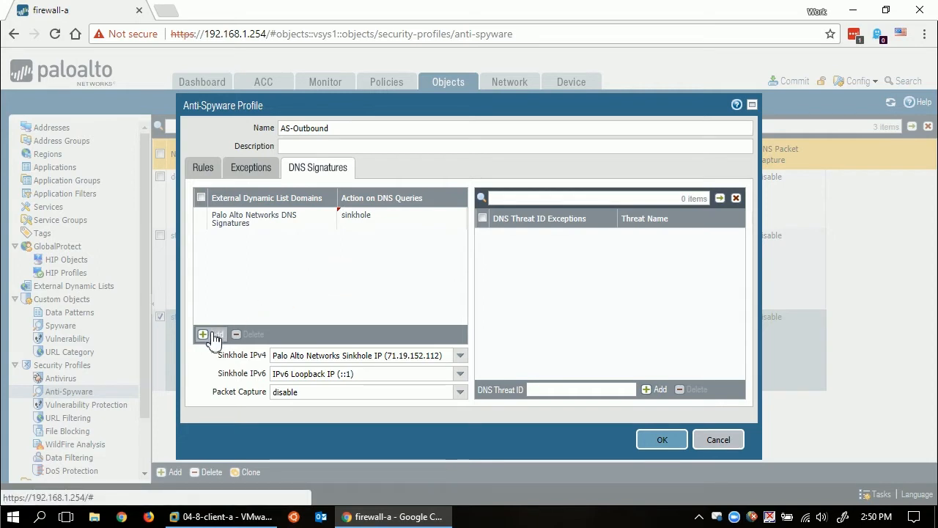
left_click(213, 334)
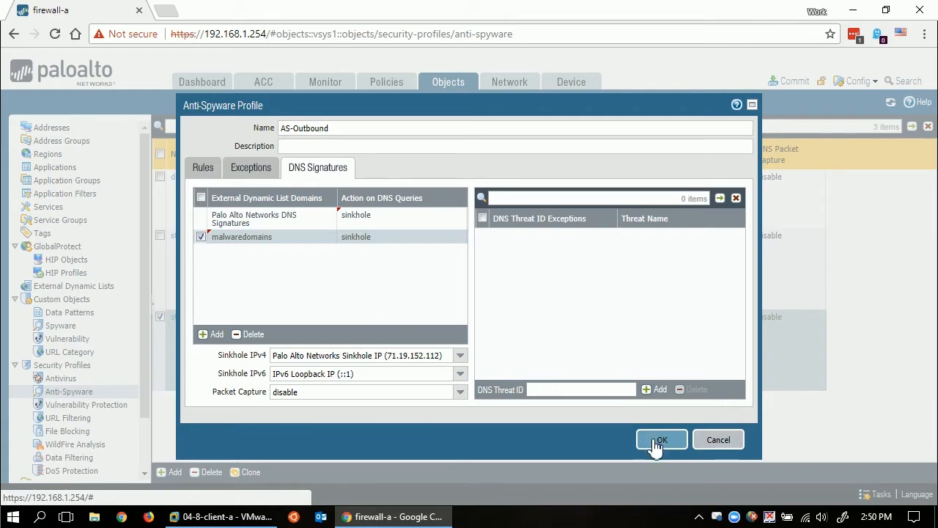
left_click(660, 440)
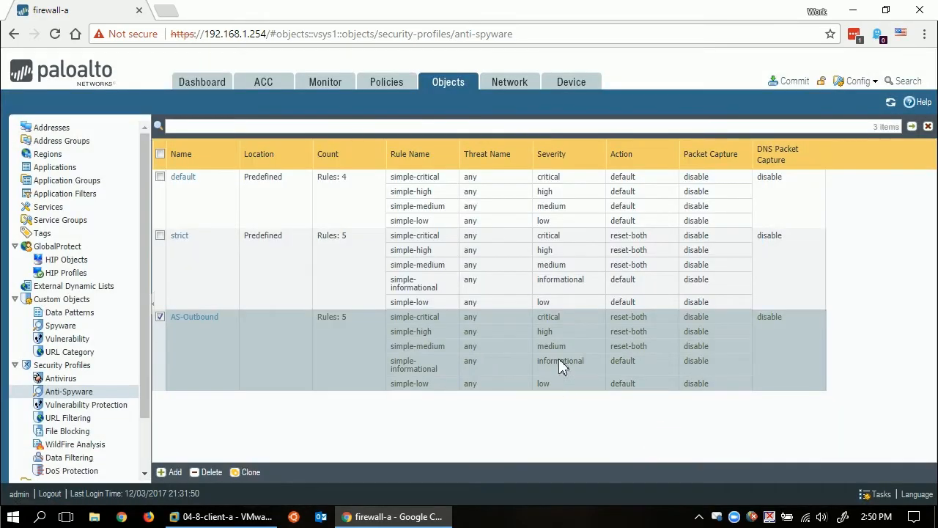
Review the AllowAllOut security rule's settings in the rulebase without changing them
left_click(387, 83)
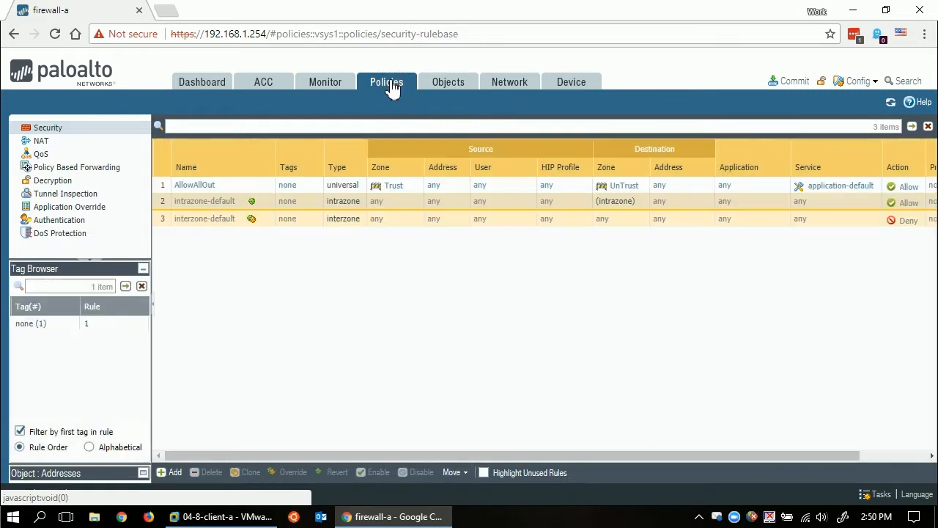
left_click(193, 185)
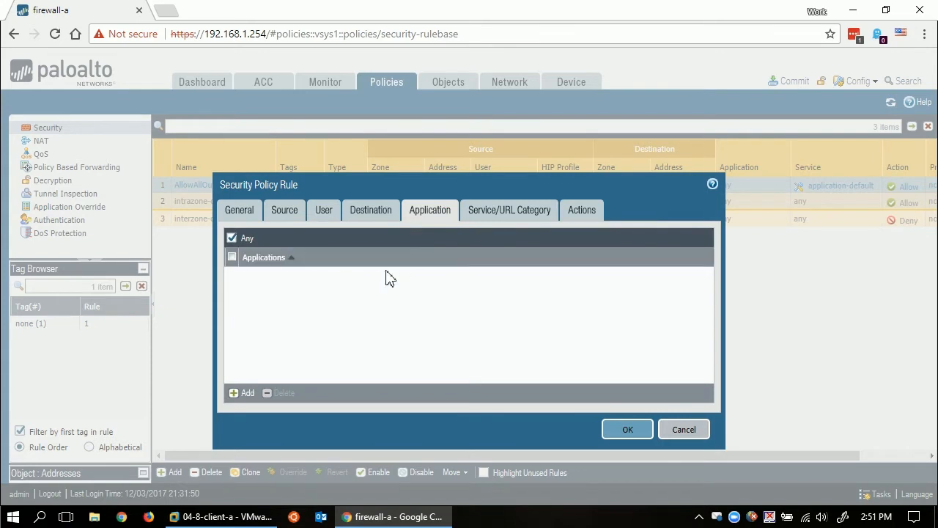
mouse_move(296, 306)
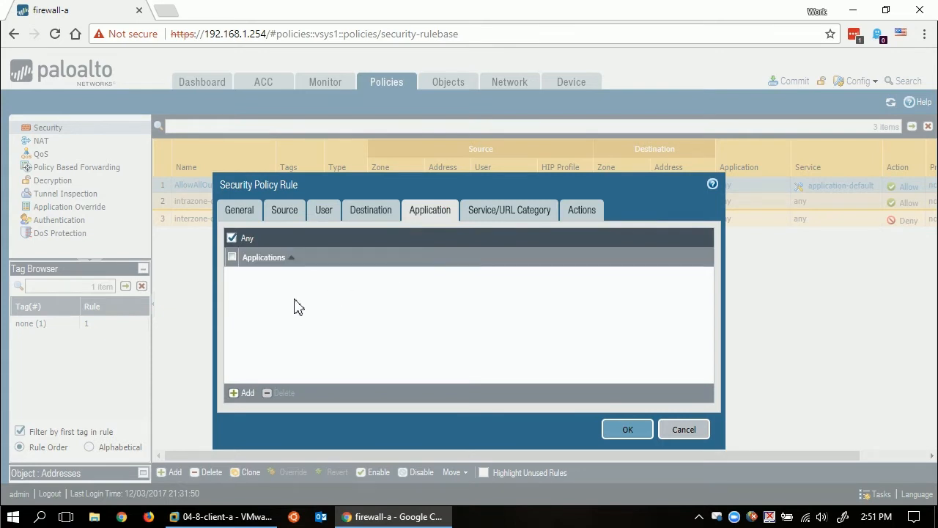
left_click(580, 210)
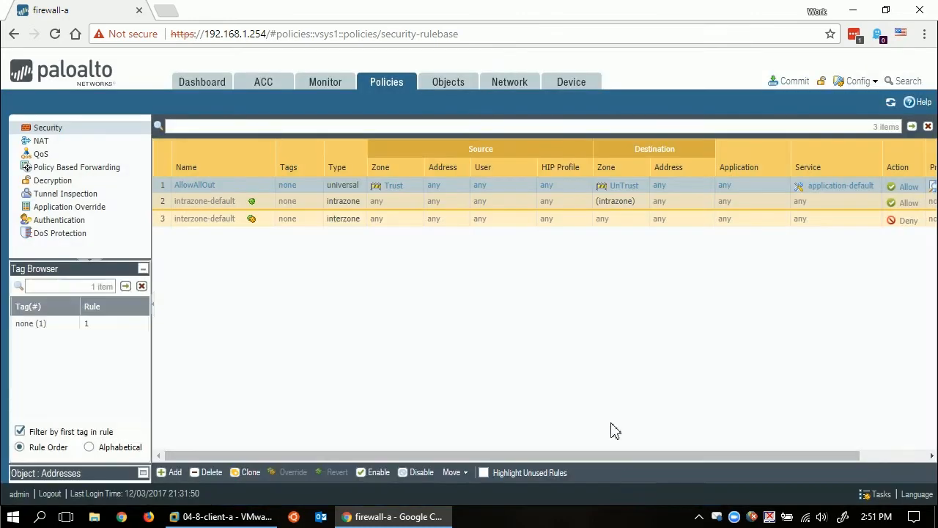
mouse_move(610, 405)
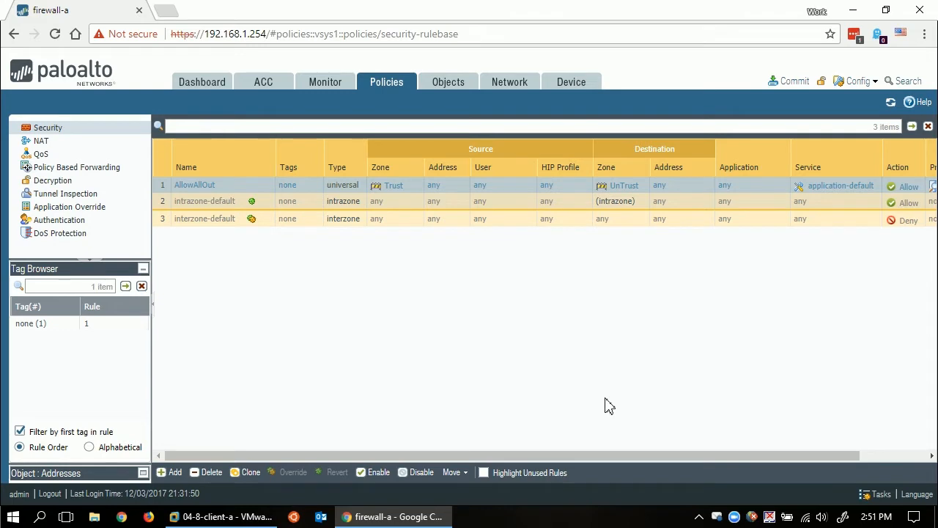
Start log forwarding profile LFP-Quarantine with a match list named Quarantine
left_click(449, 82)
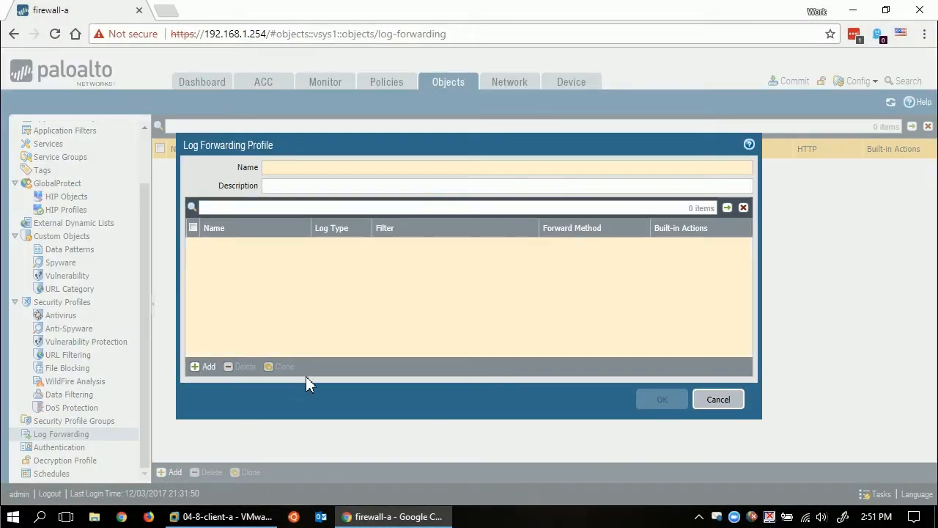
mouse_move(325, 369)
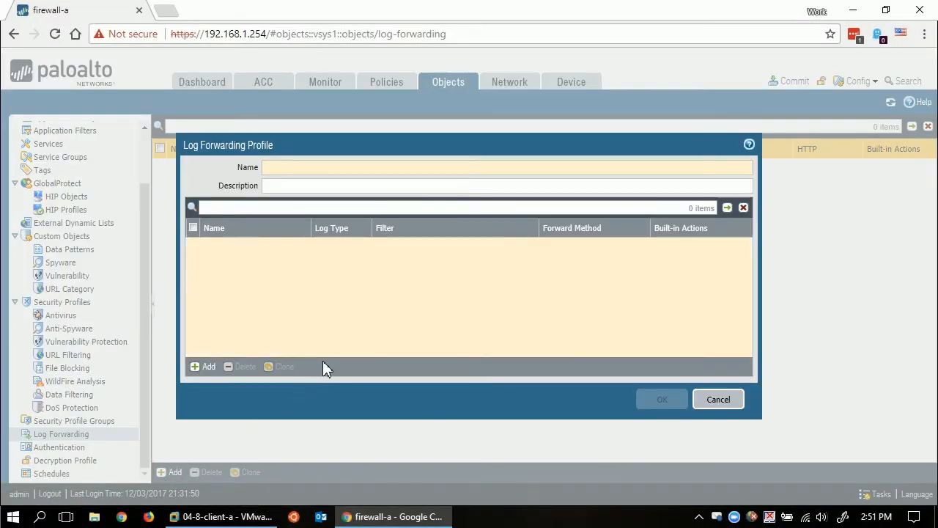
type("LFP-Quarantine")
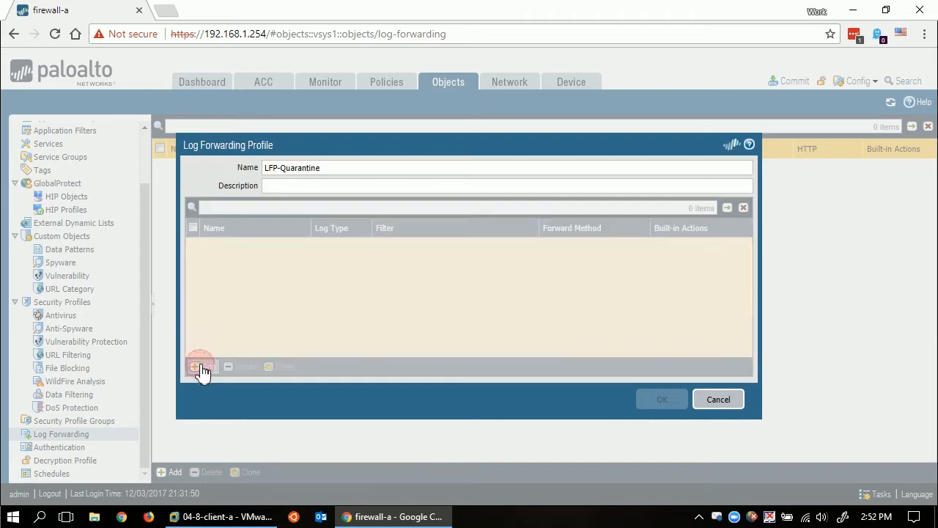
left_click(204, 370)
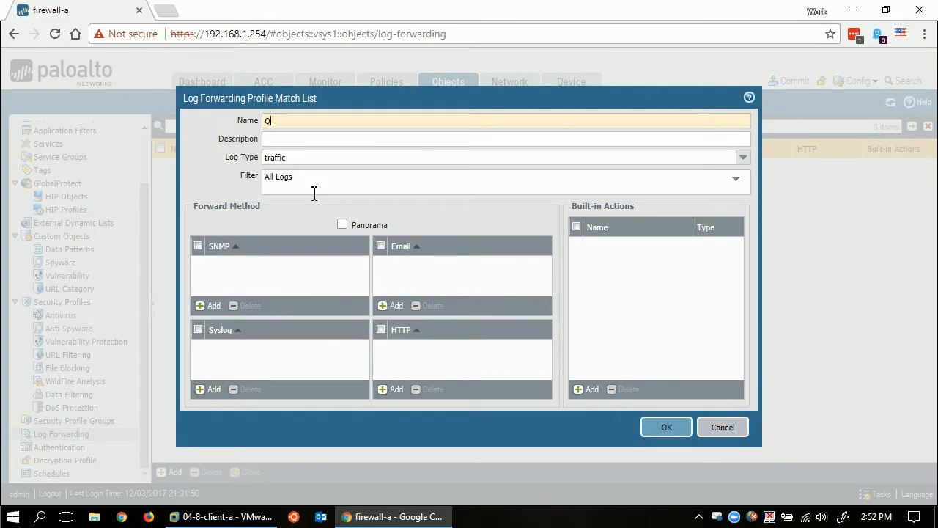
type("Quarantine")
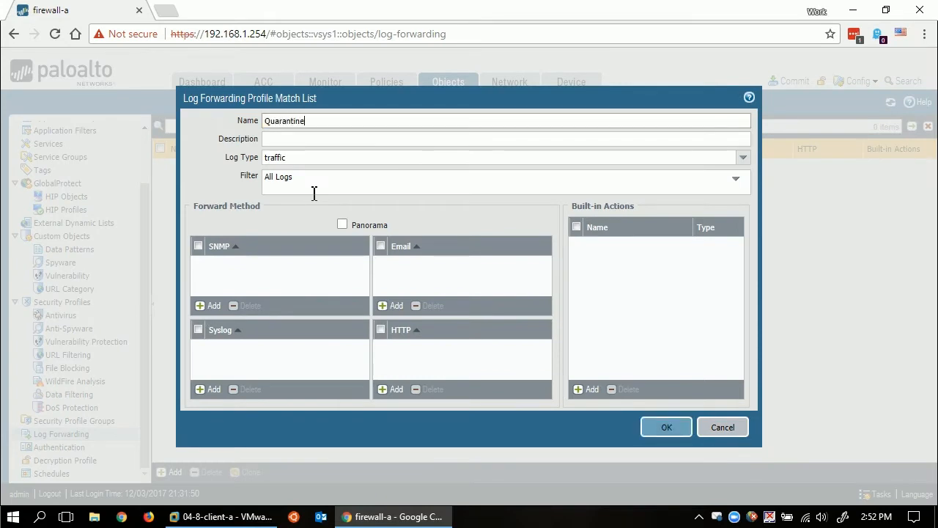
mouse_move(633, 157)
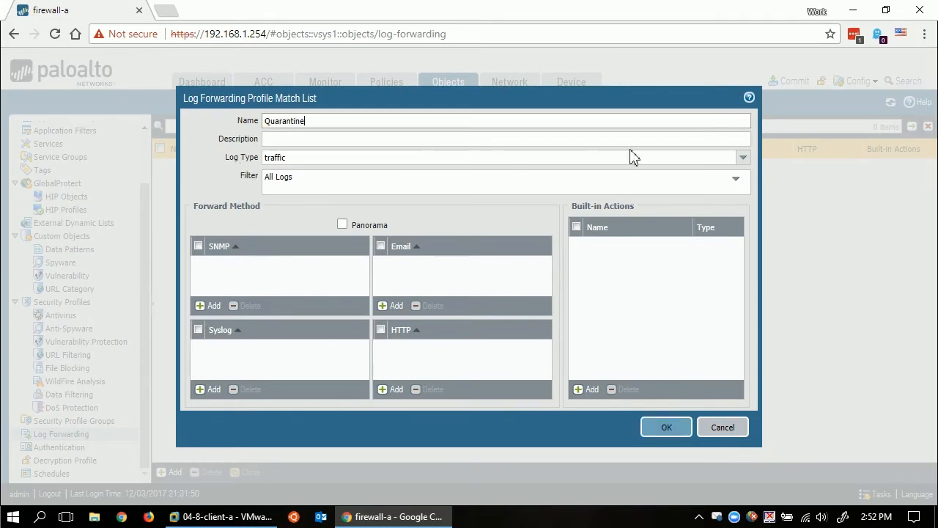
Set the match list to threat logs filtered on ( action eq sinkhole )
left_click(742, 157)
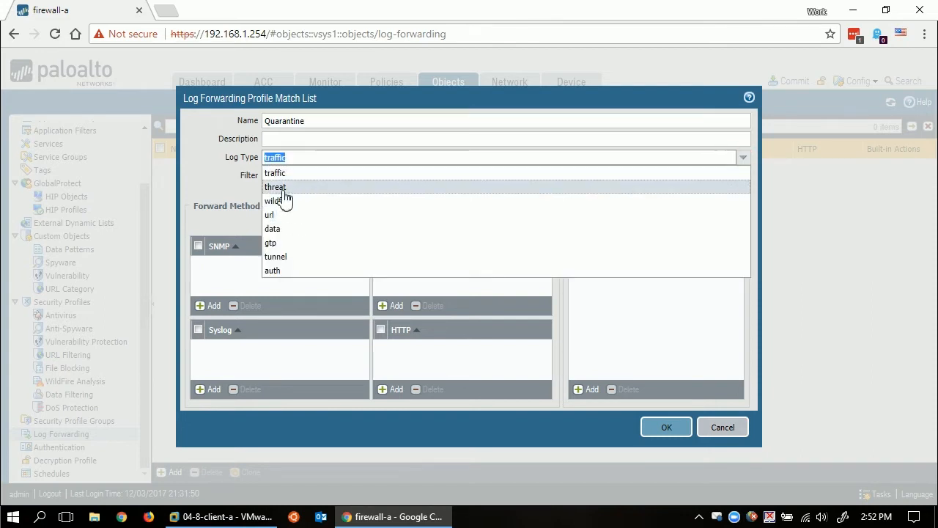
left_click(276, 187)
type("( action")
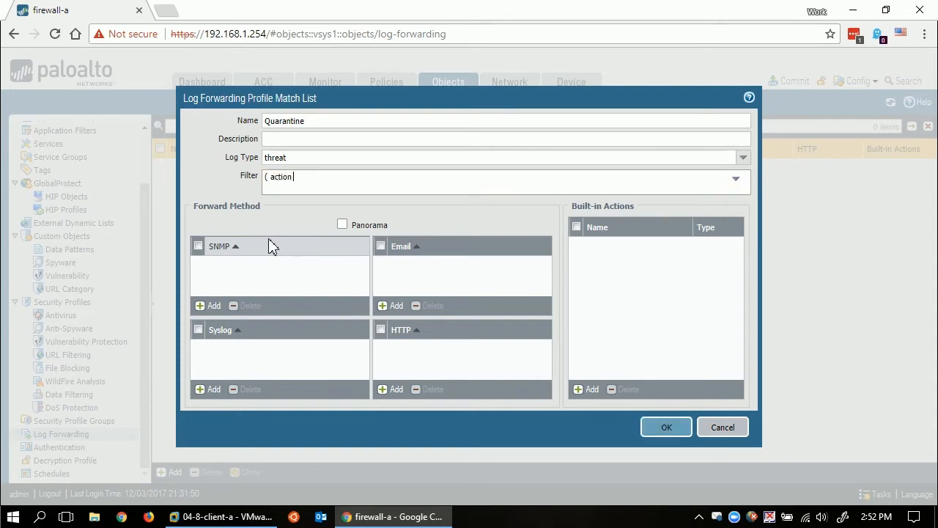
type("eg sin")
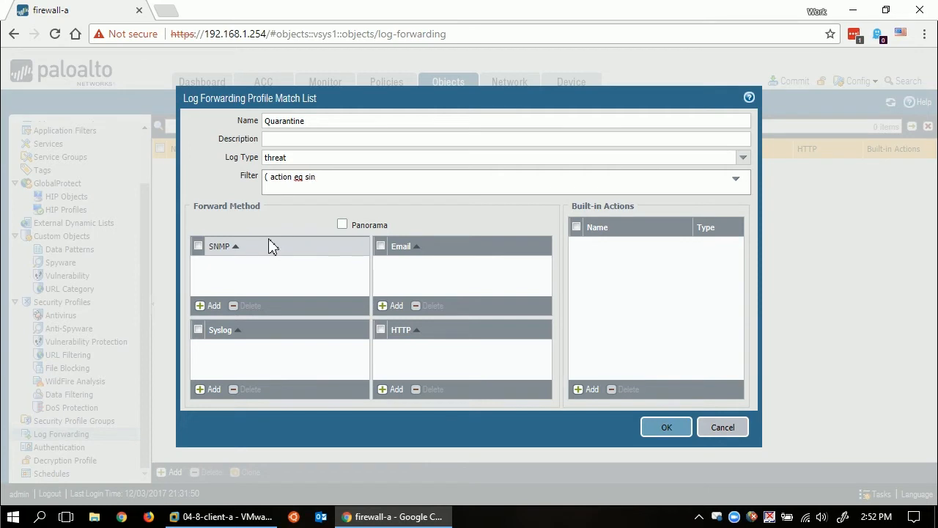
type("khole)")
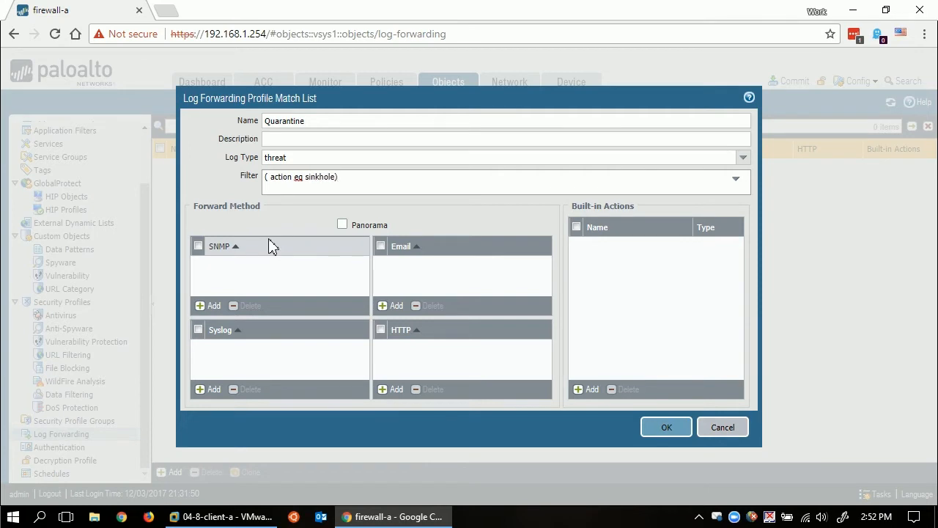
mouse_move(587, 375)
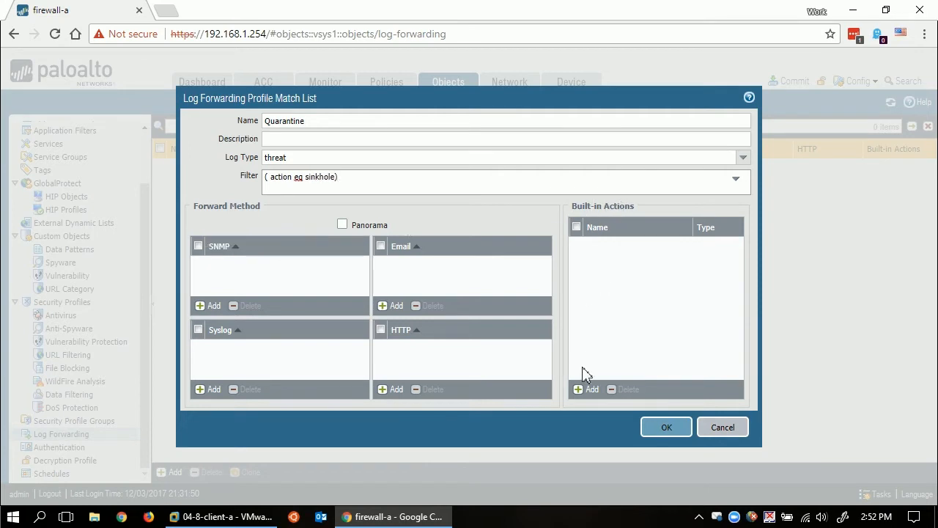
Add built-in action AddQuarantineTag tagging source addresses with the quarantine tag
left_click(592, 388)
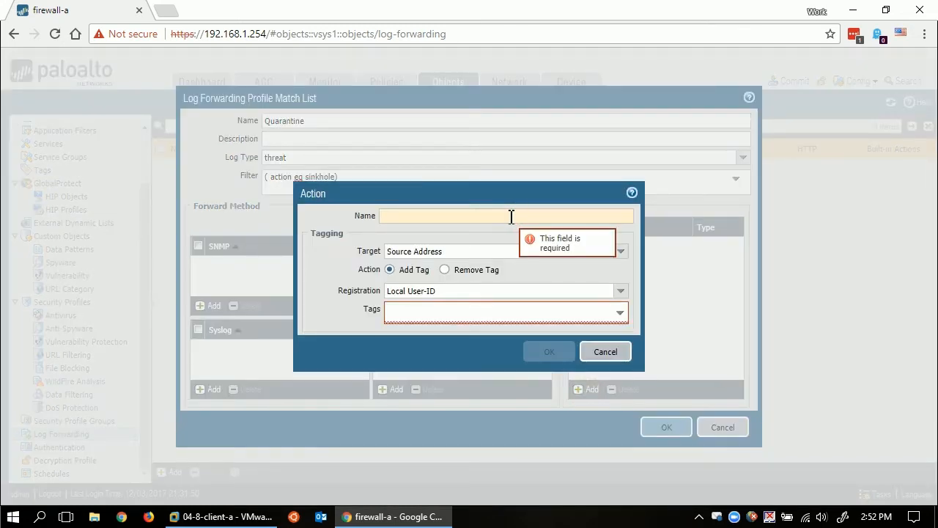
type("AddQua")
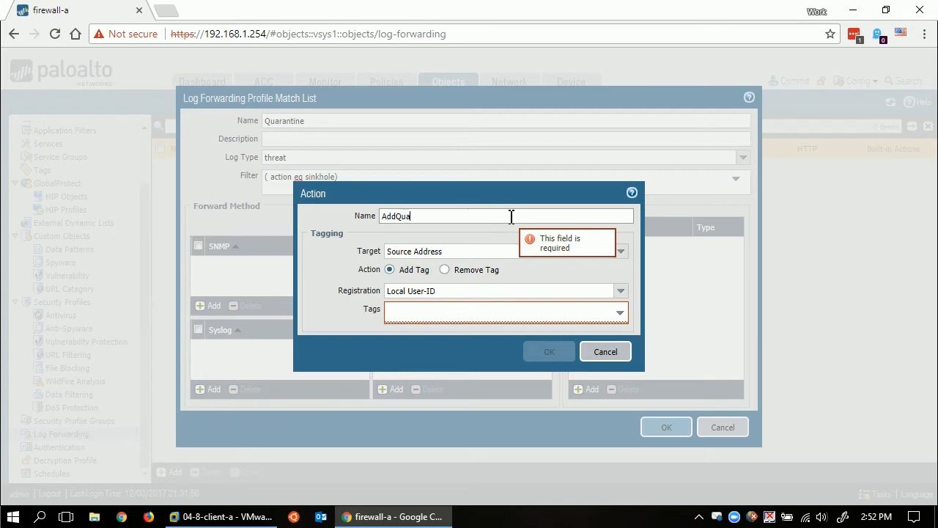
type("rantineTag")
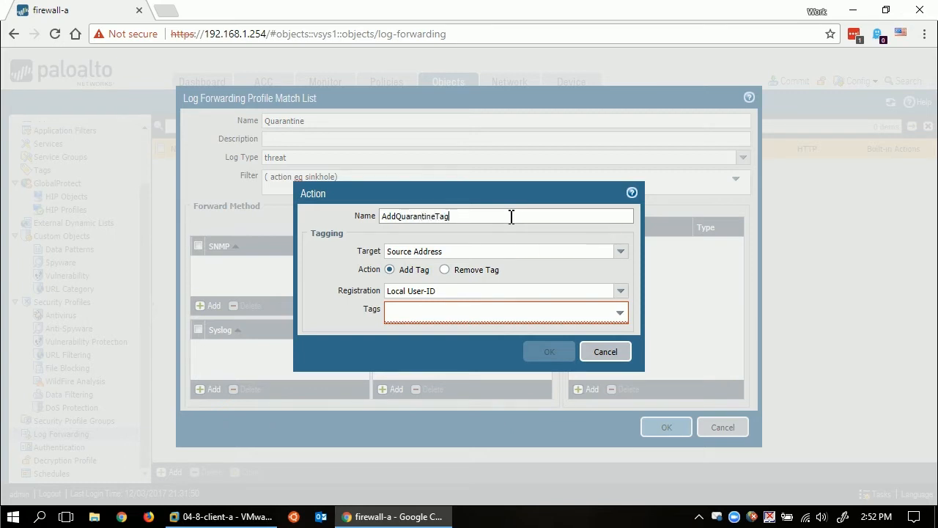
mouse_move(416, 251)
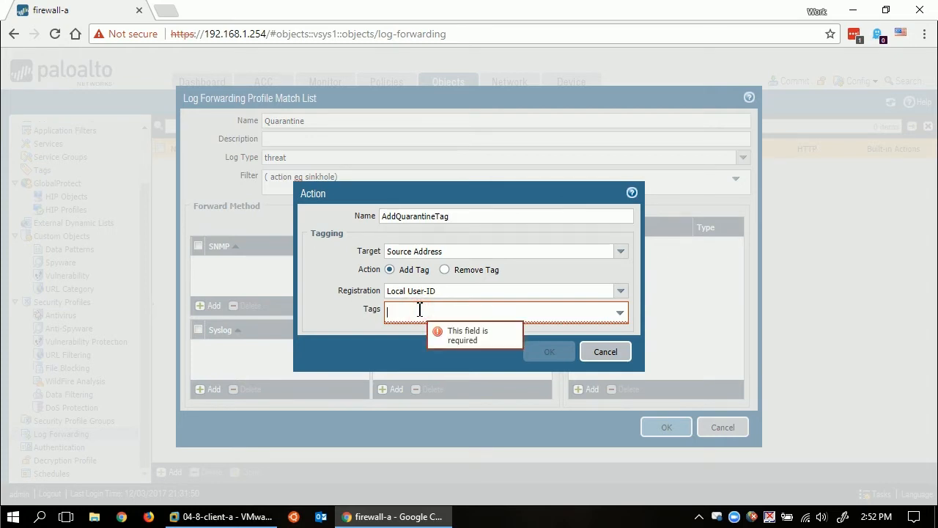
type("quarantine")
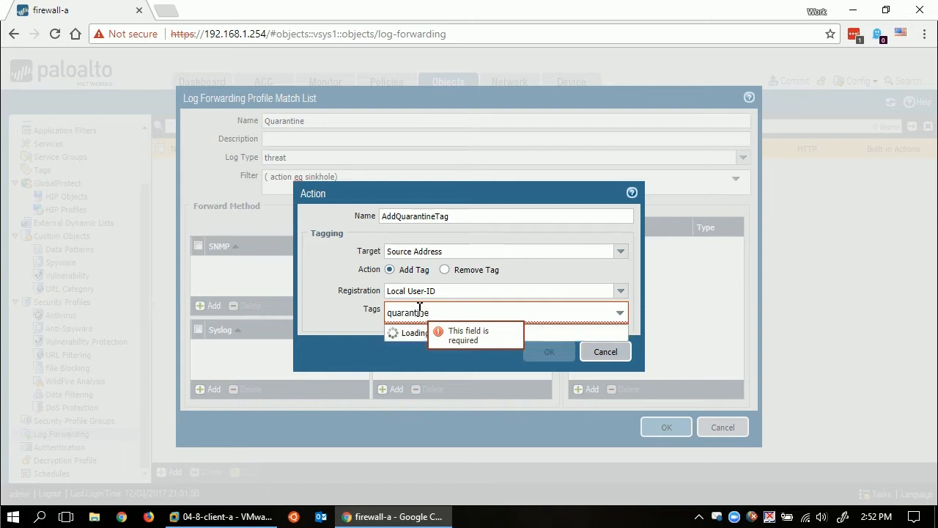
left_click(411, 334)
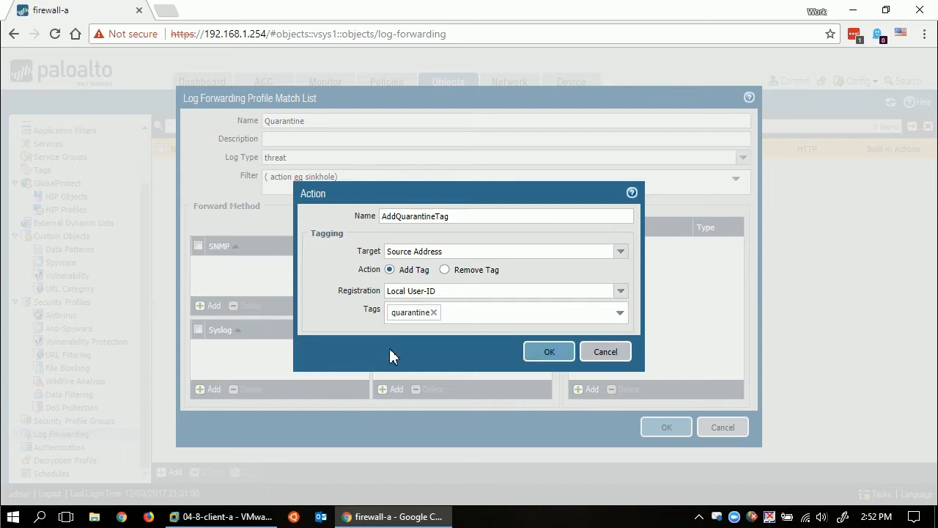
mouse_move(550, 352)
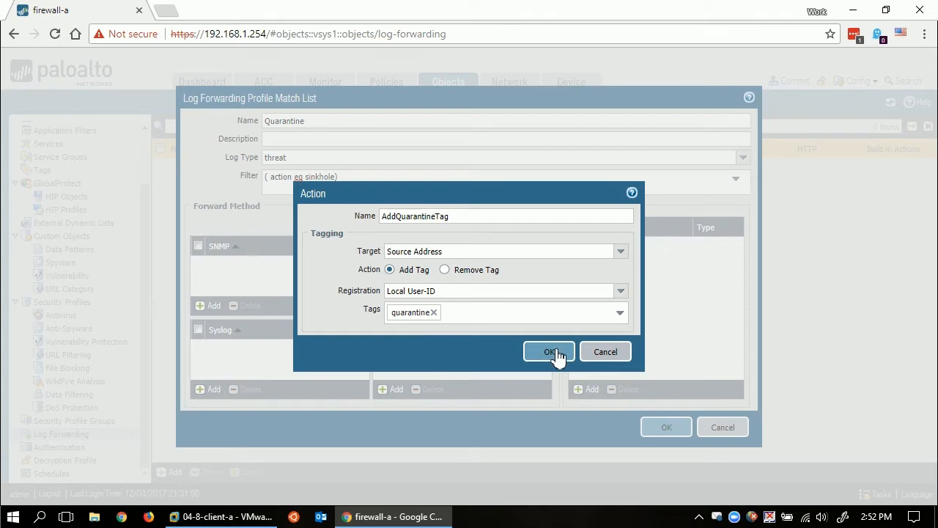
Confirm the action and save the LFP-Quarantine log forwarding profile
left_click(550, 352)
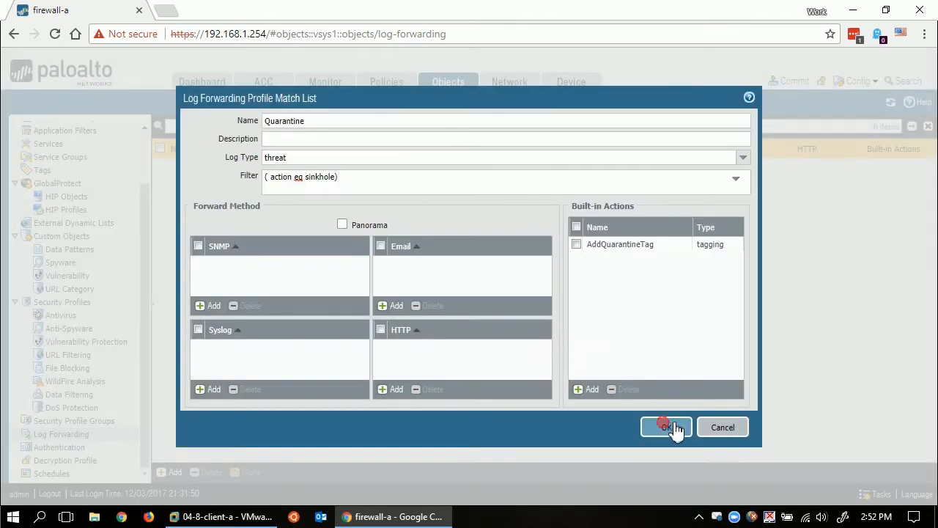
left_click(665, 427)
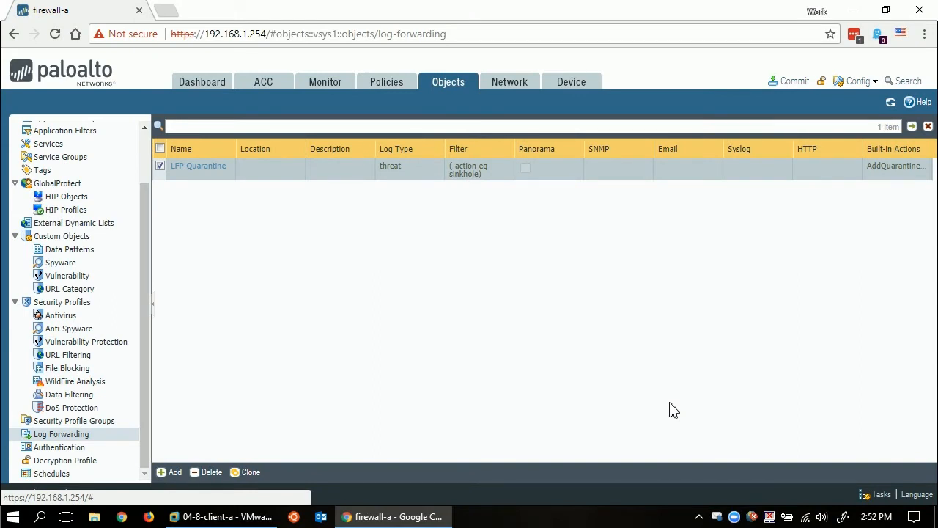
Create dynamic address group QuarantinedHosts matching the 'quarantine' tag and save it
scroll("up", 3)
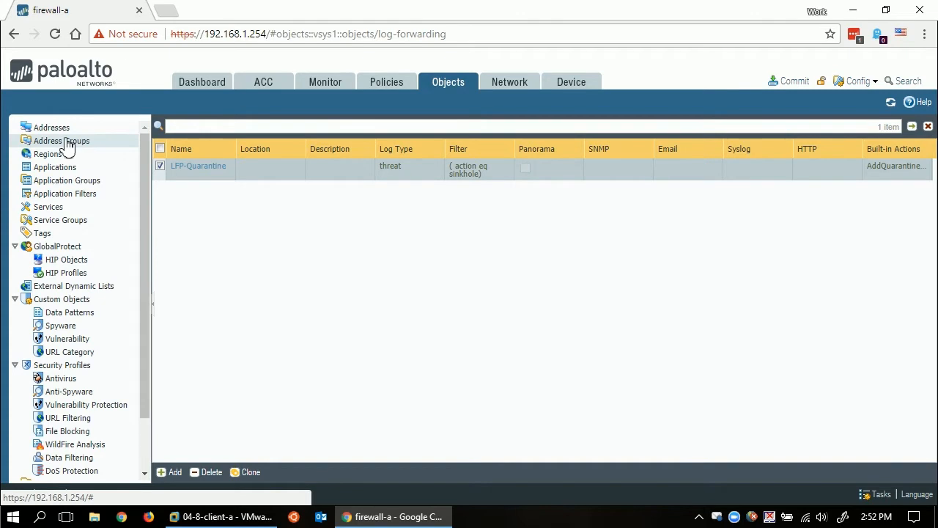
left_click(62, 140)
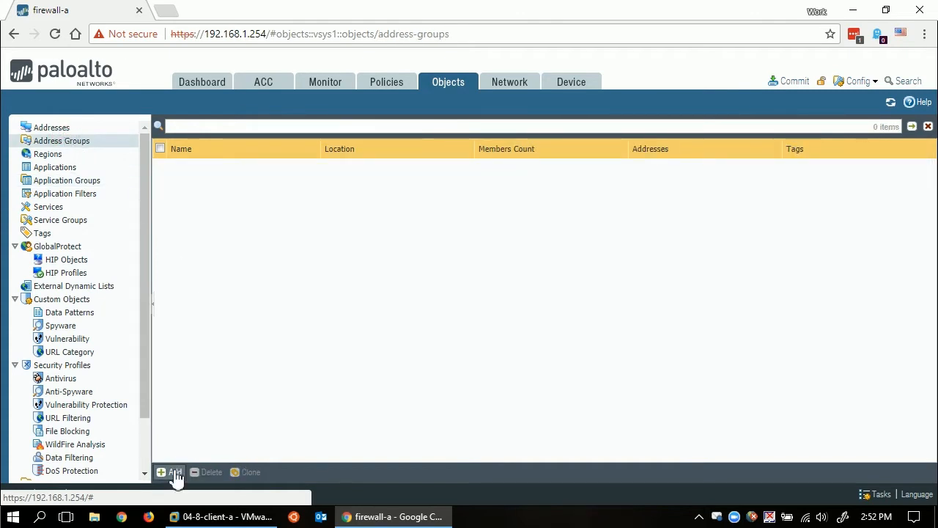
left_click(173, 473)
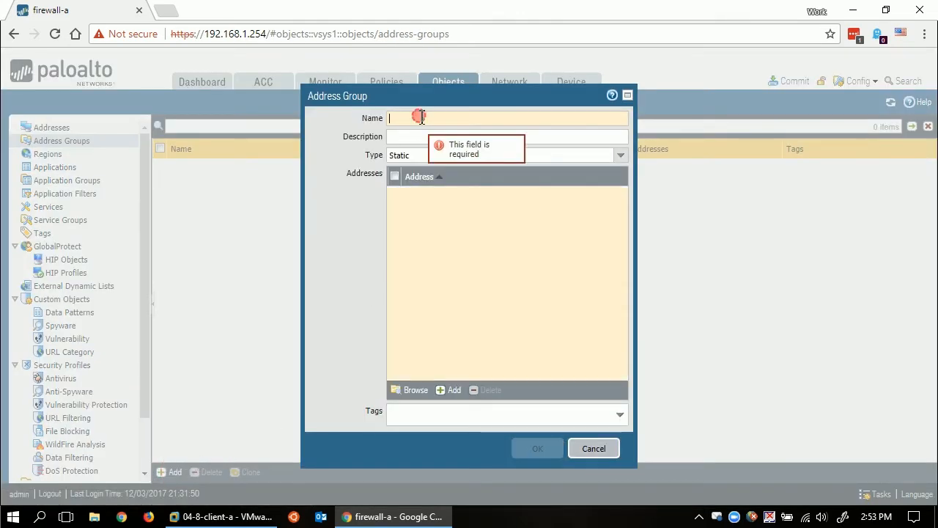
type("Q")
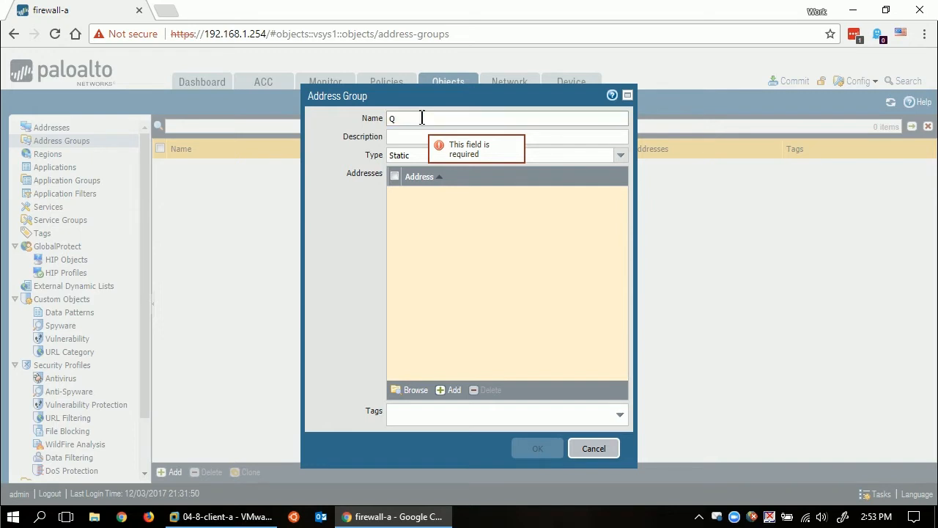
type("uarantined")
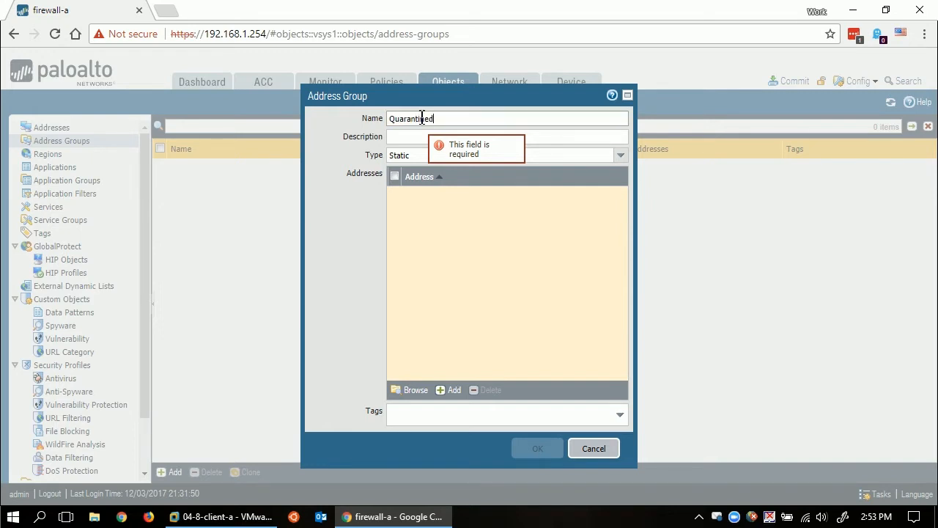
type("Hosts")
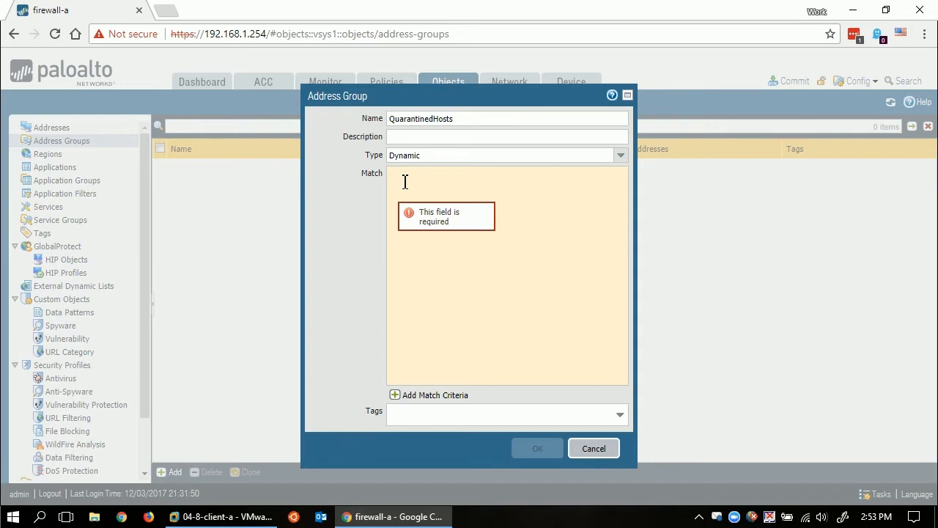
type("quarantin")
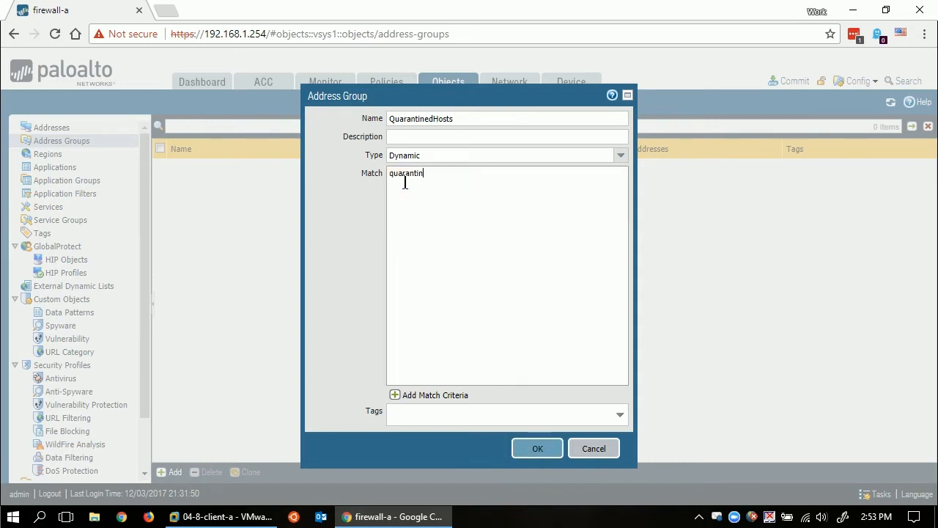
type("e")
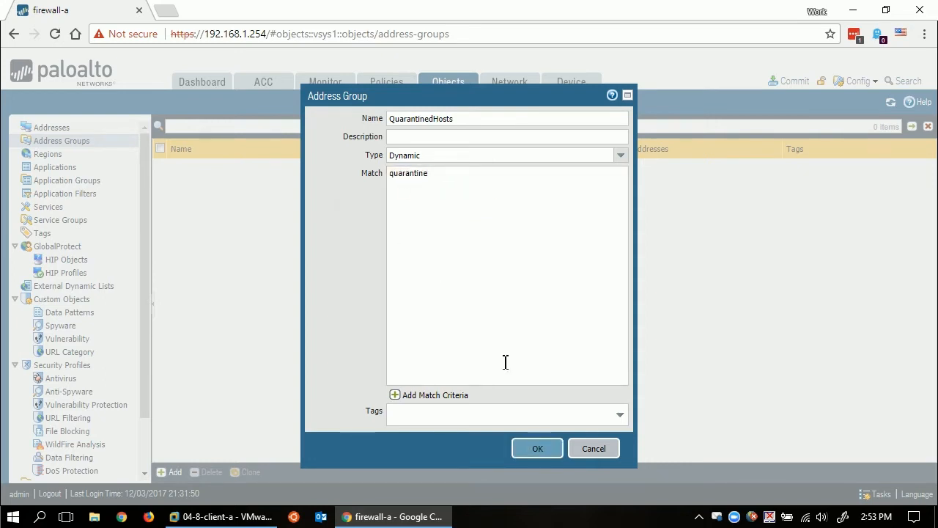
left_click(536, 449)
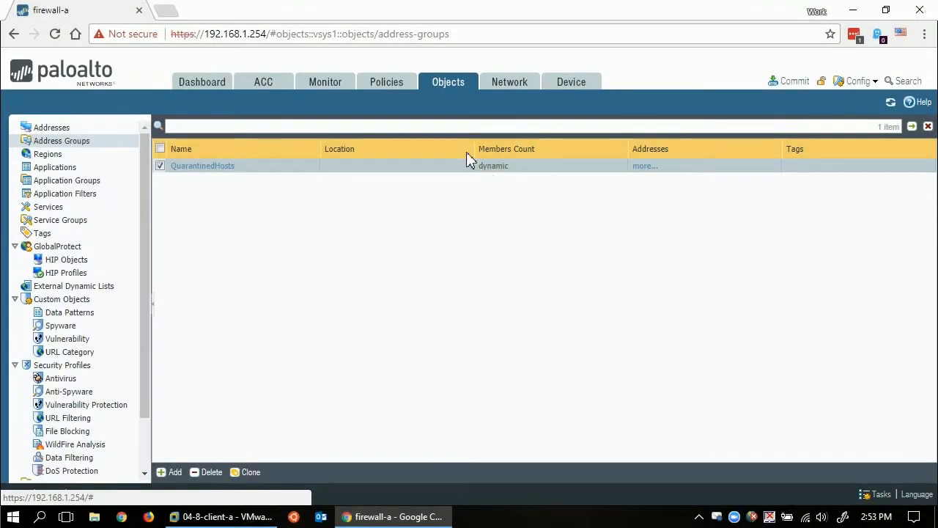
Set AllowAllOut's Log Forwarding action to LFP-Quarantine
left_click(387, 82)
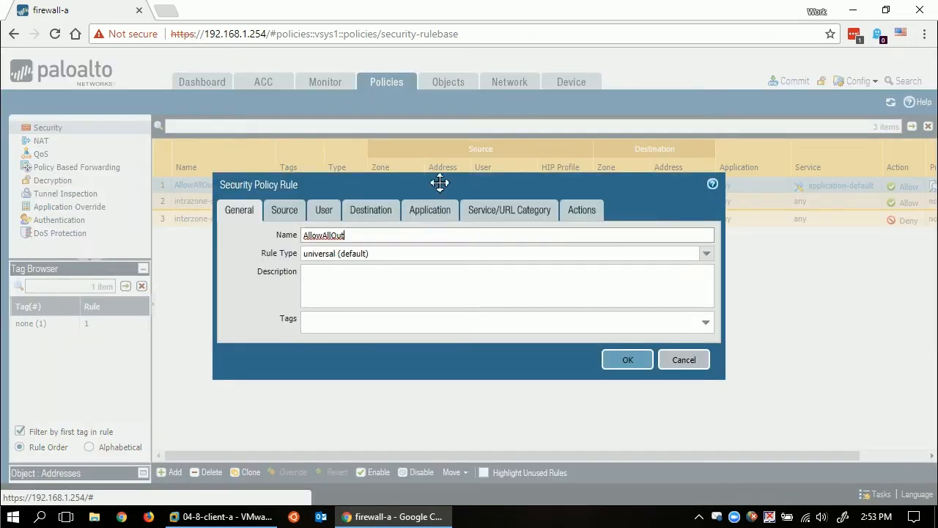
left_click(581, 210)
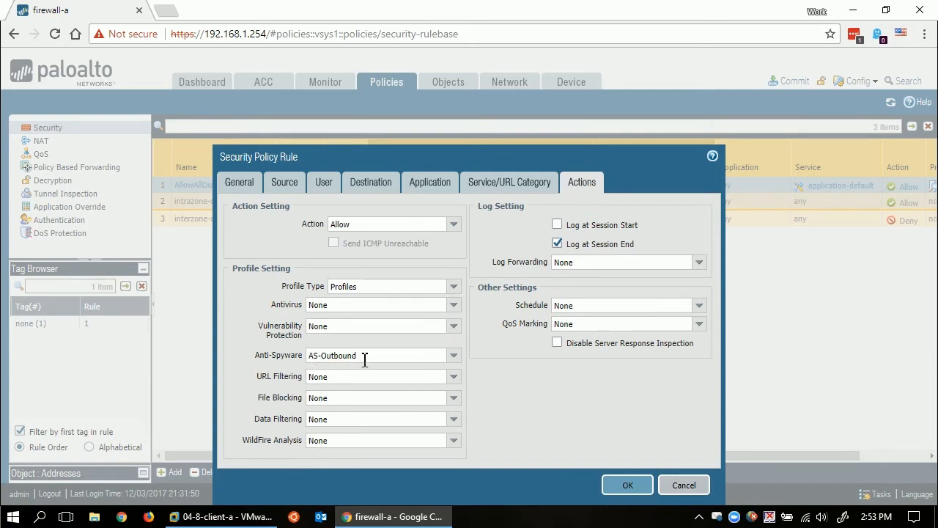
mouse_move(695, 264)
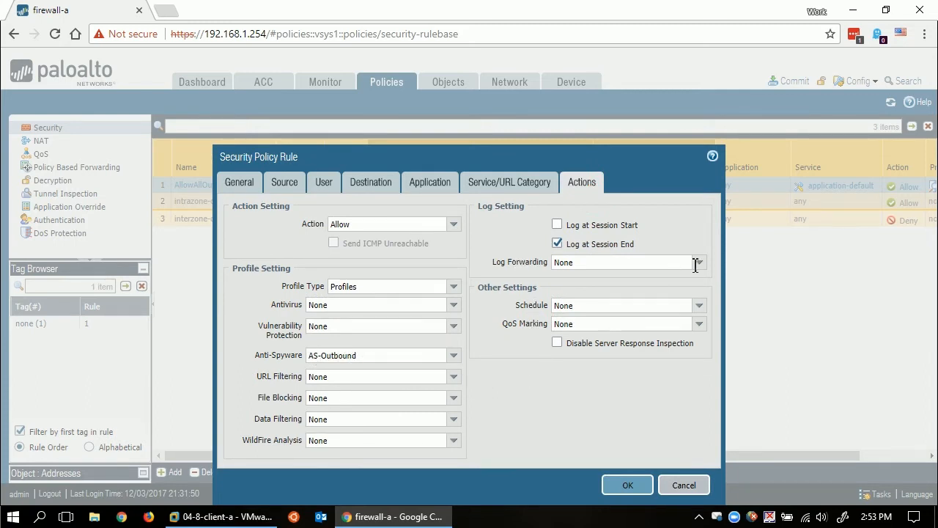
left_click(698, 262)
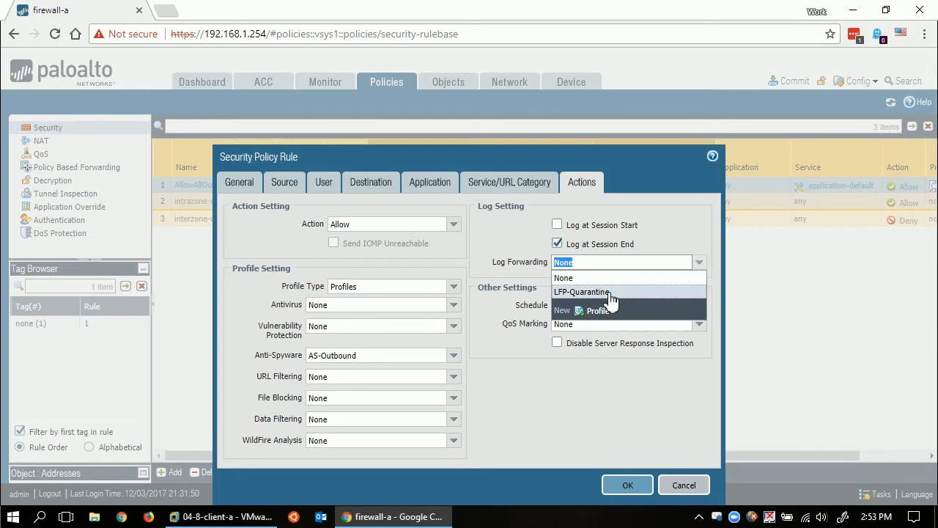
left_click(581, 291)
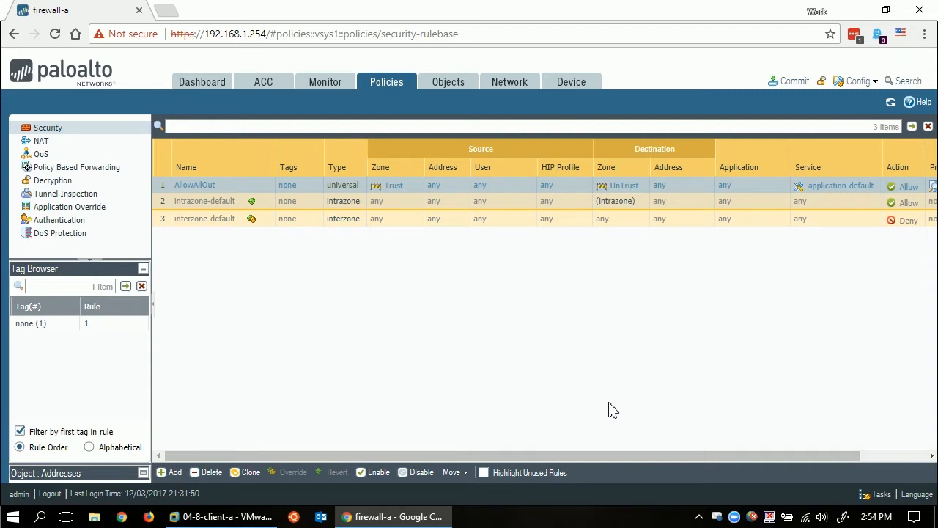
Start rule BlockQuarantinedHosts sourced from QuarantinedHosts in the Trust zone
left_click(175, 472)
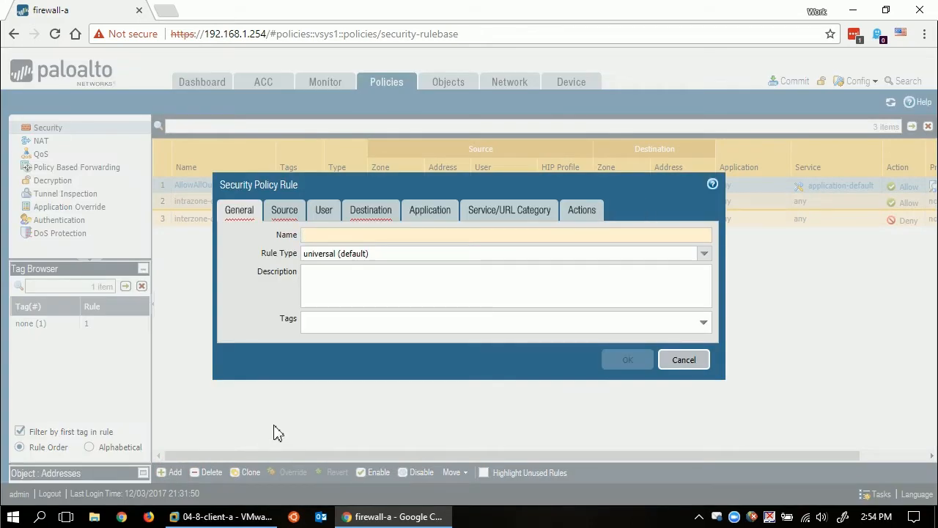
type("BlockQu")
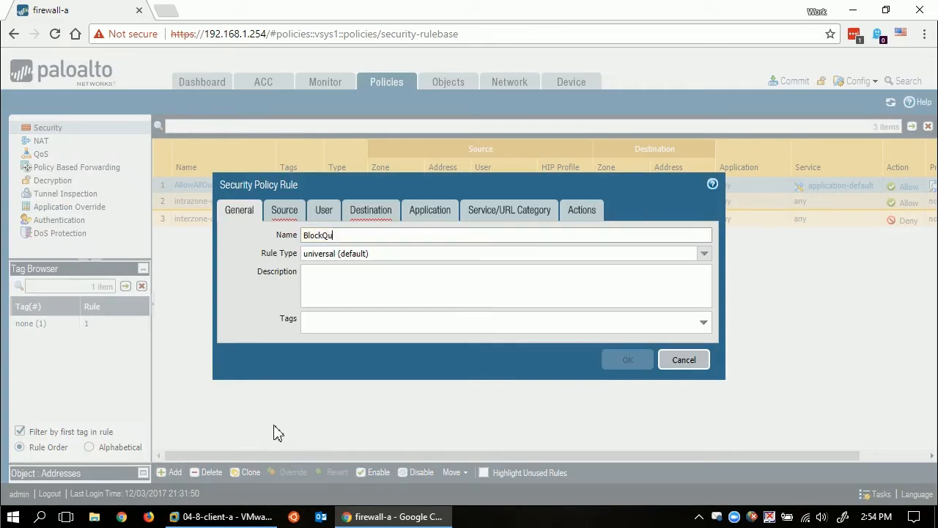
type("arantined")
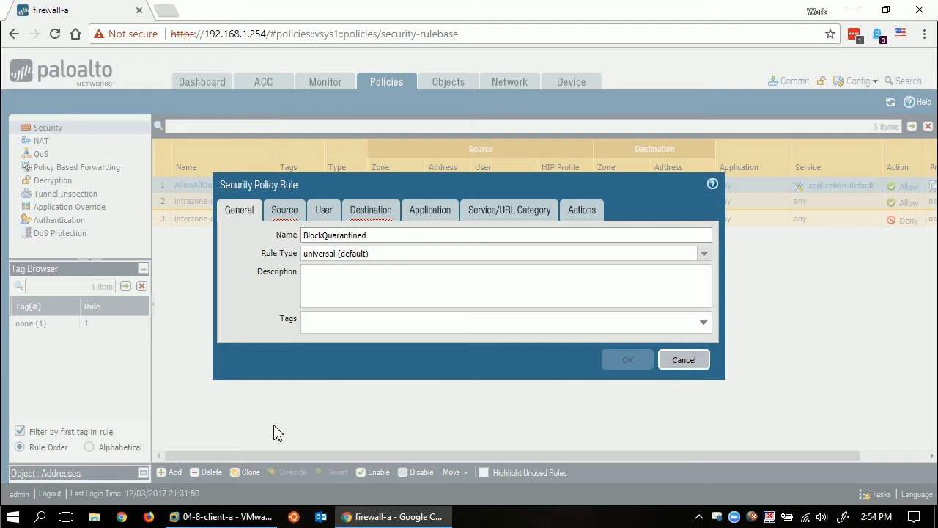
type("Hosts")
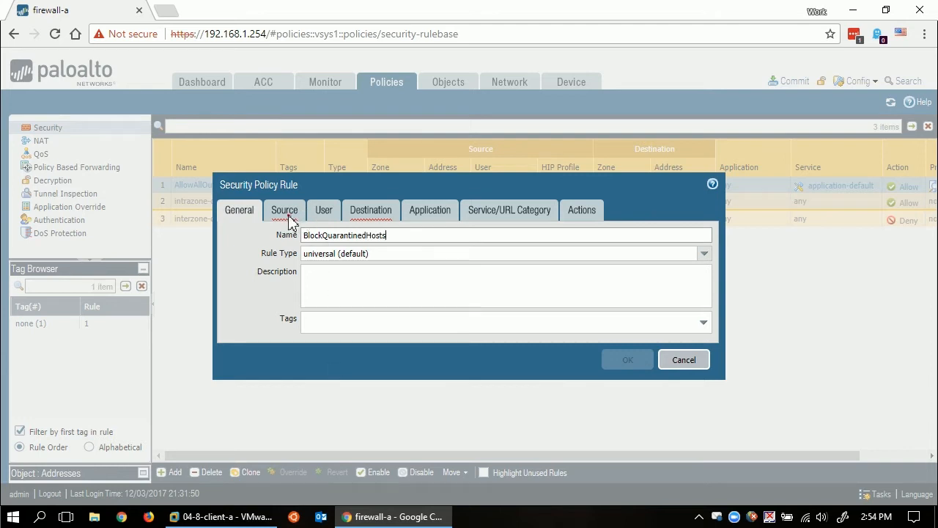
left_click(284, 210)
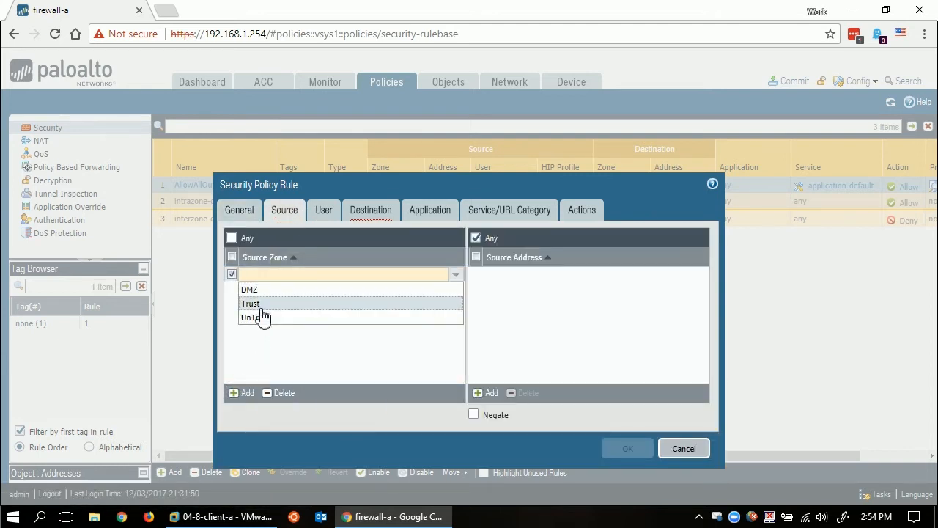
left_click(251, 302)
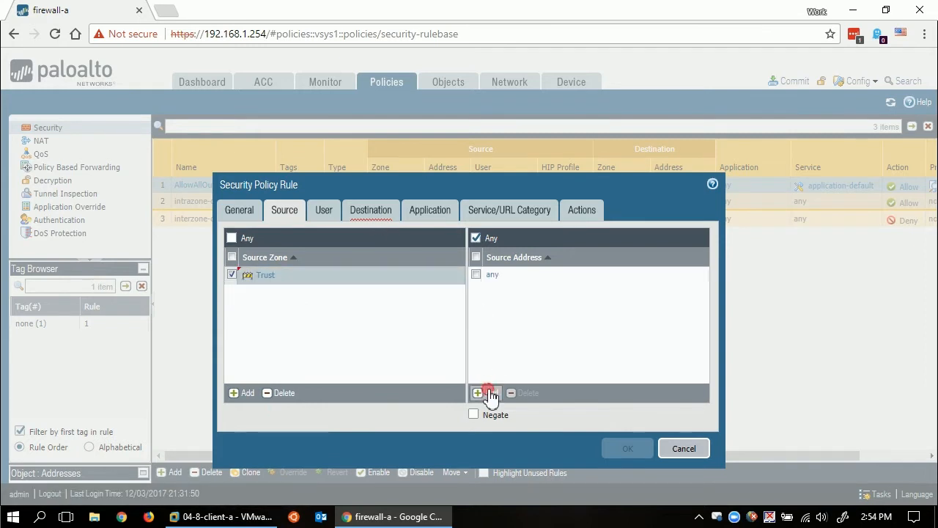
left_click(478, 393)
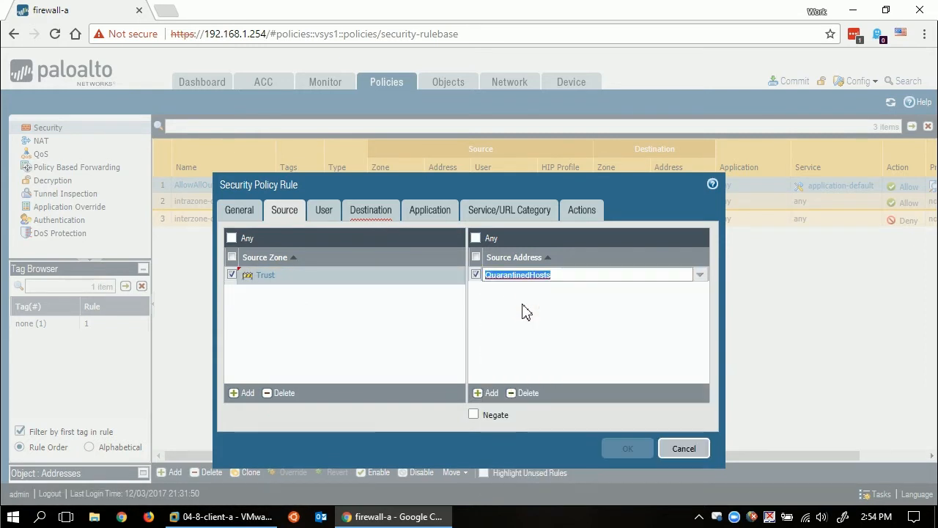
Leave destination, application and service as any, set action Deny, and save the rule
left_click(369, 210)
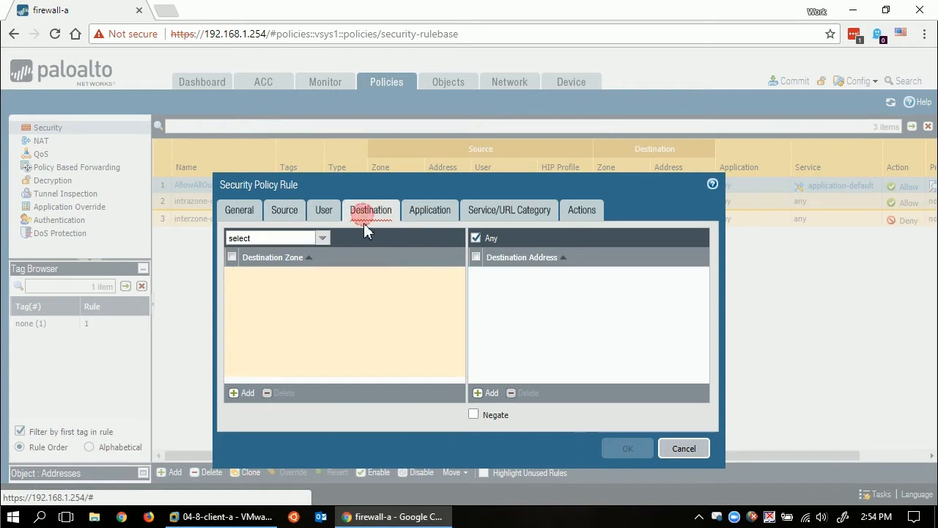
left_click(242, 393)
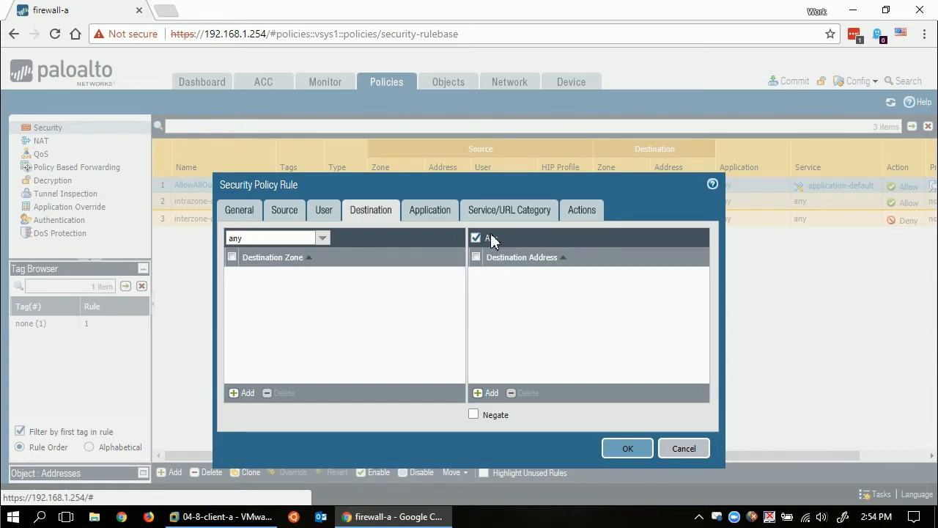
left_click(429, 210)
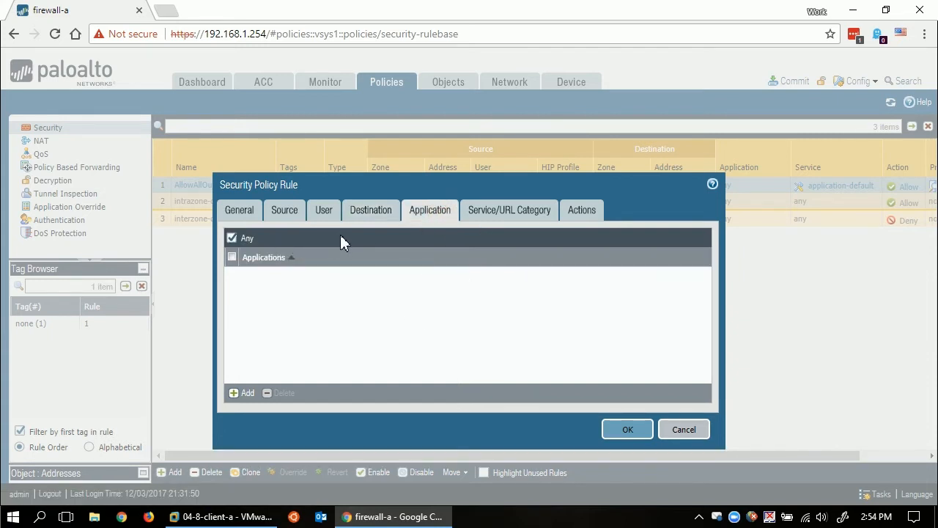
left_click(509, 210)
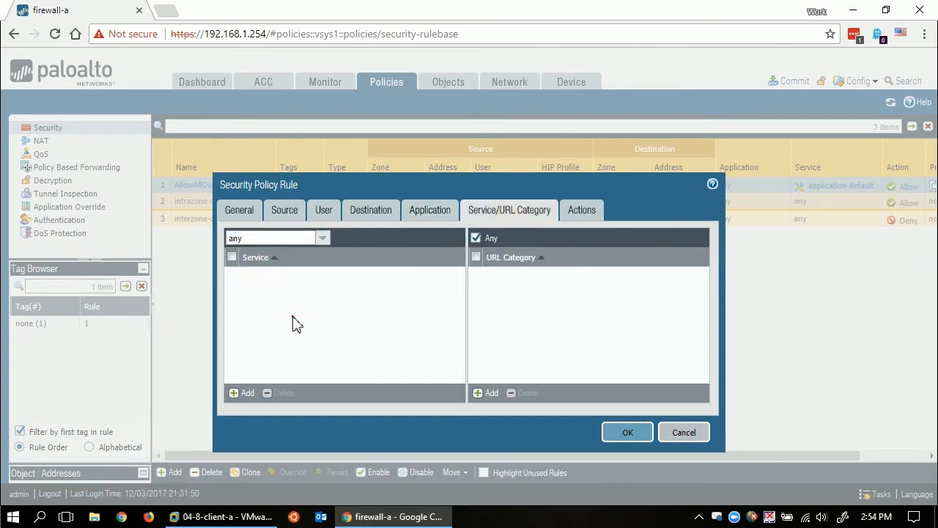
left_click(580, 210)
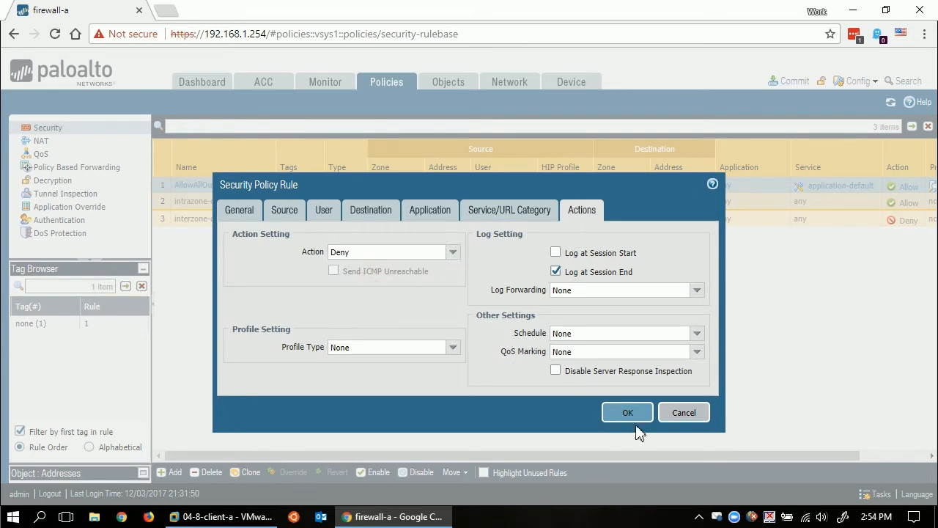
left_click(628, 412)
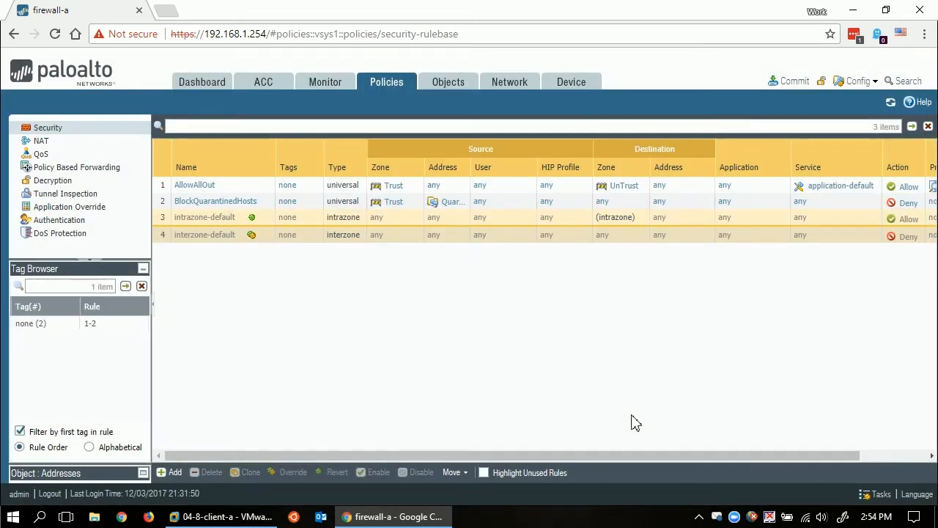
mouse_move(585, 401)
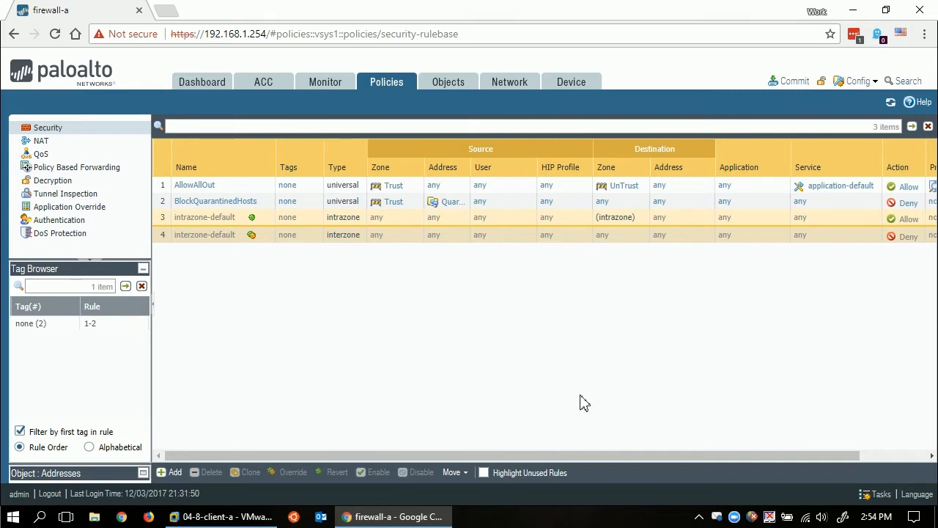
Move BlockQuarantinedHosts to the top of the rulebase and commit all changes
left_click(161, 201)
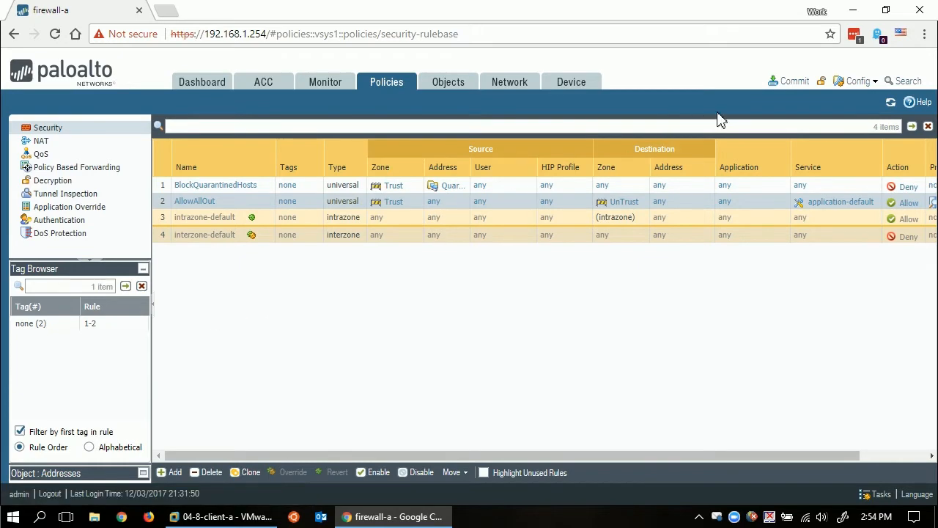
left_click(794, 81)
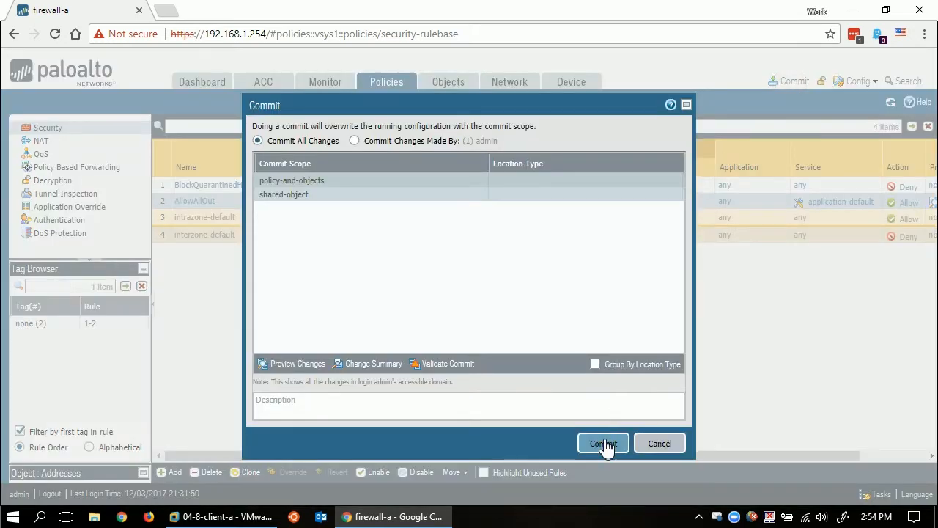
left_click(602, 443)
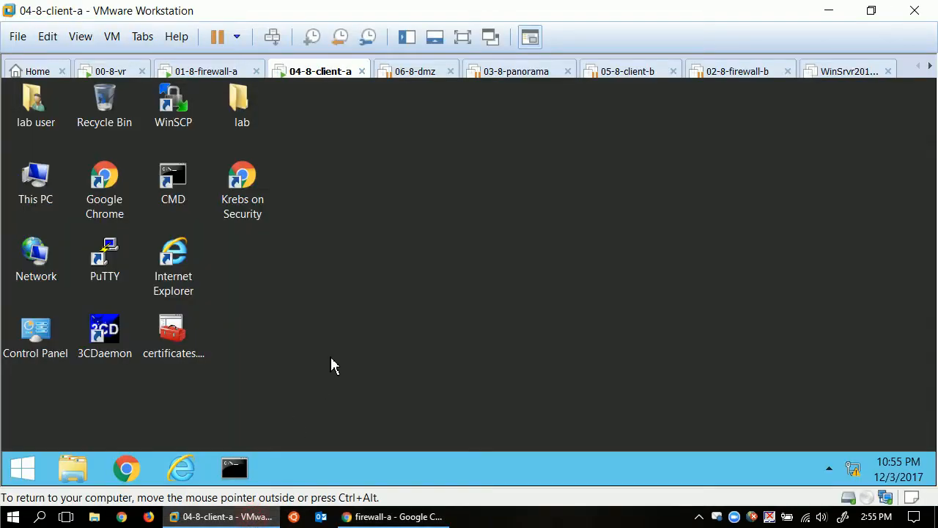
double_click(173, 176)
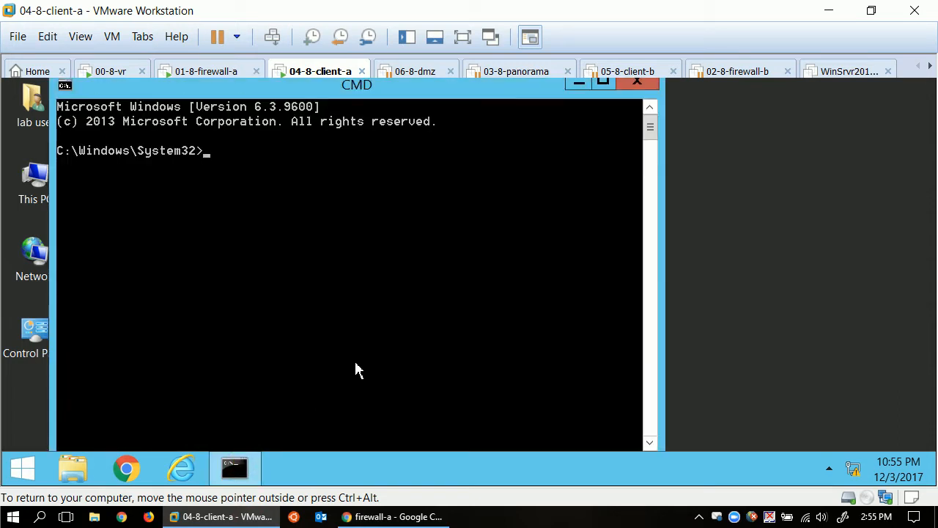
type("n")
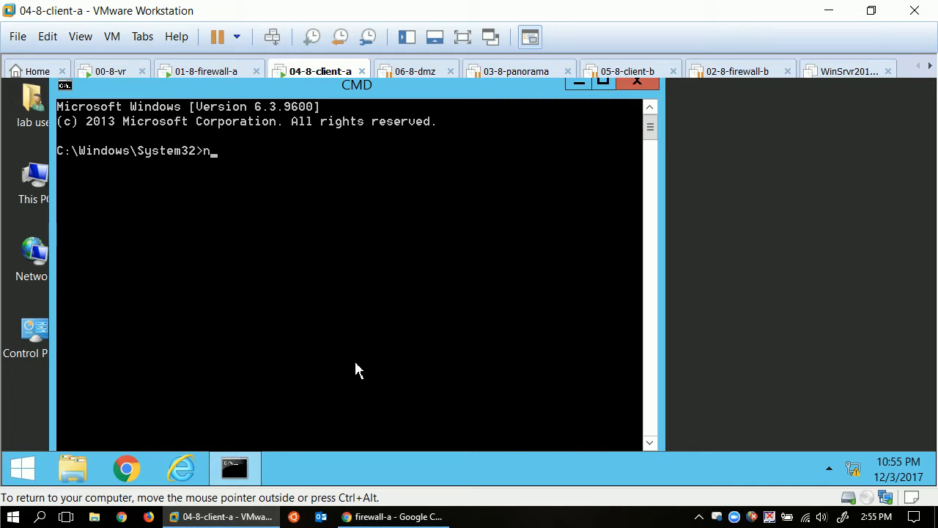
type("slookup")
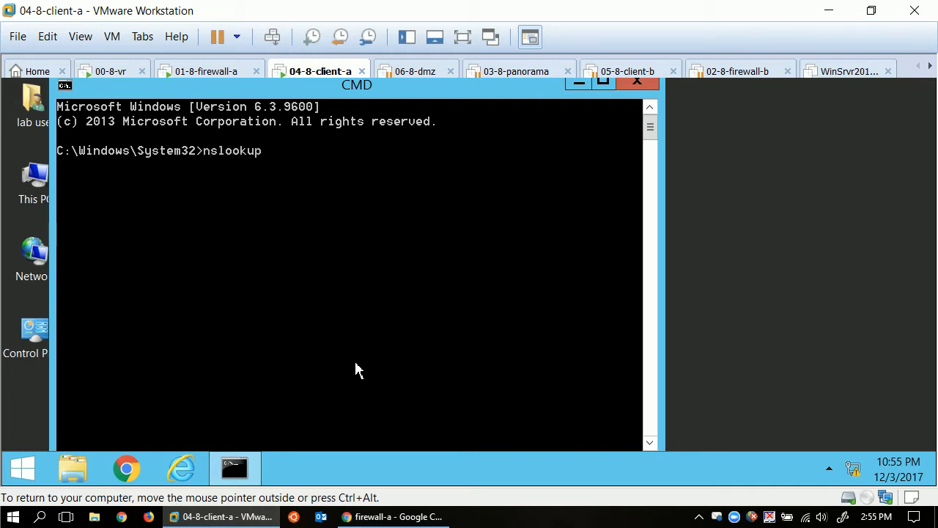
type("ksdiy.")
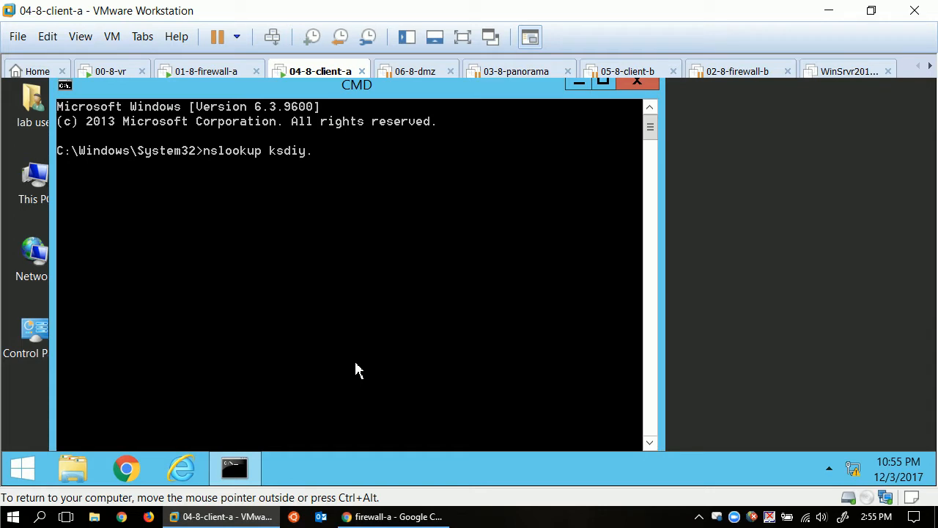
key("Return")
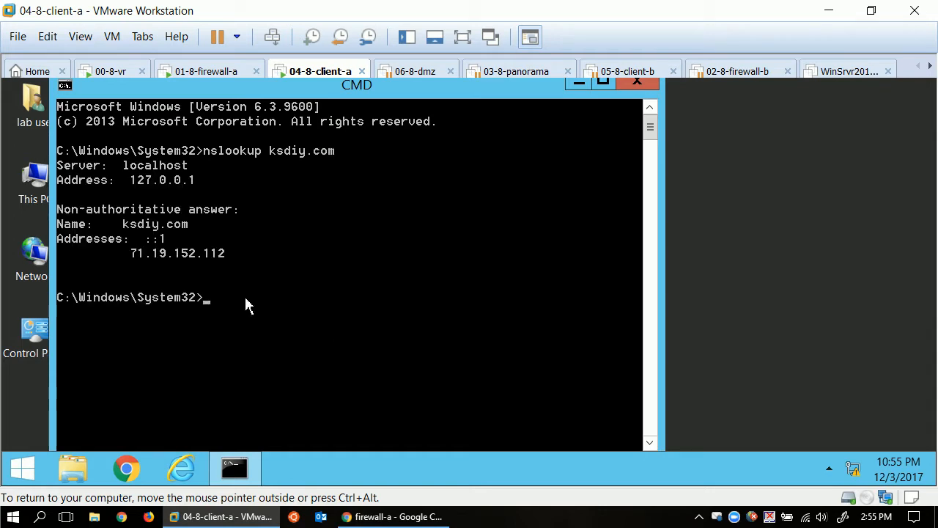
mouse_move(212, 266)
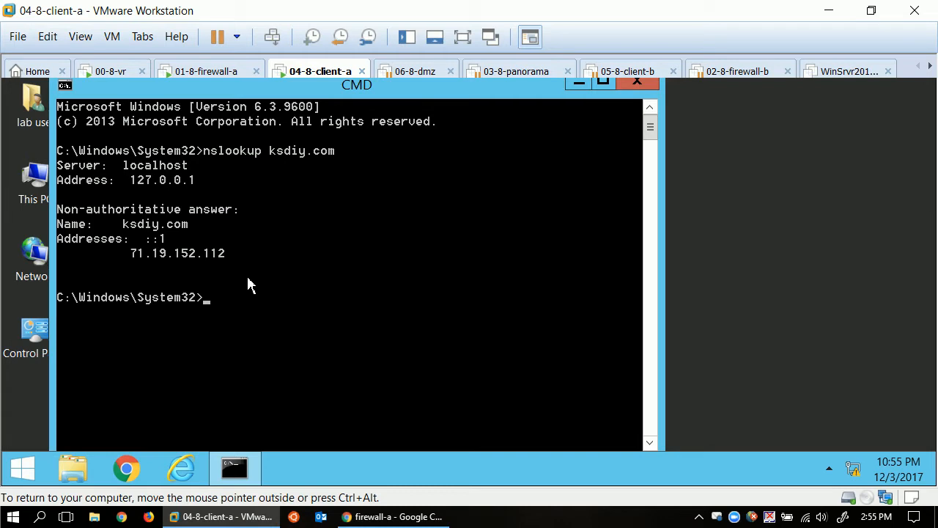
mouse_move(651, 91)
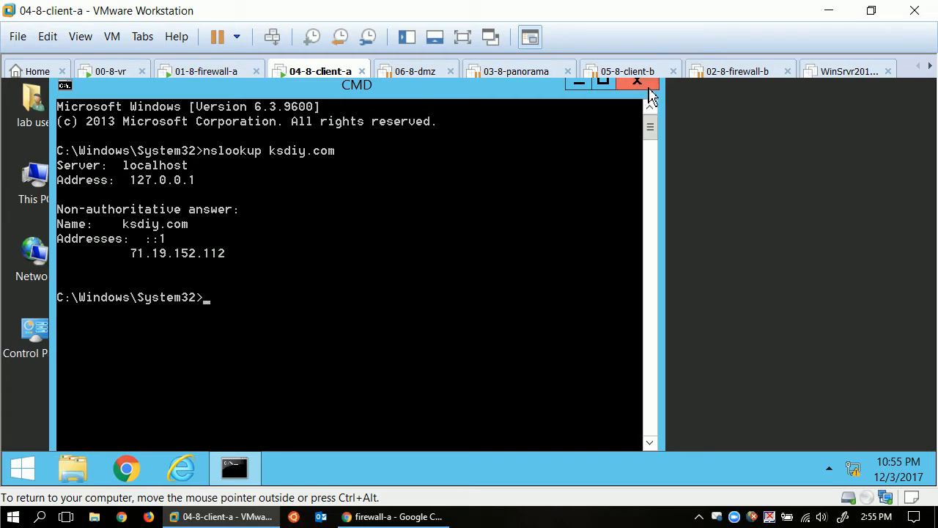
left_click(636, 81)
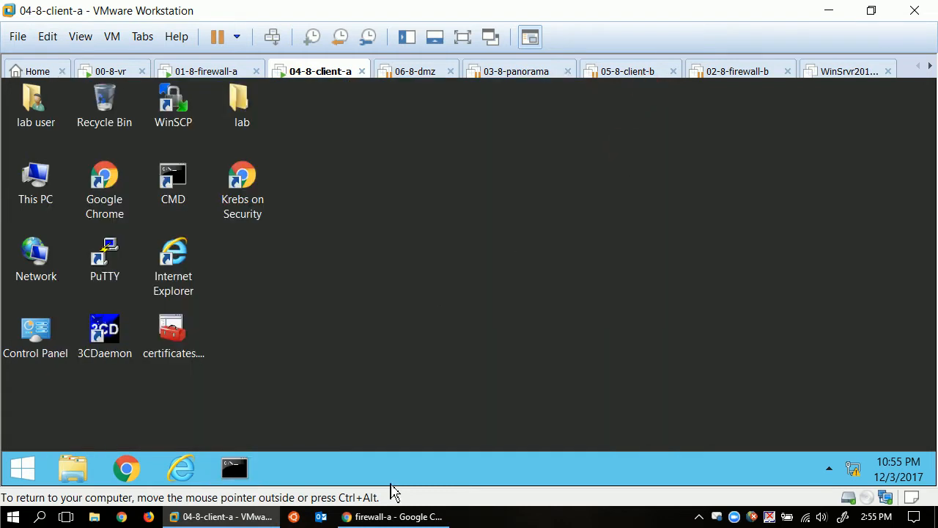
Filter Monitor > Threat logs on ( action eq sinkhole ), showing the 192.168.1.20 hit
left_click(393, 516)
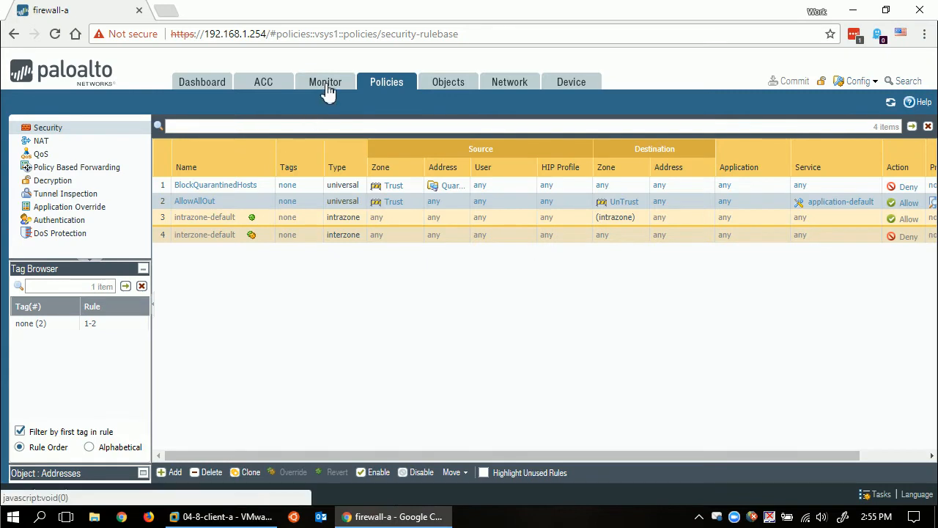
left_click(325, 82)
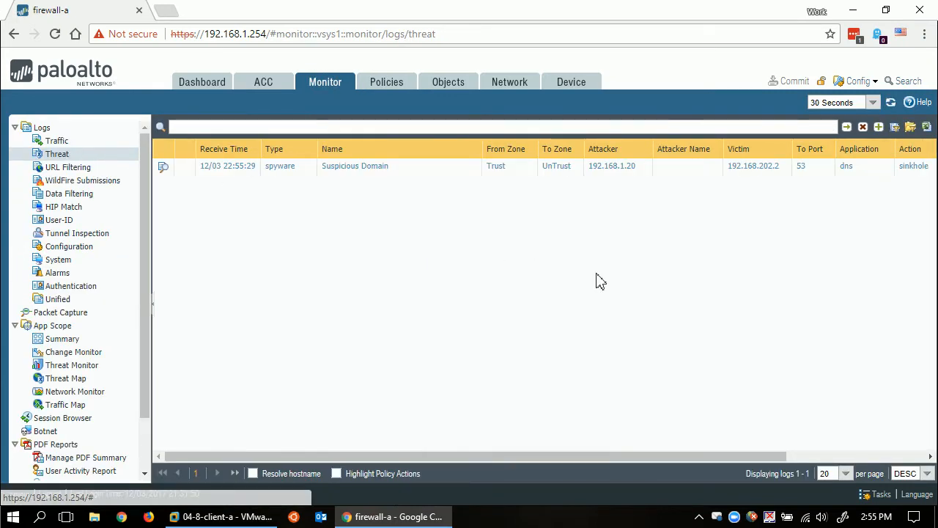
mouse_move(355, 166)
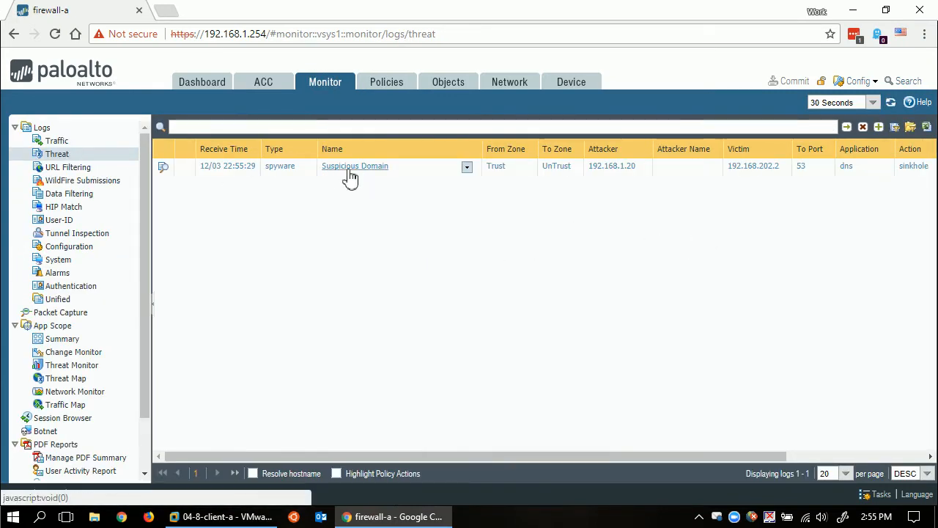
left_click(913, 165)
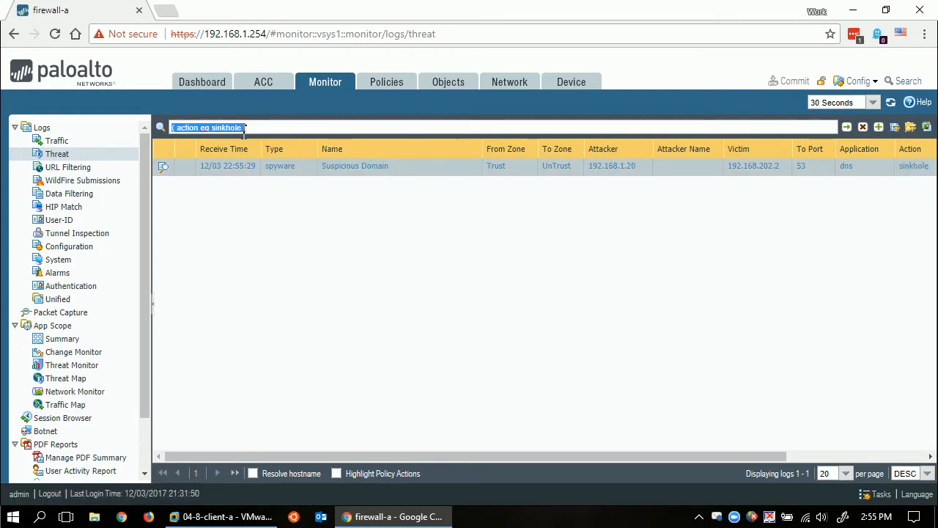
left_click(295, 235)
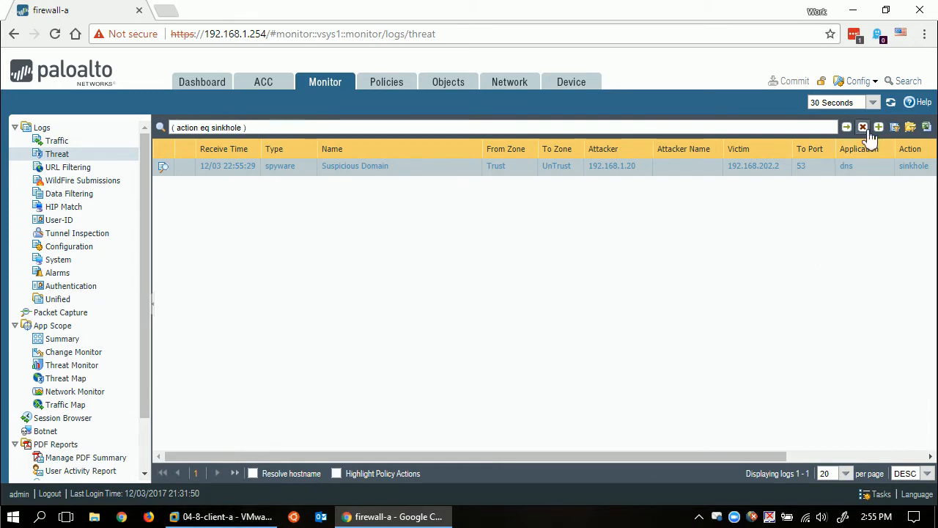
On the client VM, launch the Krebs on Security desktop shortcut so the browser starts loading krebsonsecurity.com
left_click(220, 516)
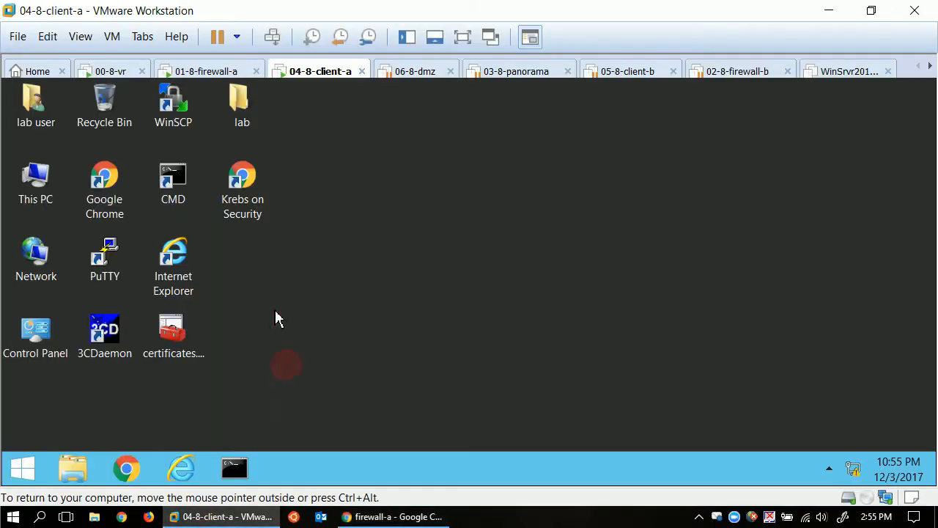
double_click(242, 176)
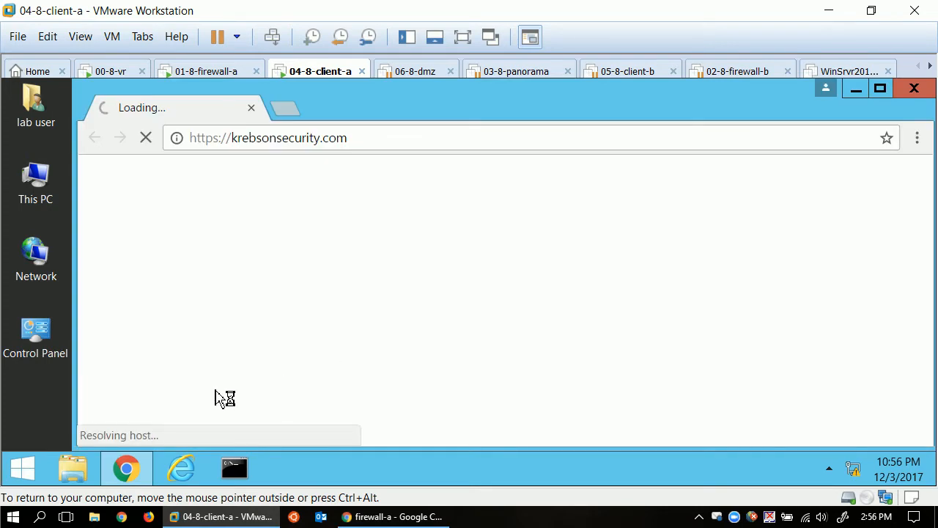
mouse_move(158, 207)
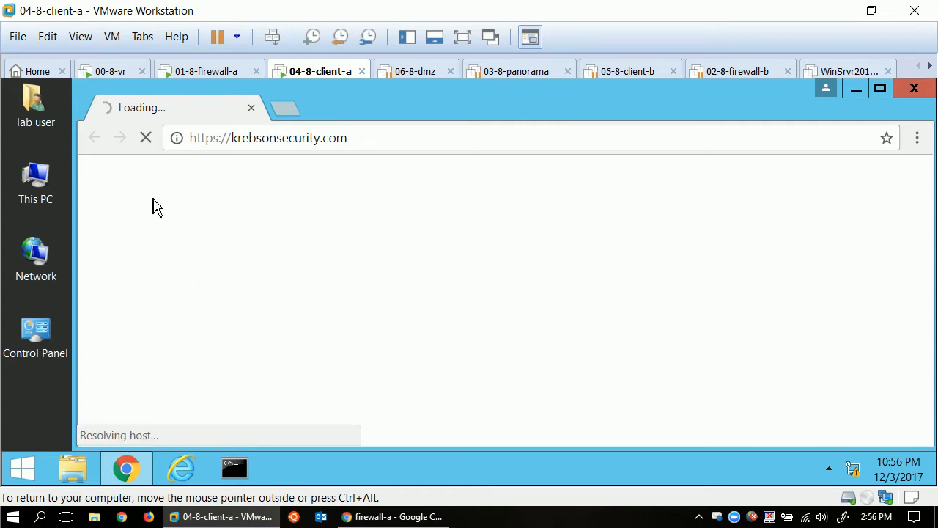
mouse_move(211, 276)
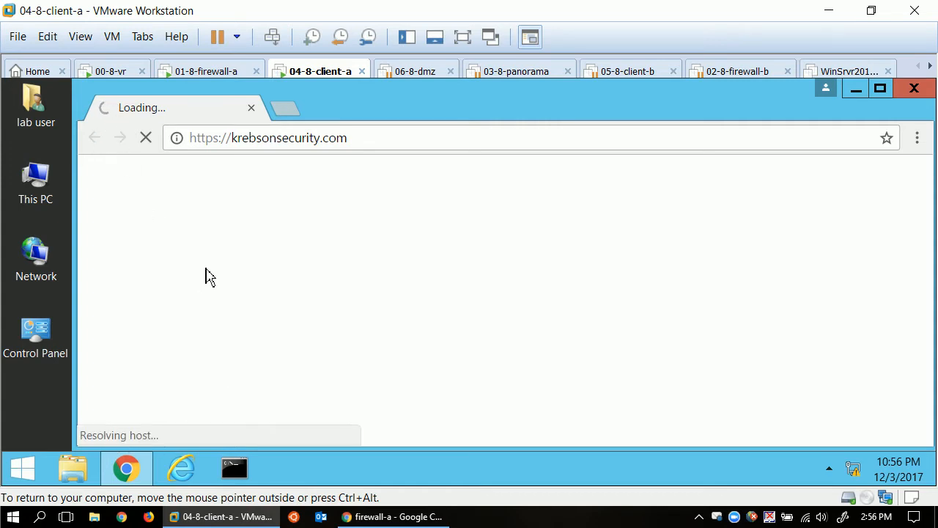
mouse_move(236, 446)
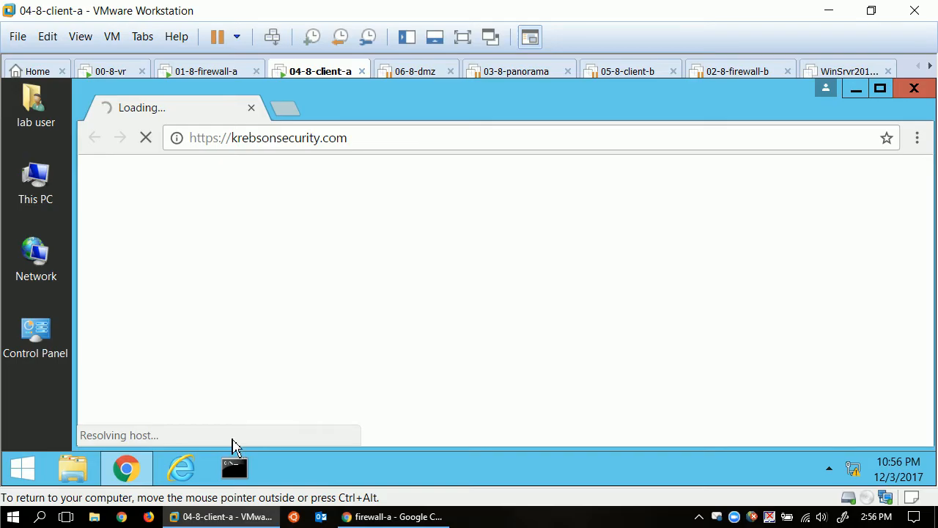
Back in the firewall interface, view the traffic log showing 192.168.1.20 denied by BlockQuarantinedHosts
left_click(393, 516)
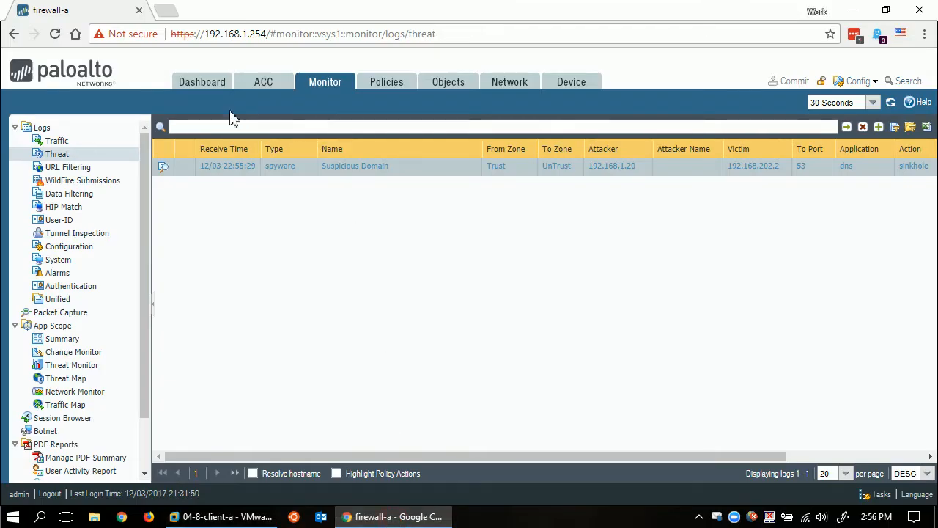
left_click(56, 141)
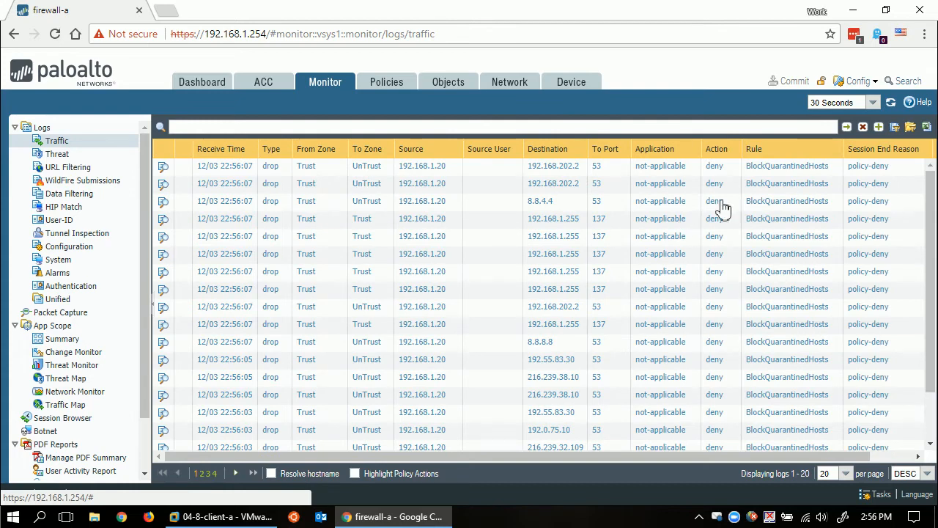
mouse_move(778, 233)
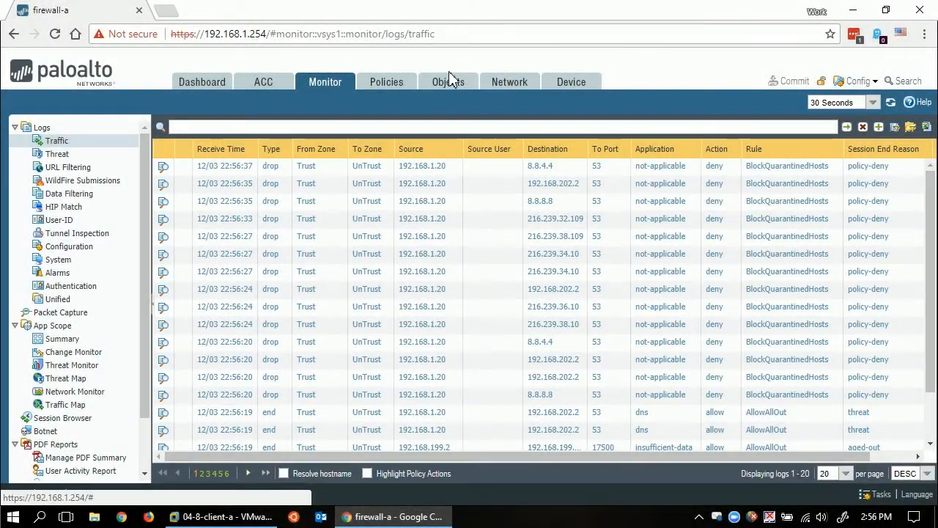
Under Objects > Security Profiles > URL Filtering, add a new profile named UnQuarantineOverride
left_click(448, 82)
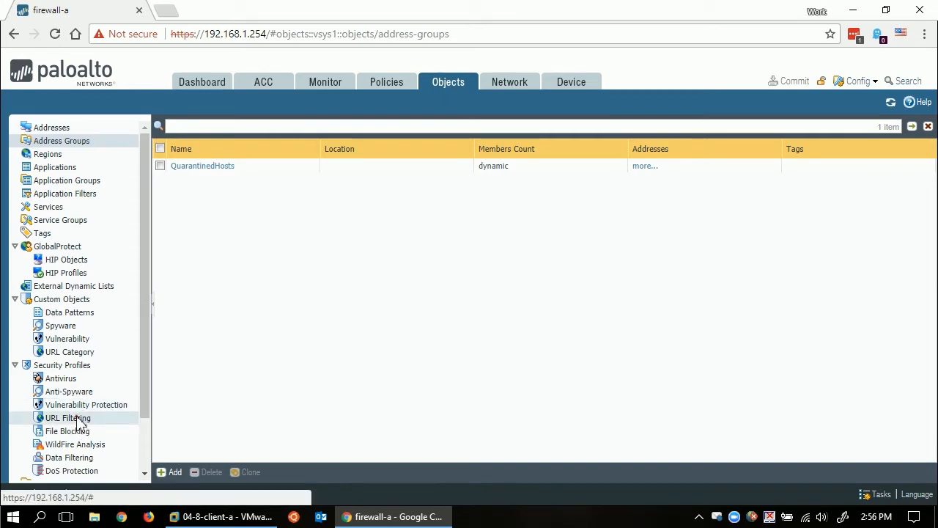
left_click(68, 416)
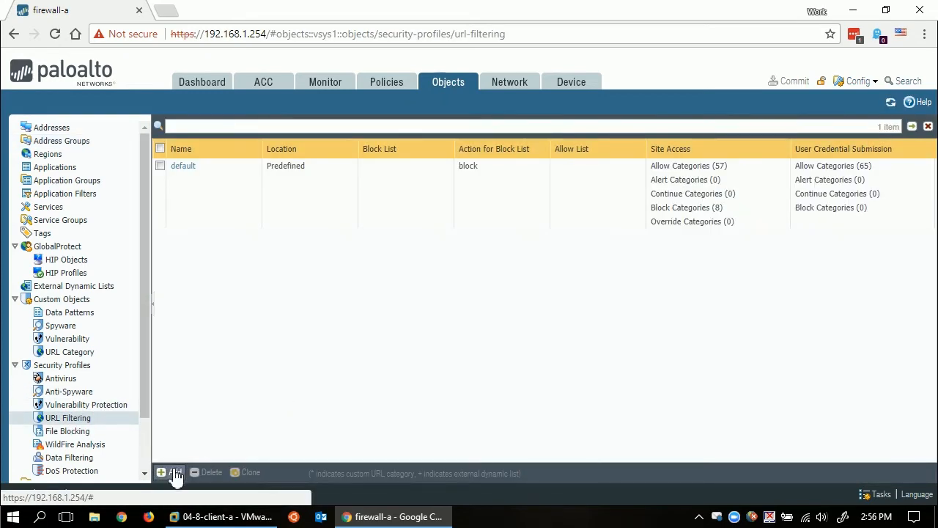
left_click(170, 472)
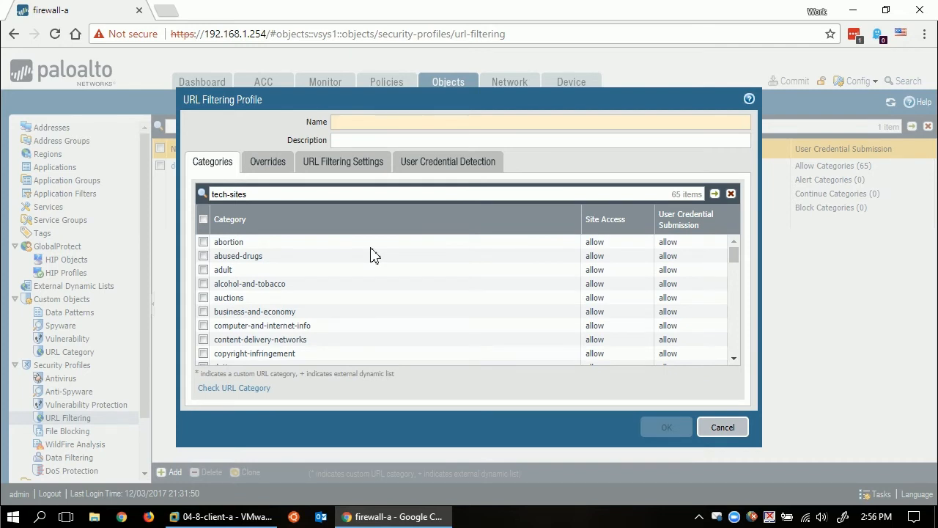
type("Url")
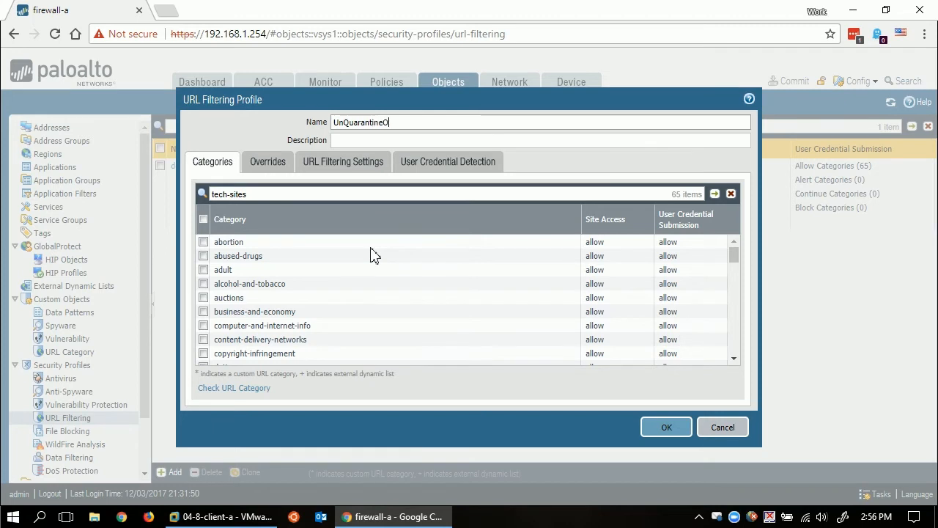
type("verride")
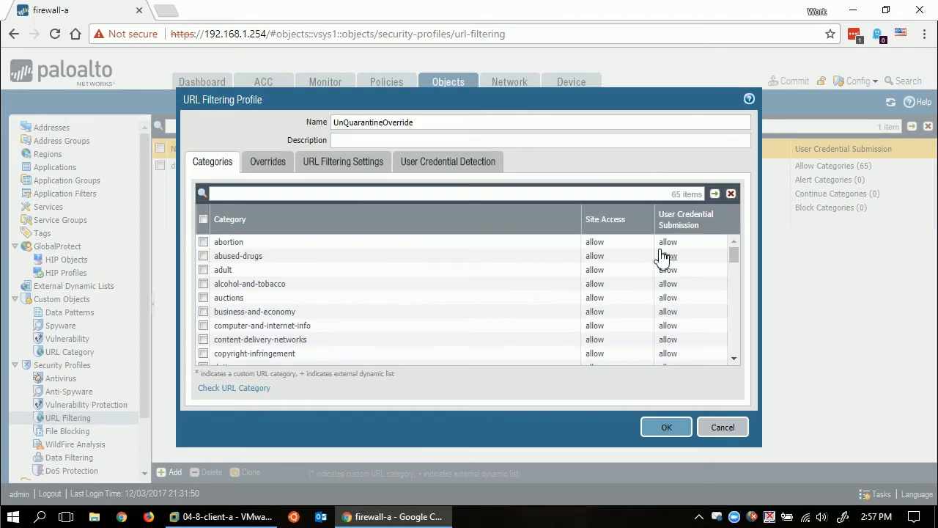
Set site access to override for all categories and save the UnQuarantineOverride profile
left_click(648, 220)
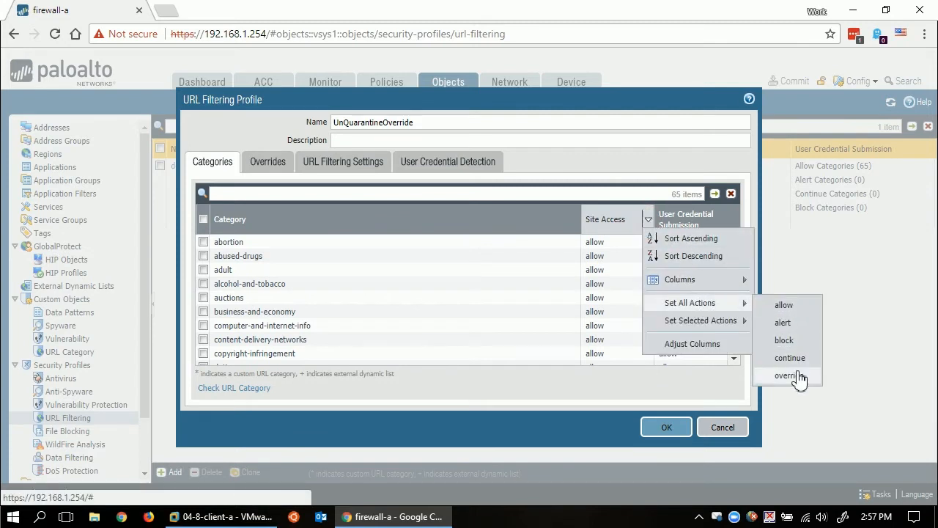
left_click(789, 375)
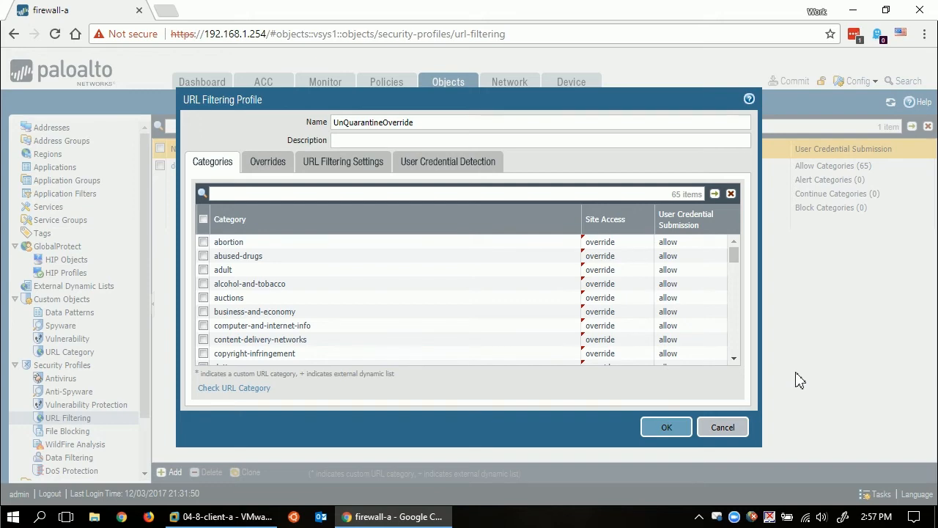
mouse_move(666, 428)
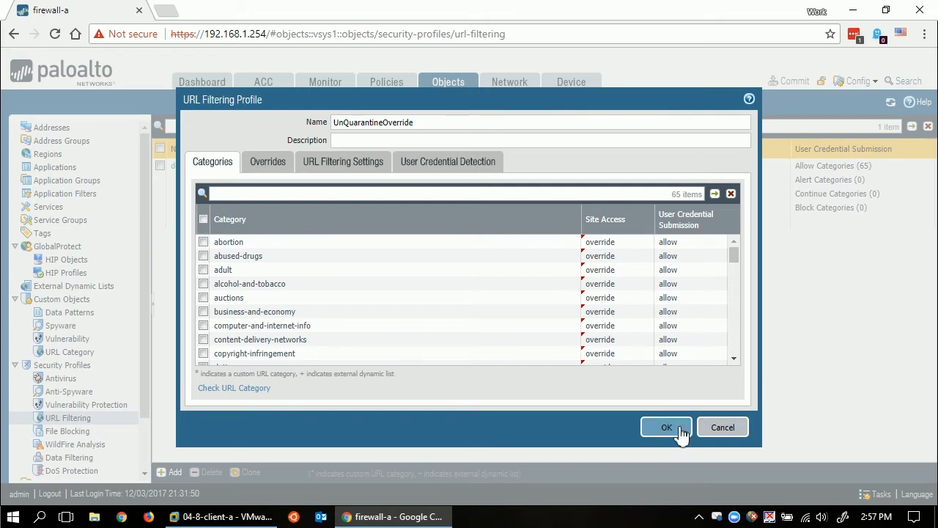
left_click(666, 426)
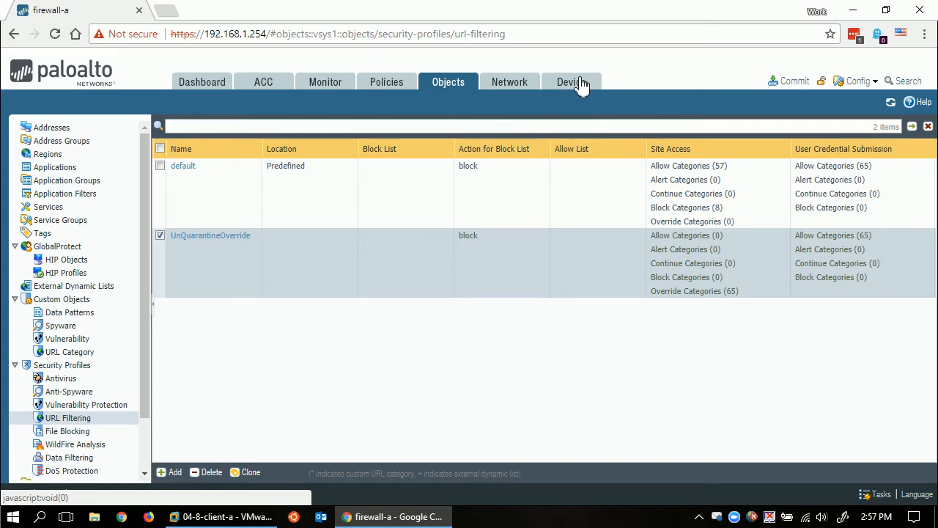
Under Device > Response Pages, export the predefined URL Filtering Continue and Override Page and bring up quarantinedhost.html
left_click(572, 82)
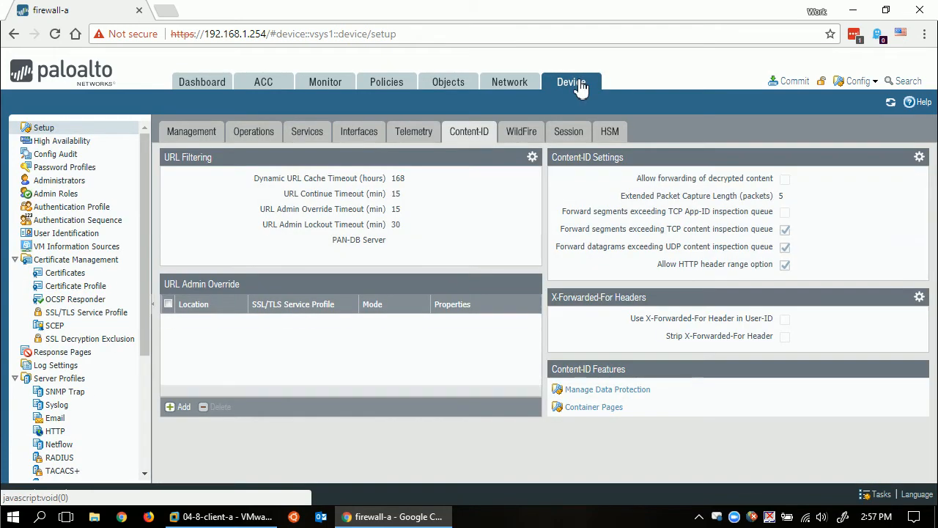
mouse_move(132, 343)
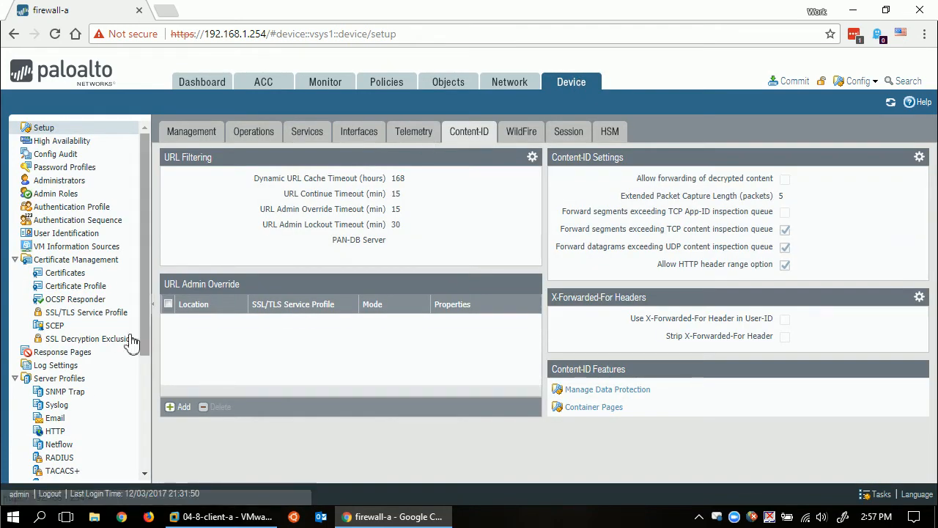
left_click(61, 352)
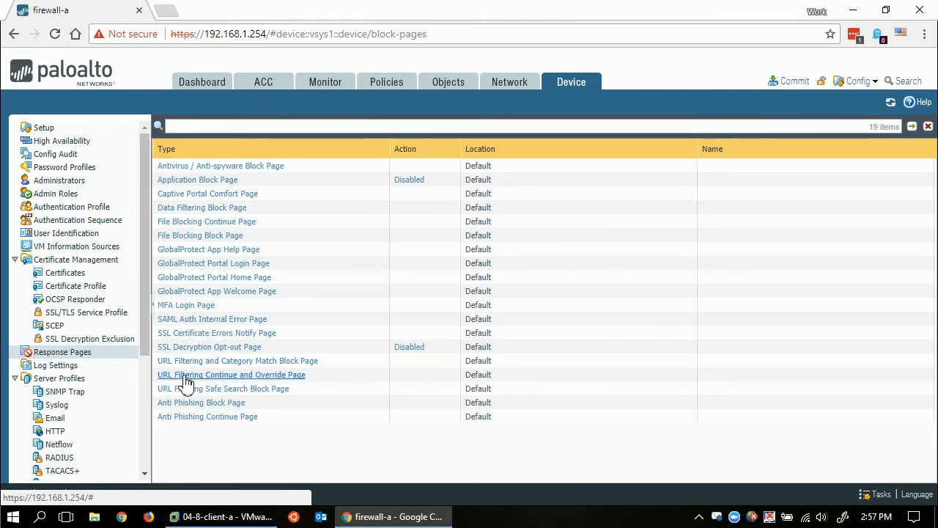
left_click(232, 375)
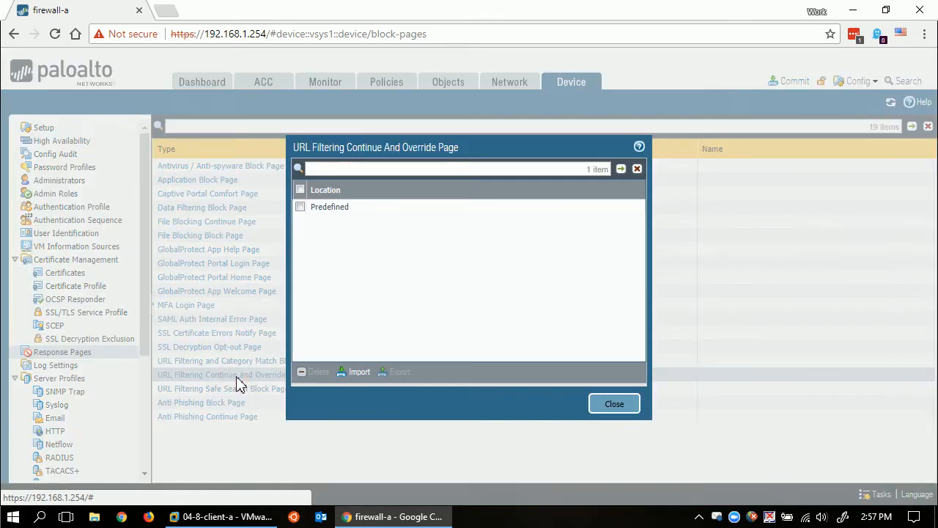
left_click(299, 205)
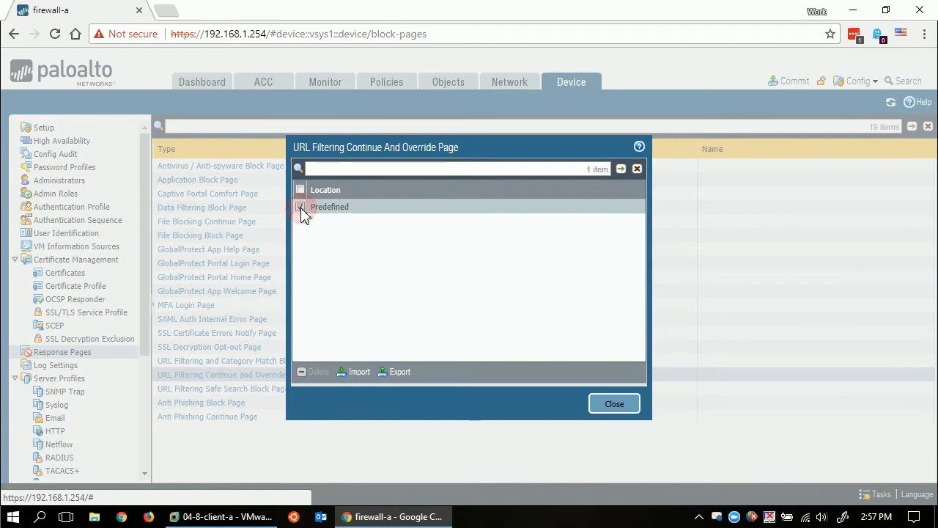
left_click(399, 373)
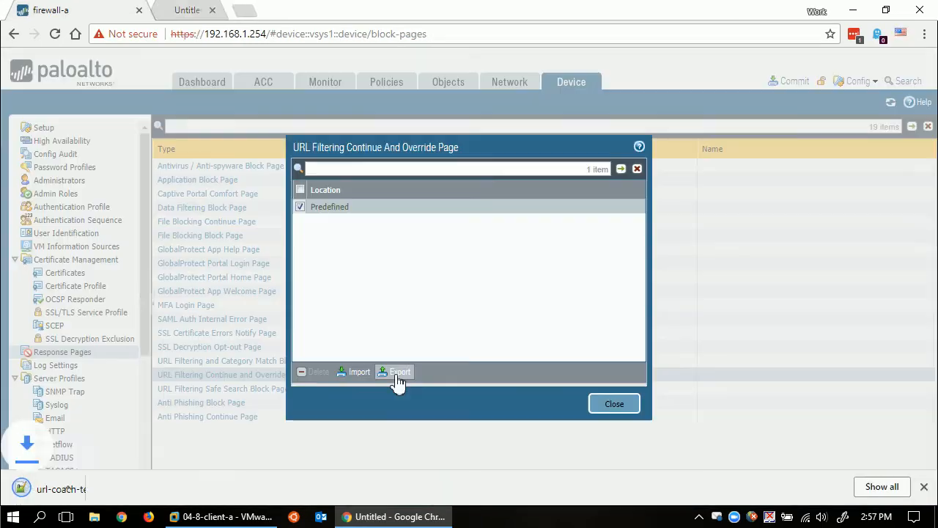
left_click(399, 372)
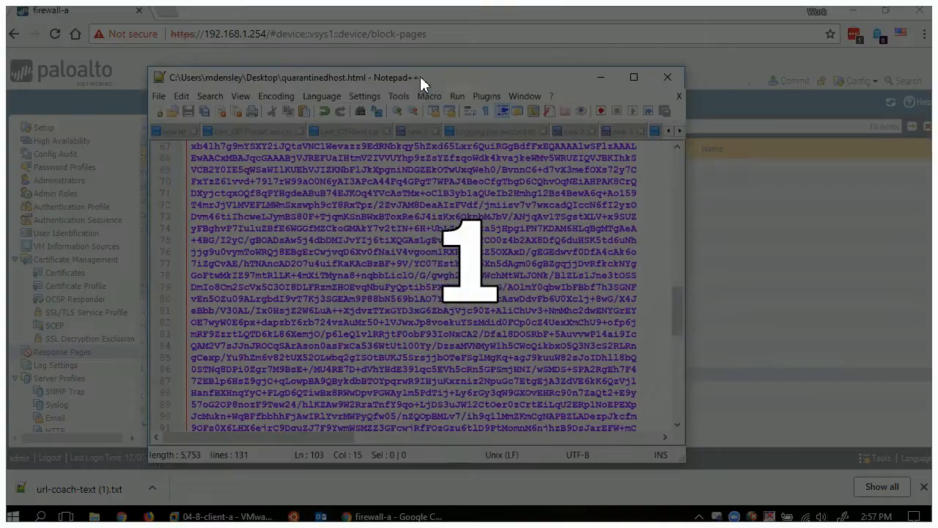
Maximize quarantinedhost.html in Notepad++ and scroll through its quarantine message, password prompt script and return link
left_click(633, 77)
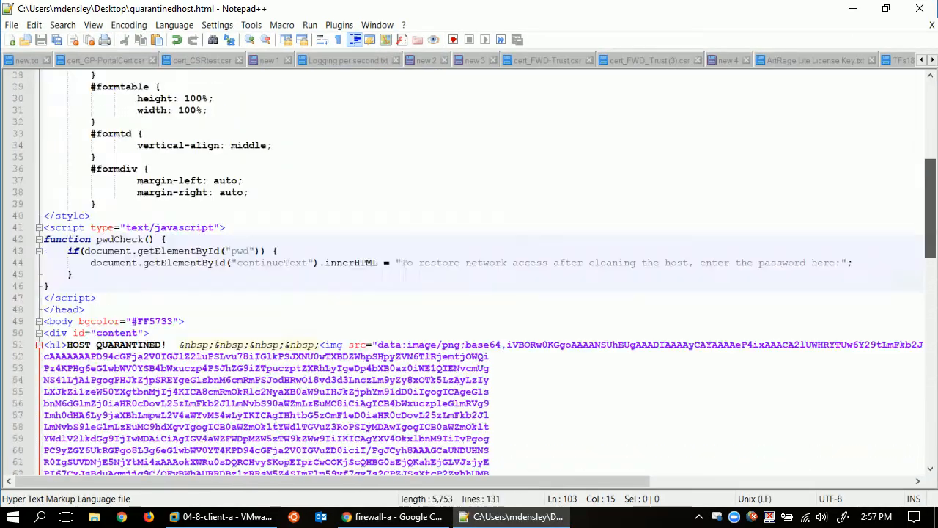
scroll("up", 3)
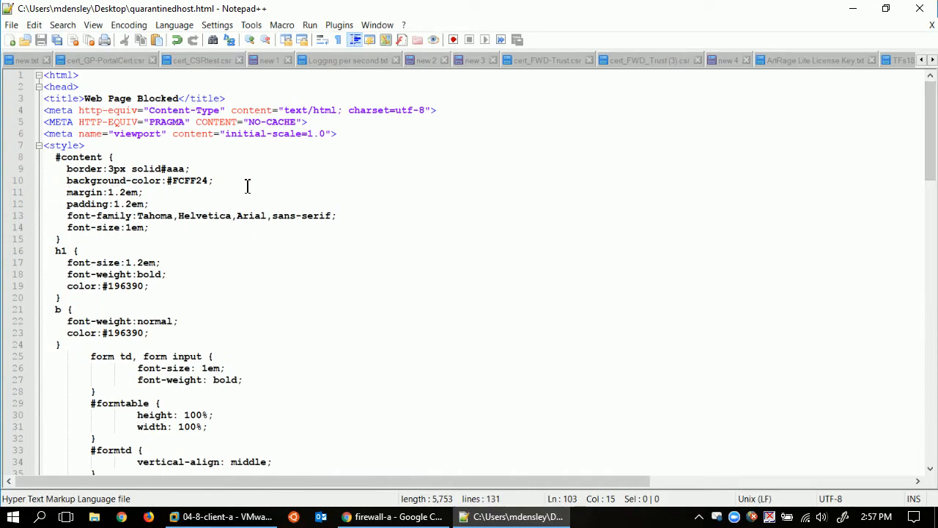
scroll("down", 3)
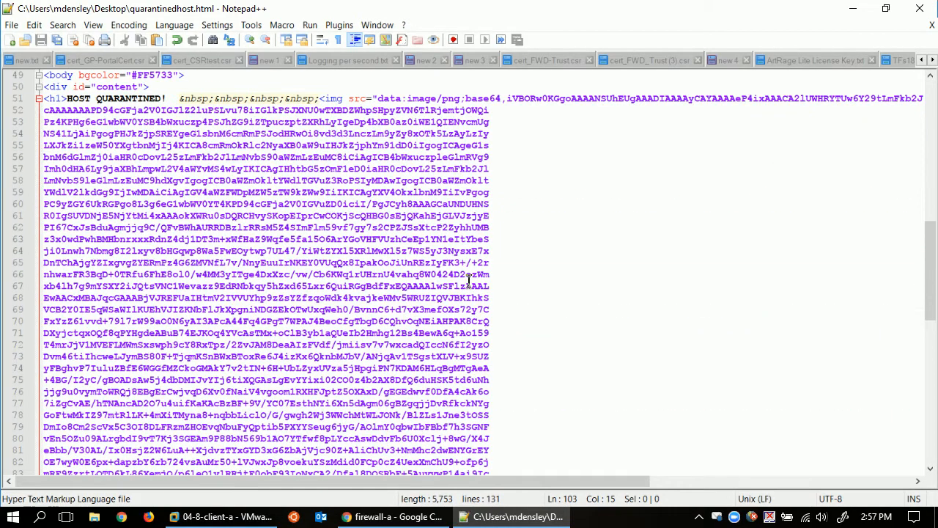
scroll("down", 3)
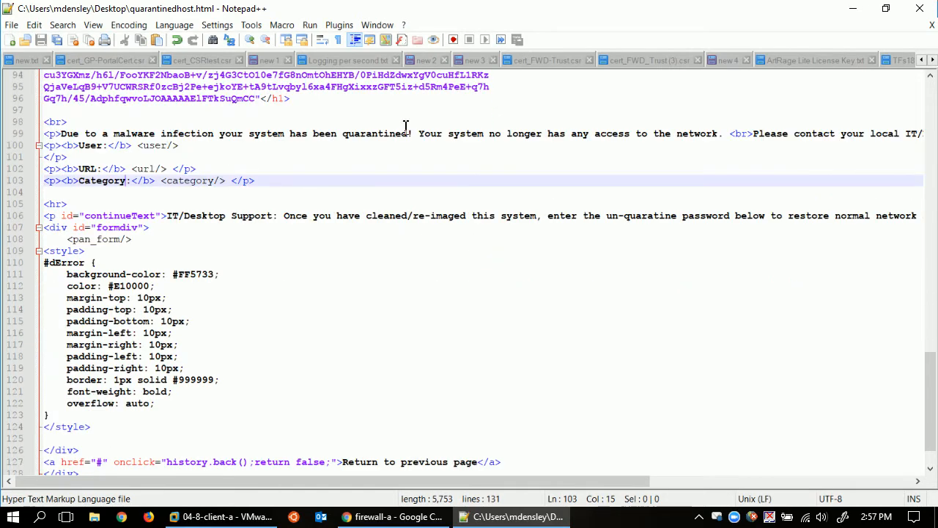
mouse_move(574, 235)
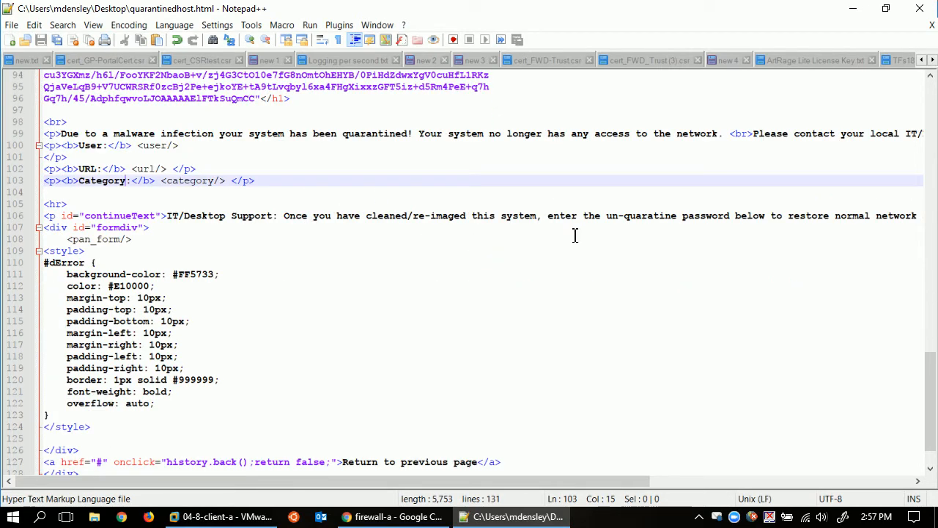
mouse_move(572, 244)
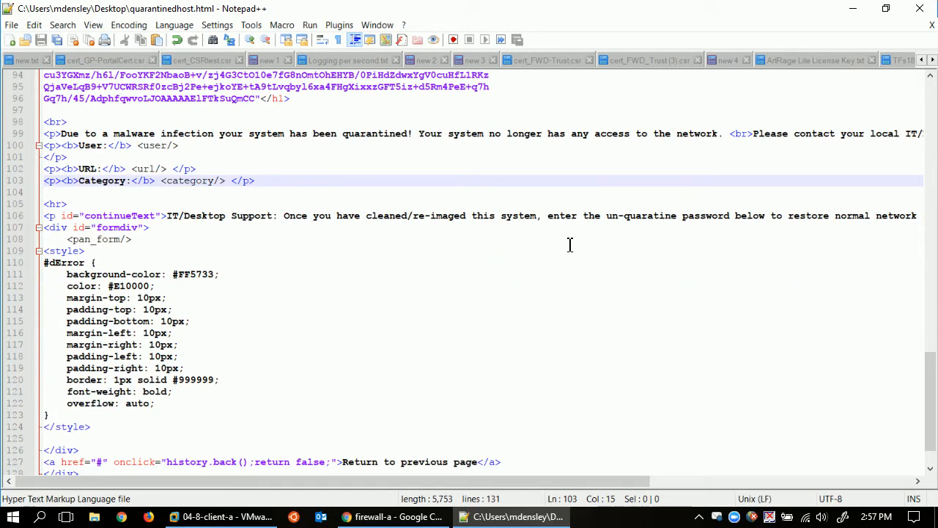
scroll("down", 3)
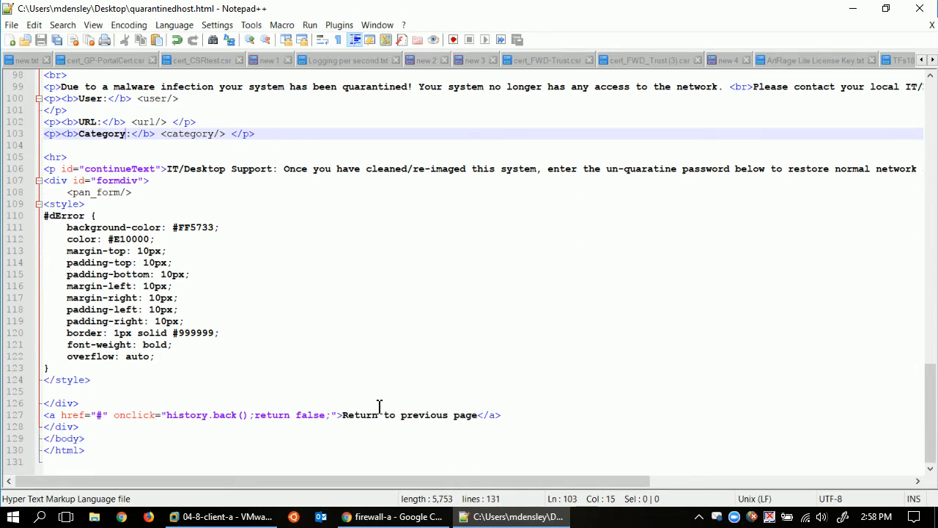
mouse_move(329, 380)
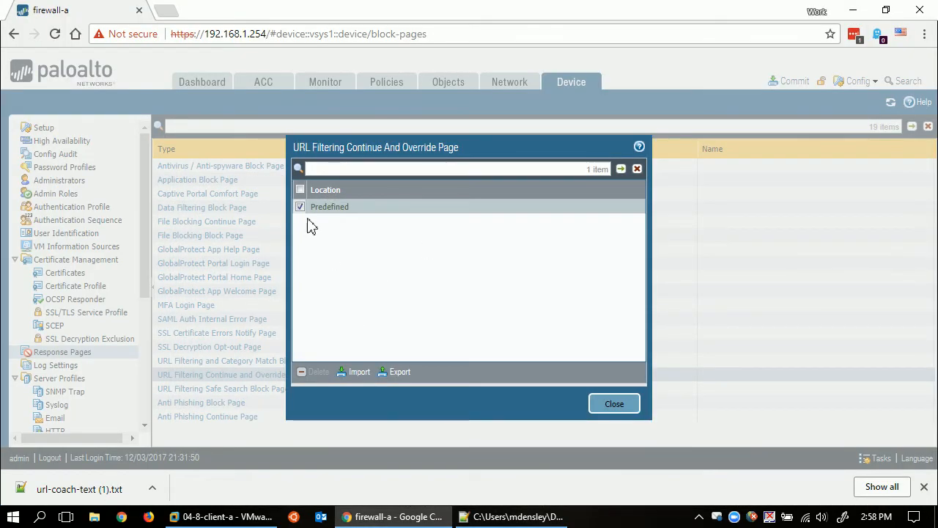
Import quarantinedhost.html as a shared URL Filtering Continue and Override Page and close the dialog
left_click(299, 206)
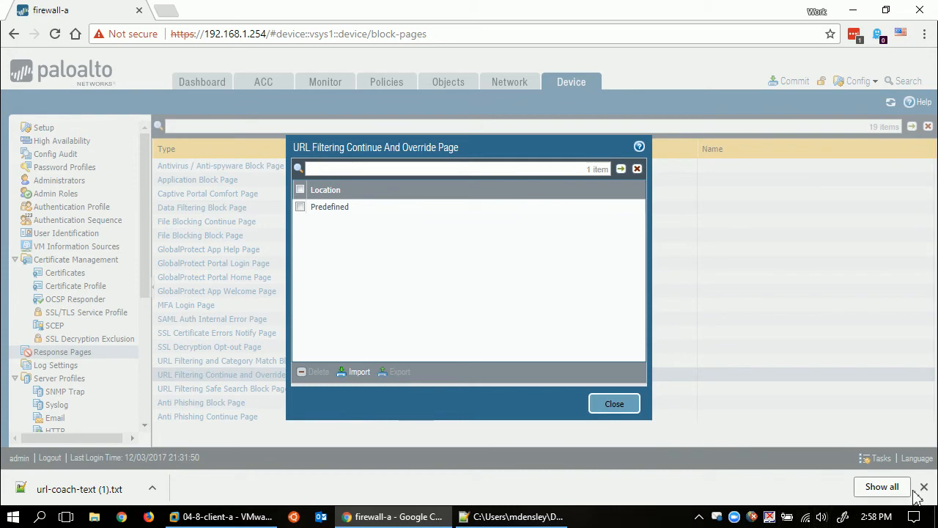
left_click(361, 373)
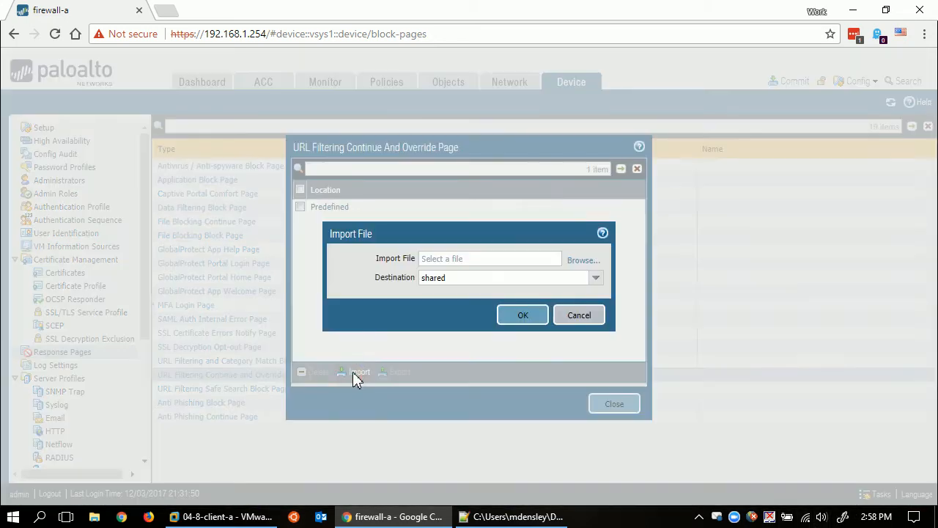
left_click(583, 259)
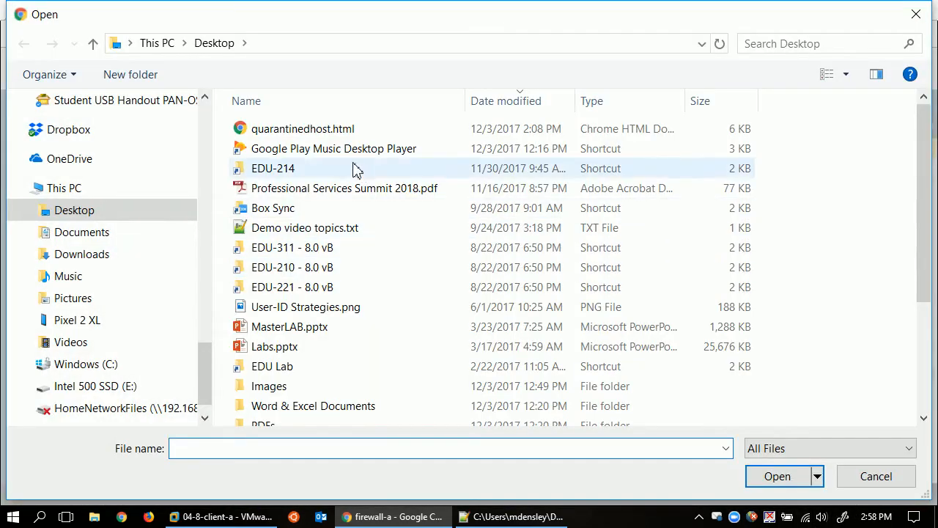
left_click(302, 129)
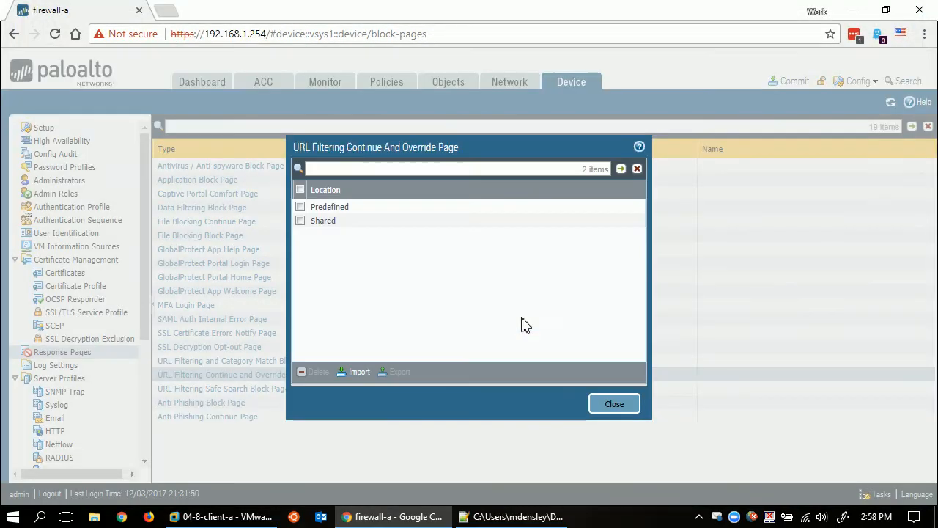
mouse_move(509, 352)
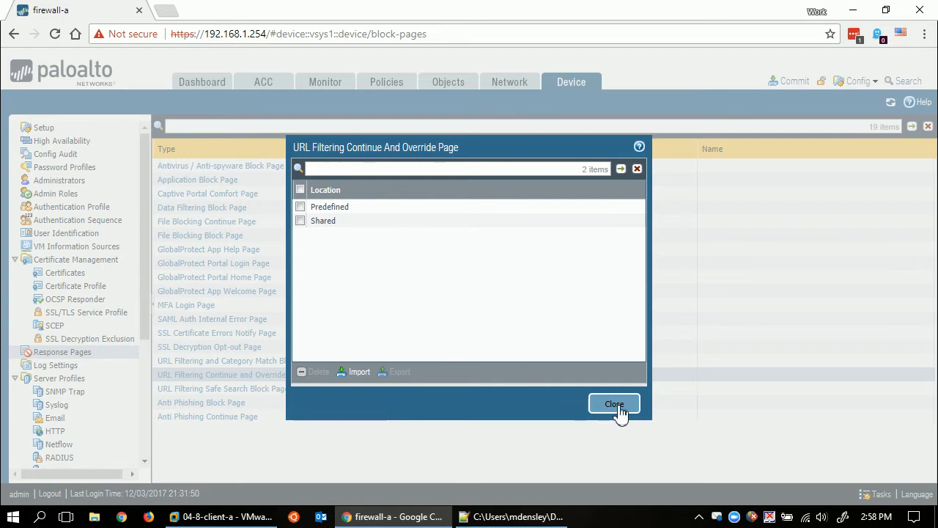
left_click(614, 405)
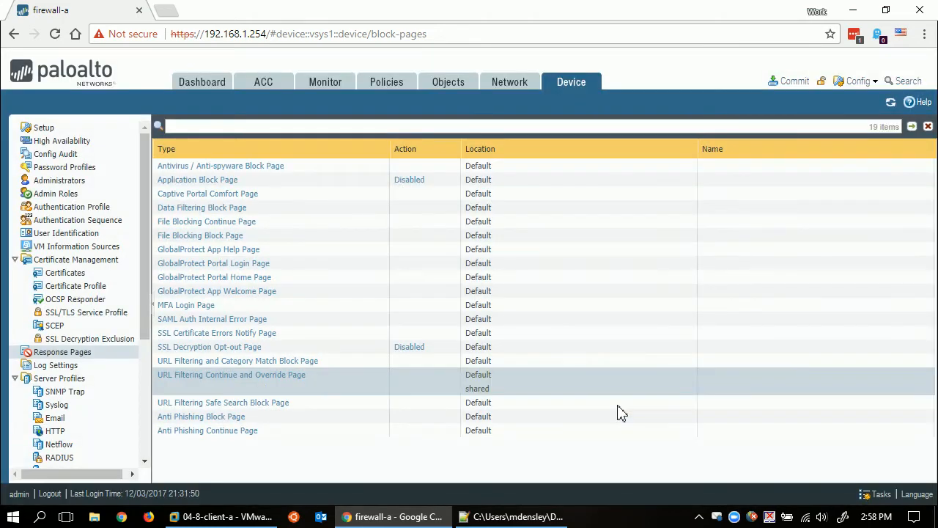
mouse_move(110, 119)
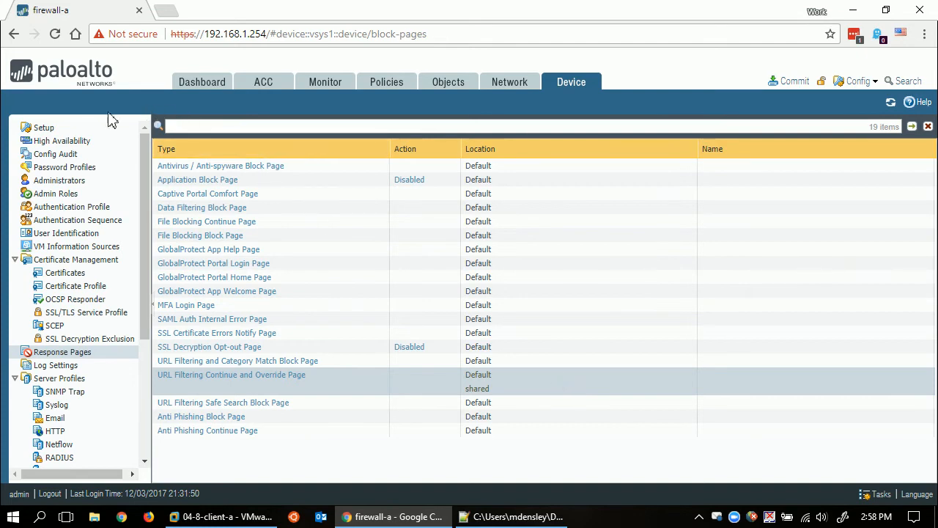
Under Device > Setup > Content-ID, add a URL admin override with a password entered and confirmed
left_click(44, 126)
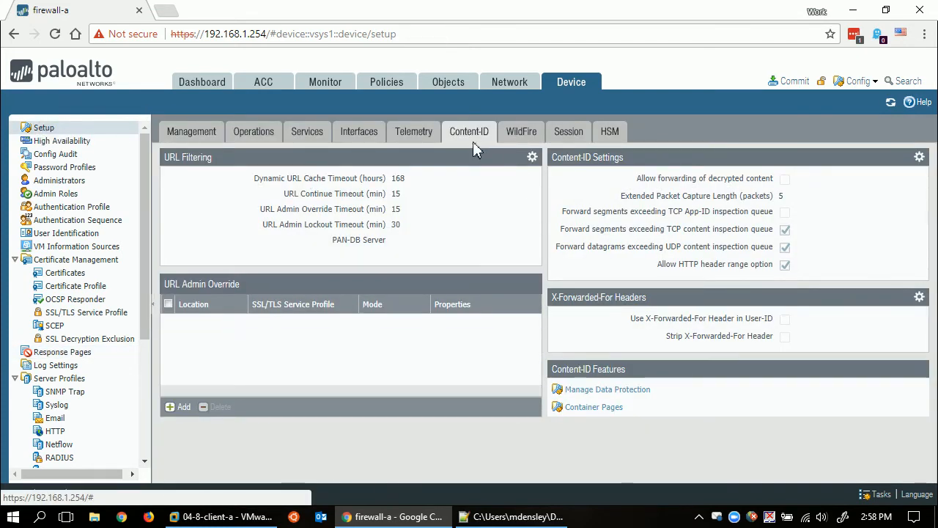
mouse_move(190, 285)
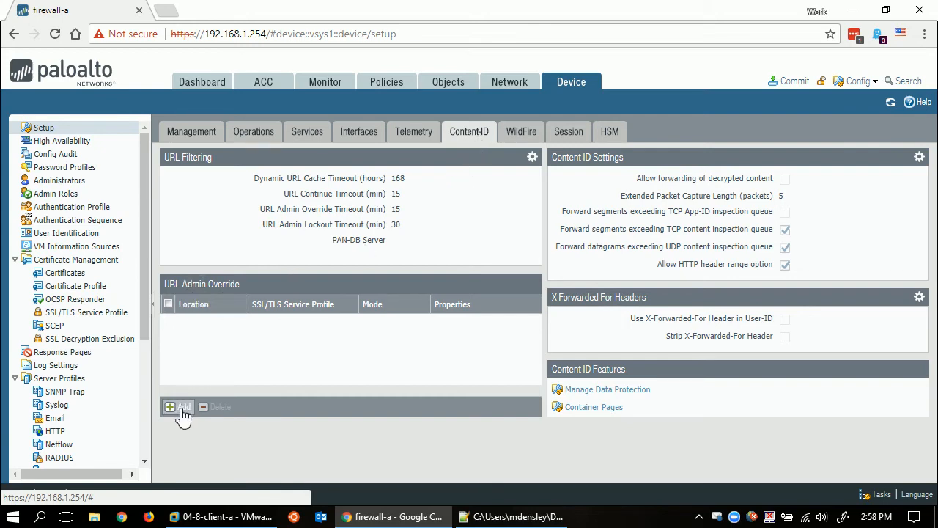
left_click(179, 408)
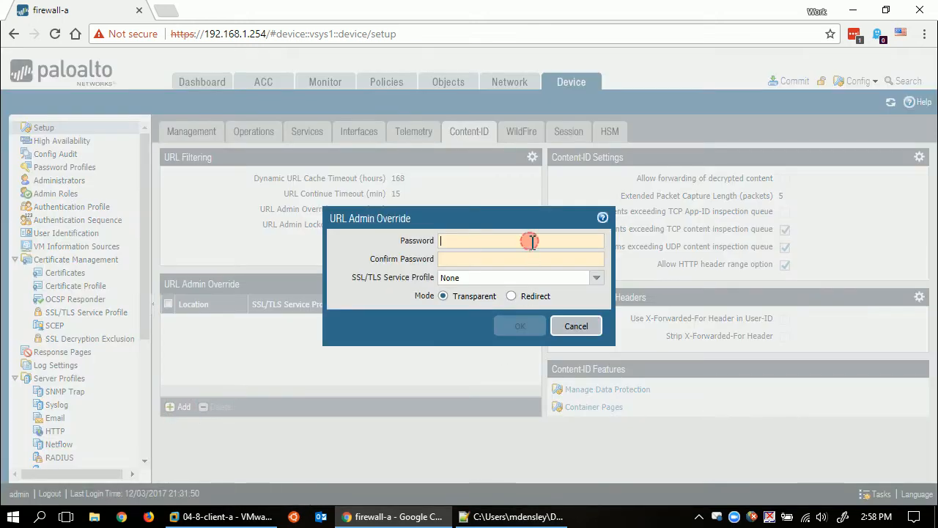
type("••••")
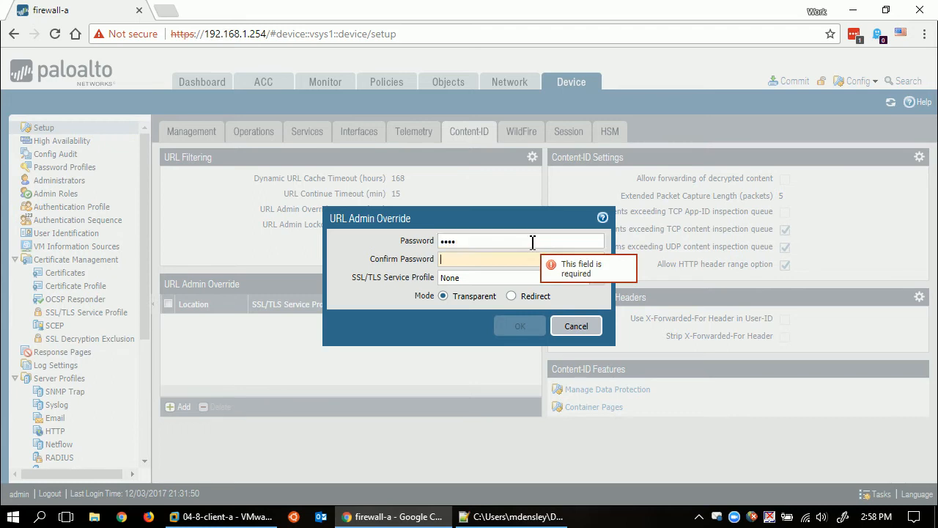
type("••••")
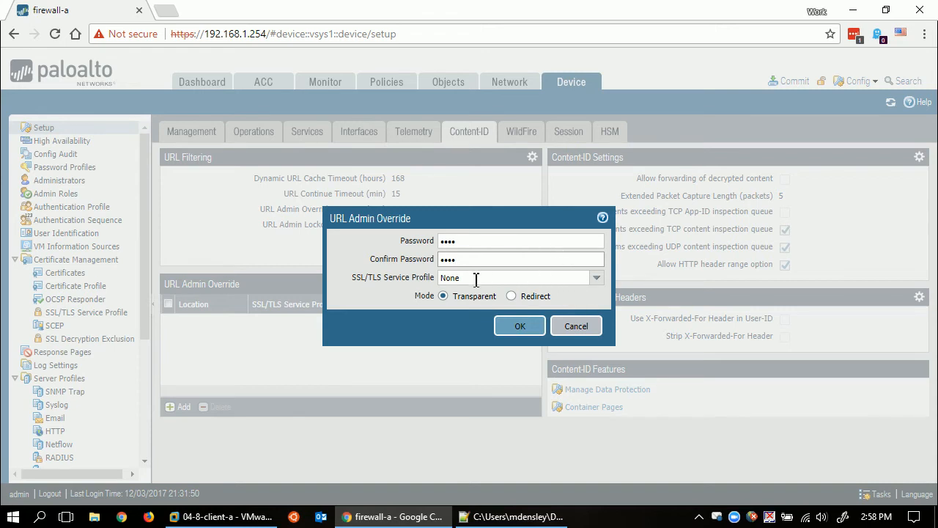
mouse_move(378, 286)
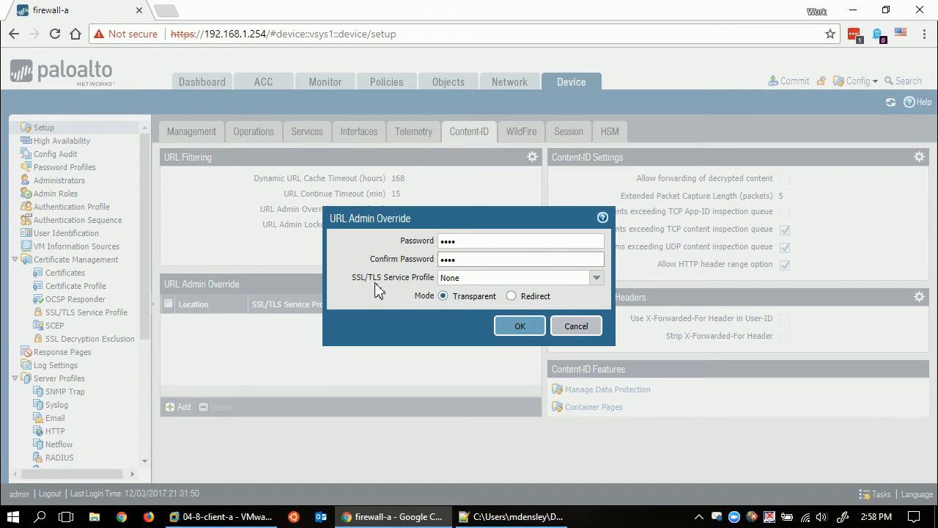
left_click(521, 258)
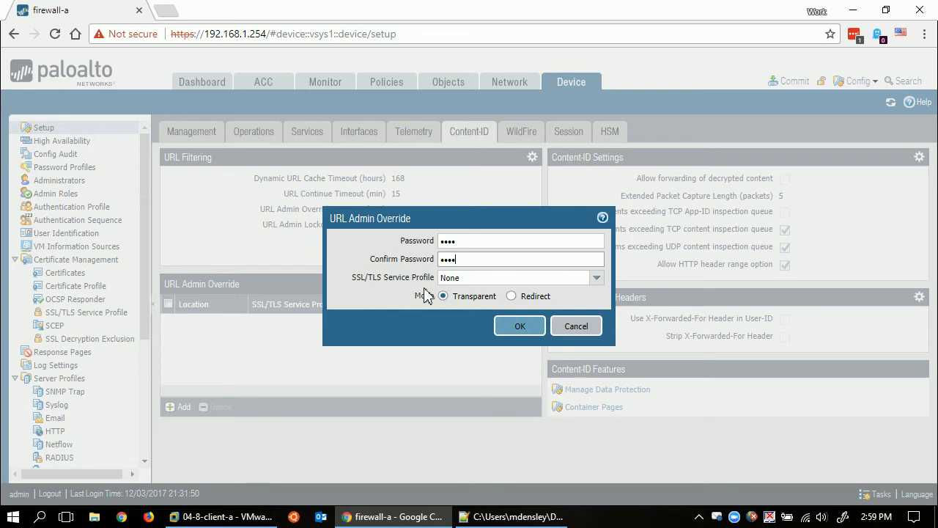
mouse_move(455, 295)
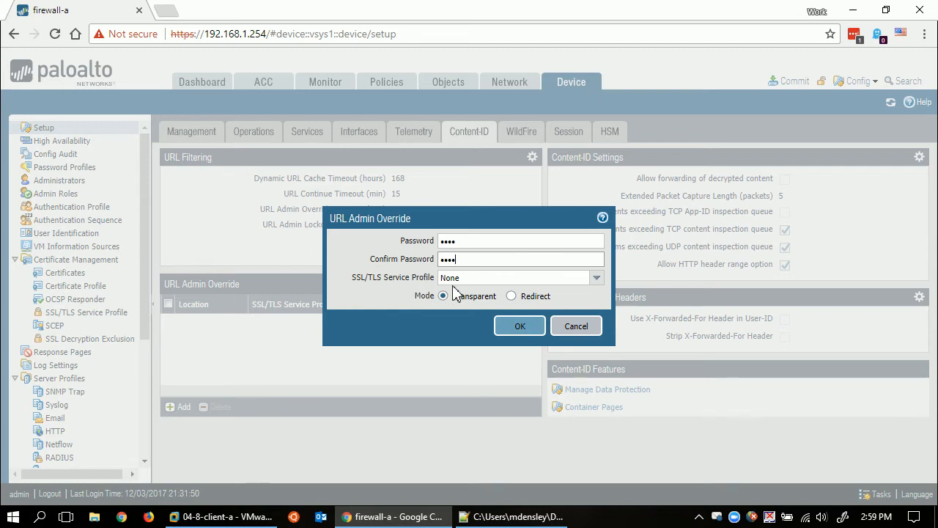
Set the override mode to redirect with address 192.168.1.1 and save the entry
left_click(510, 296)
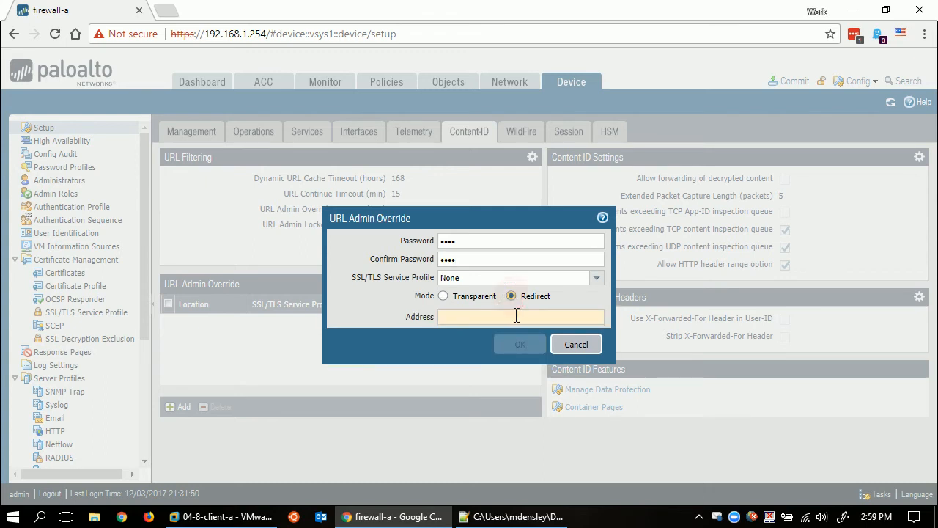
left_click(519, 343)
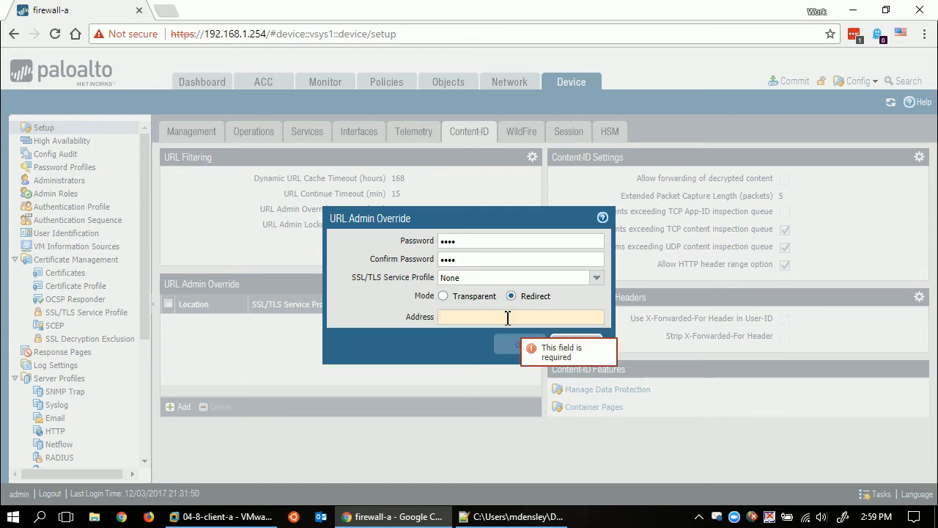
type("192.168")
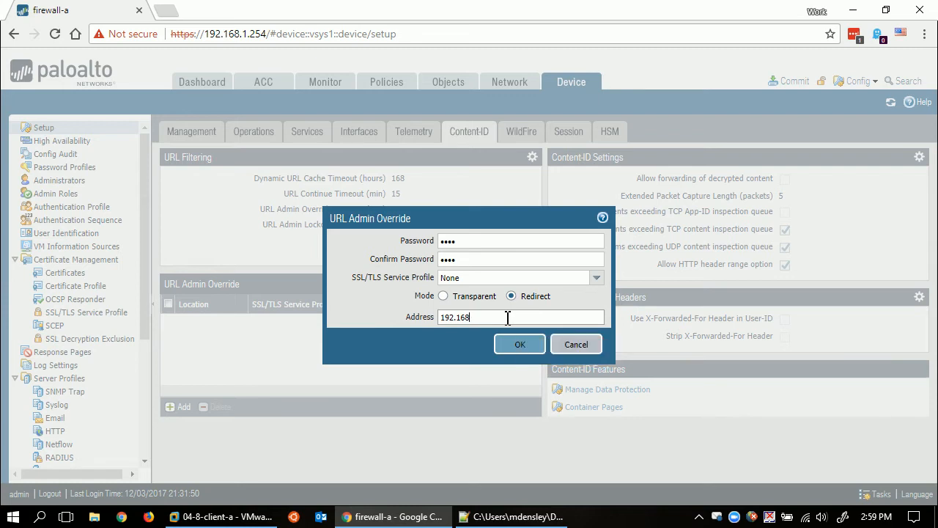
type(".1.1")
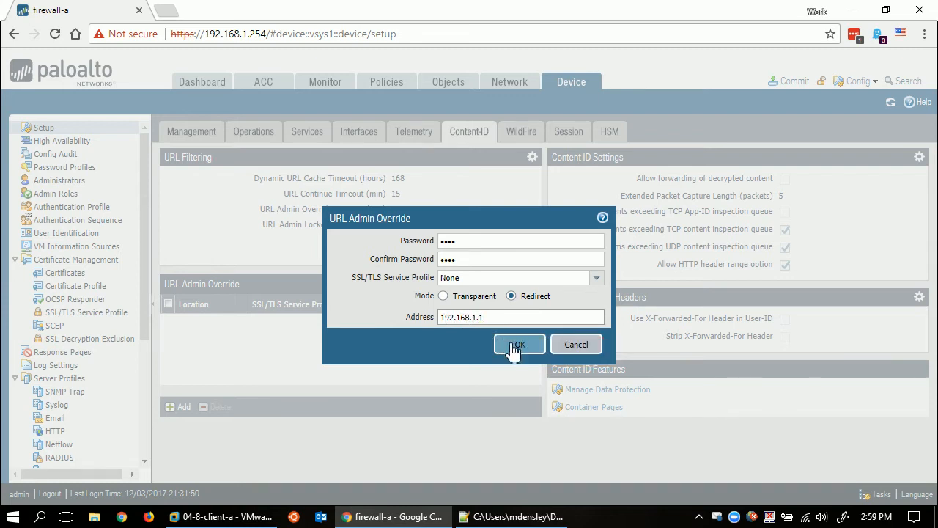
left_click(519, 343)
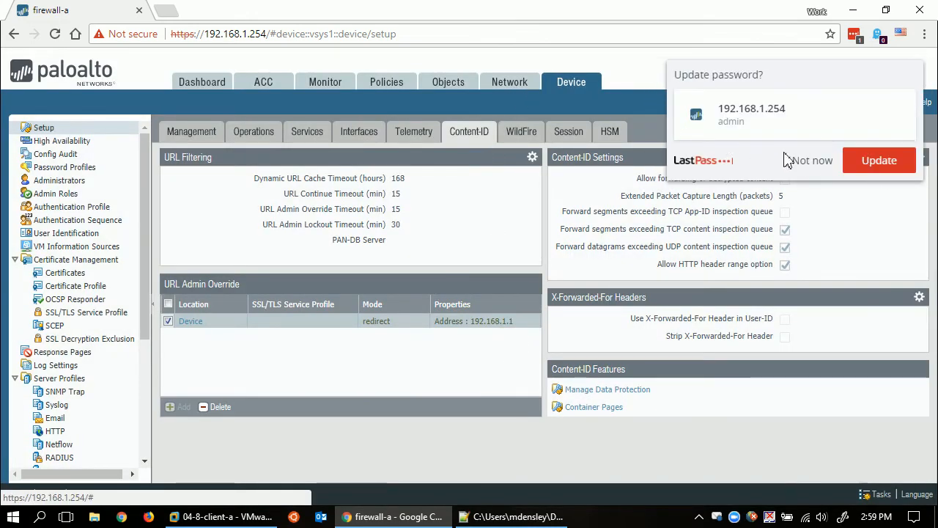
Under Network Profiles > Interface Mgmt, enable Response Pages on the Mgmt_Ping_Resp profile and save it
left_click(510, 82)
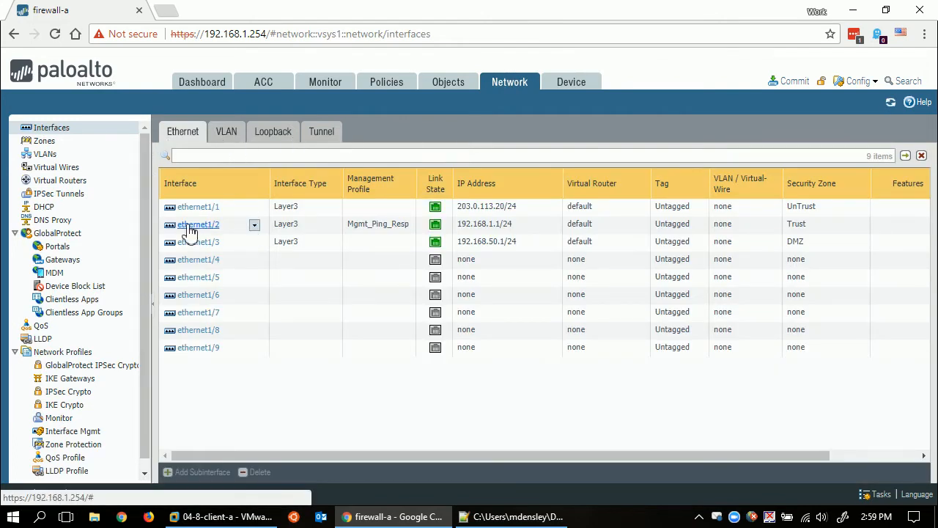
mouse_move(483, 223)
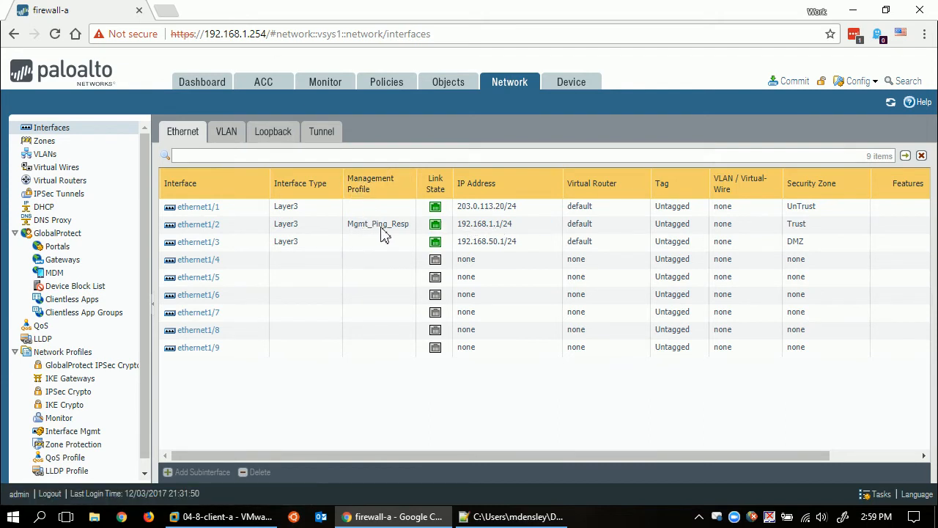
mouse_move(360, 228)
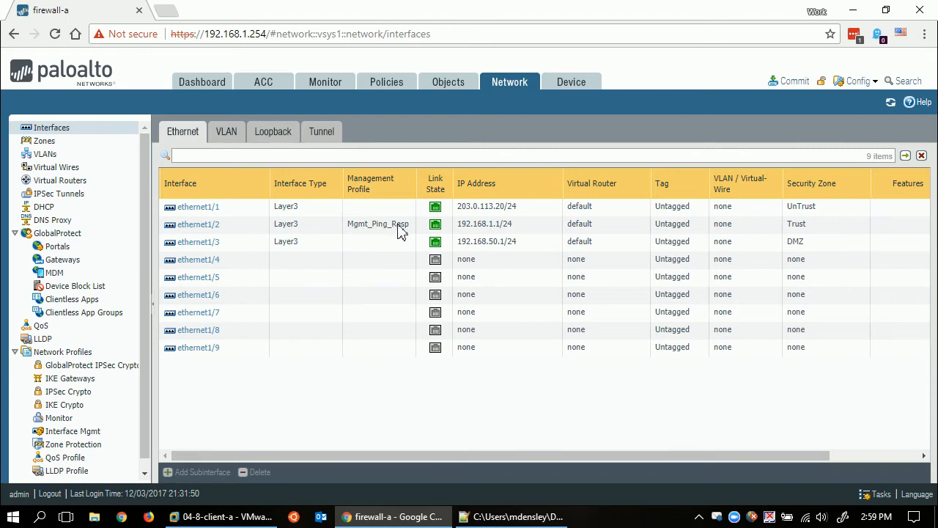
scroll("down", 3)
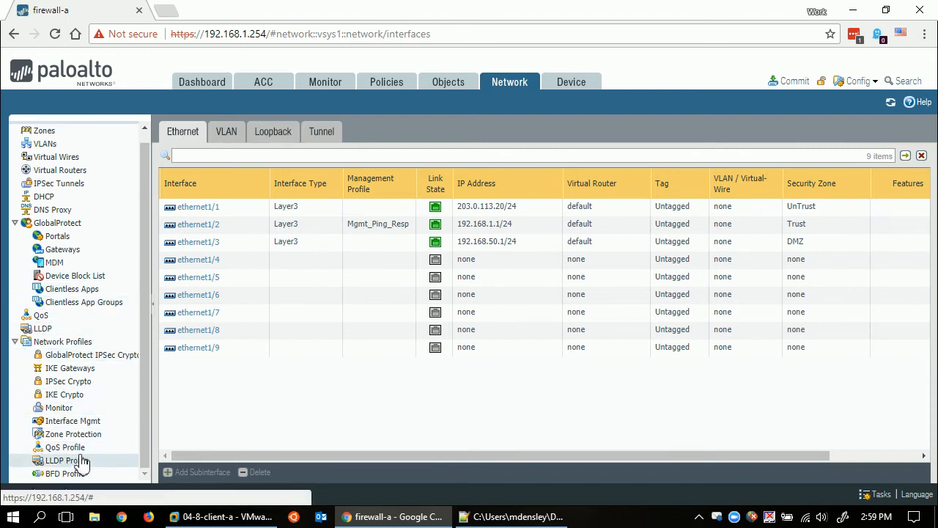
left_click(74, 419)
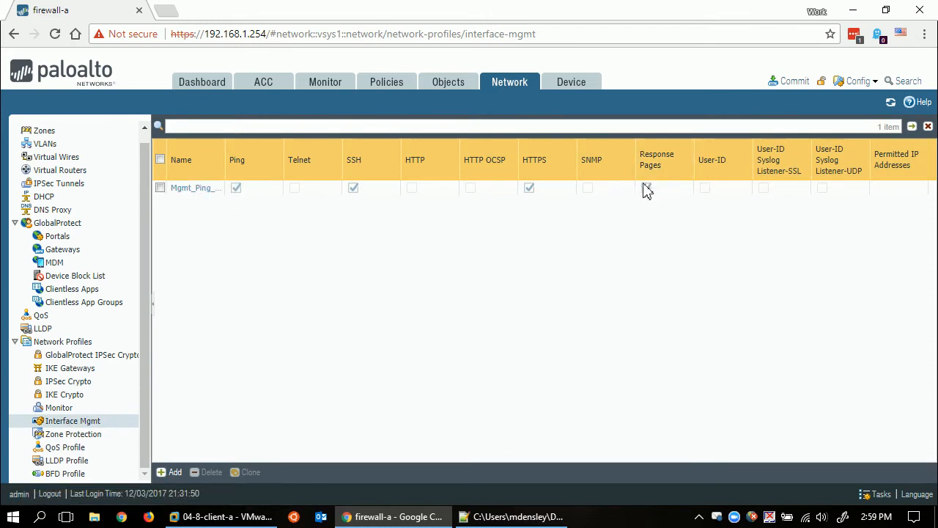
left_click(645, 188)
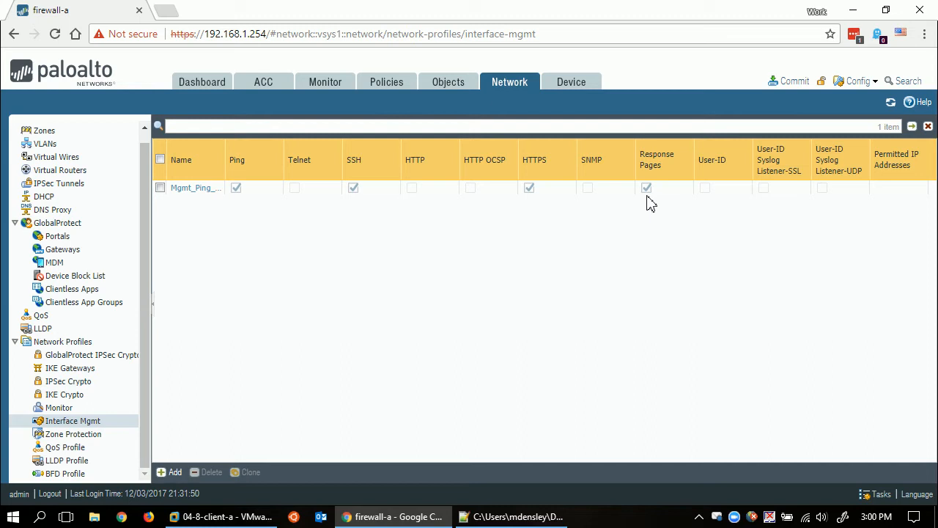
left_click(448, 82)
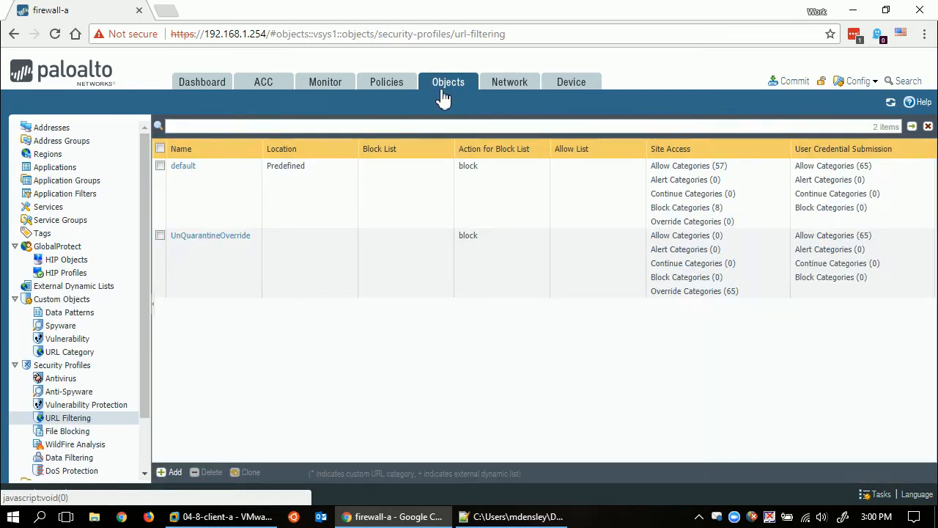
Under Objects > Log Forwarding, add a new profile and start naming it LFP-UnQuarantine
scroll("down", 3)
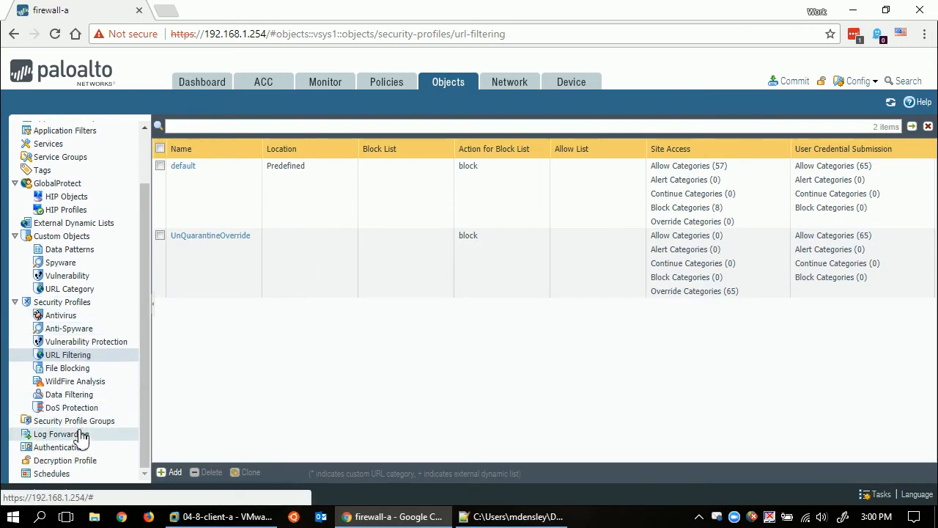
left_click(60, 434)
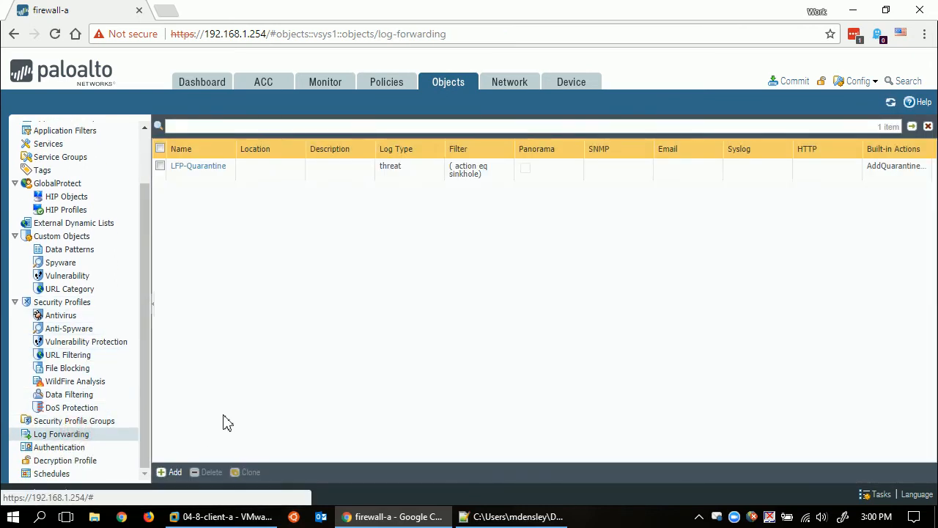
mouse_move(175, 472)
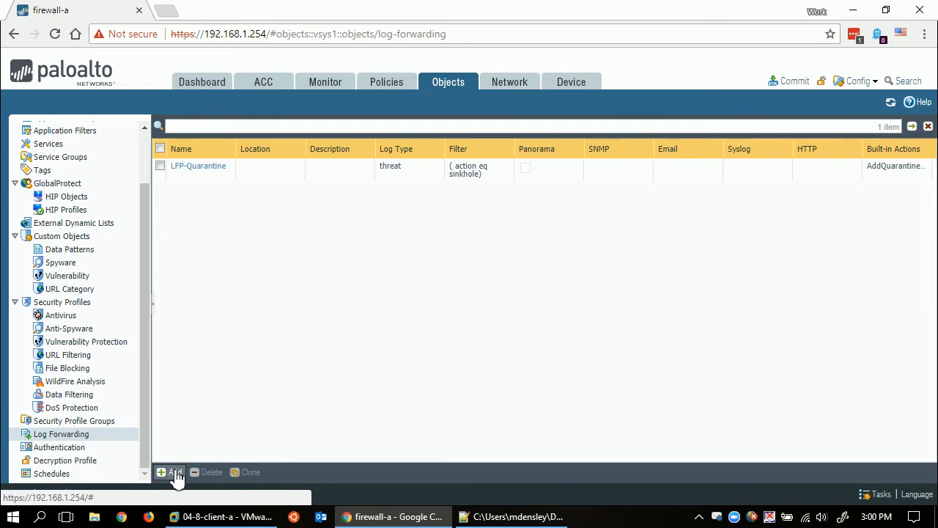
left_click(170, 472)
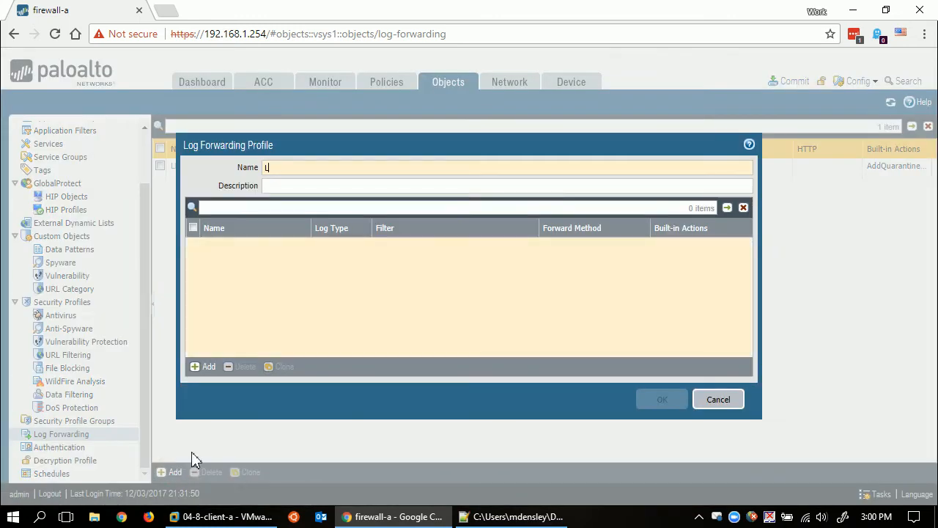
type("FP-Un")
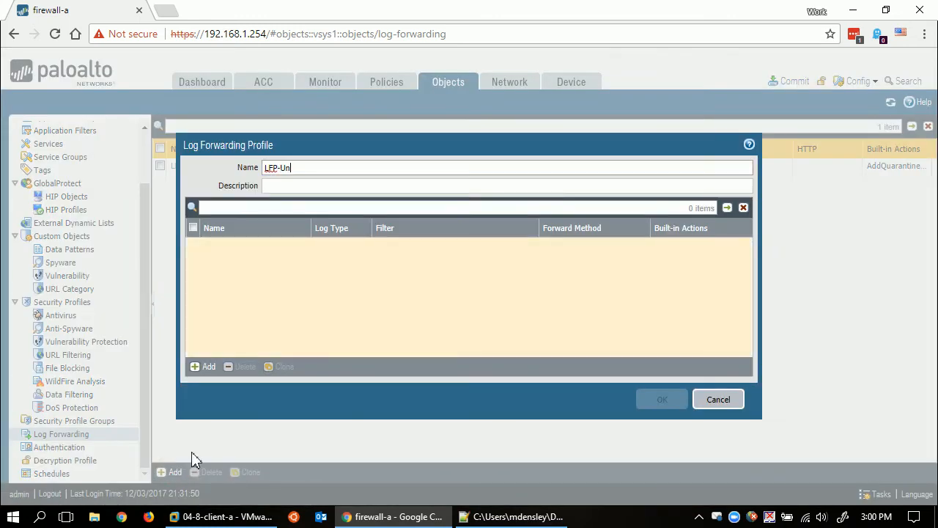
Finish the profile name and add a match list named Unquarantine
type("Quarantine")
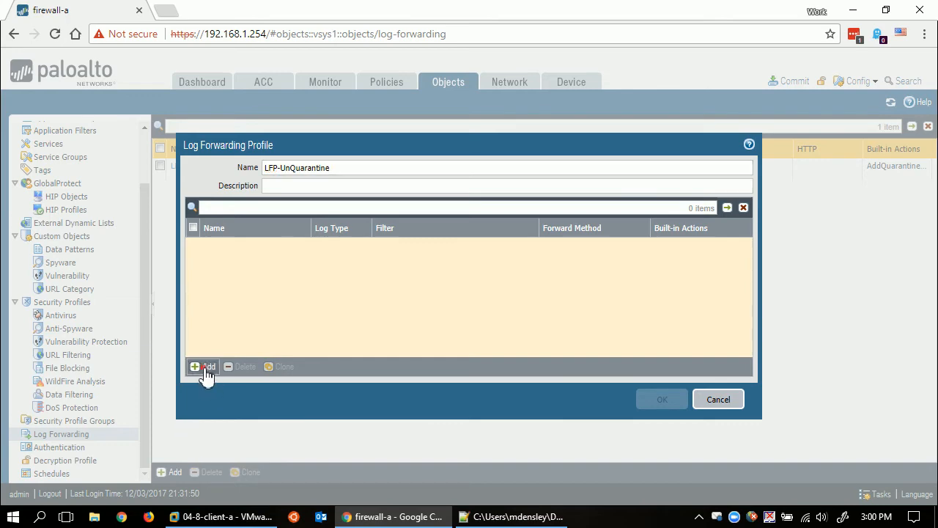
left_click(204, 367)
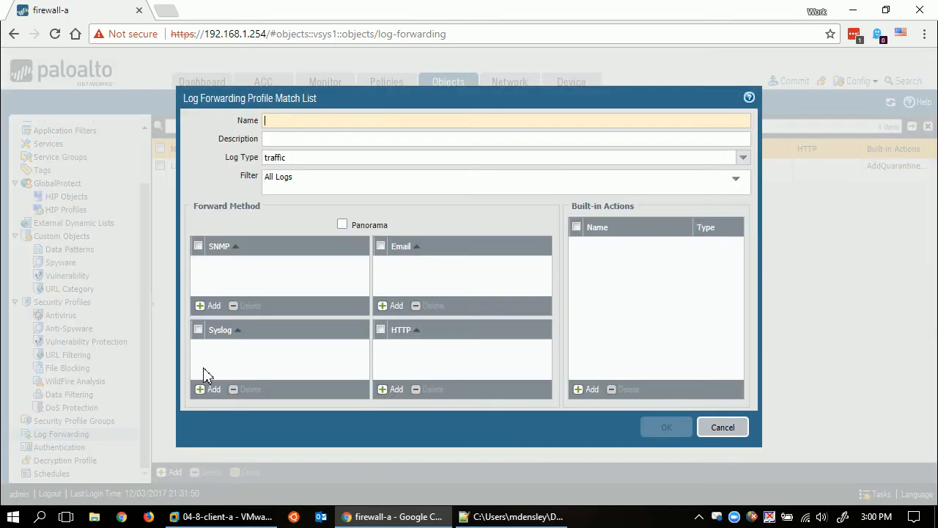
type("Unqua")
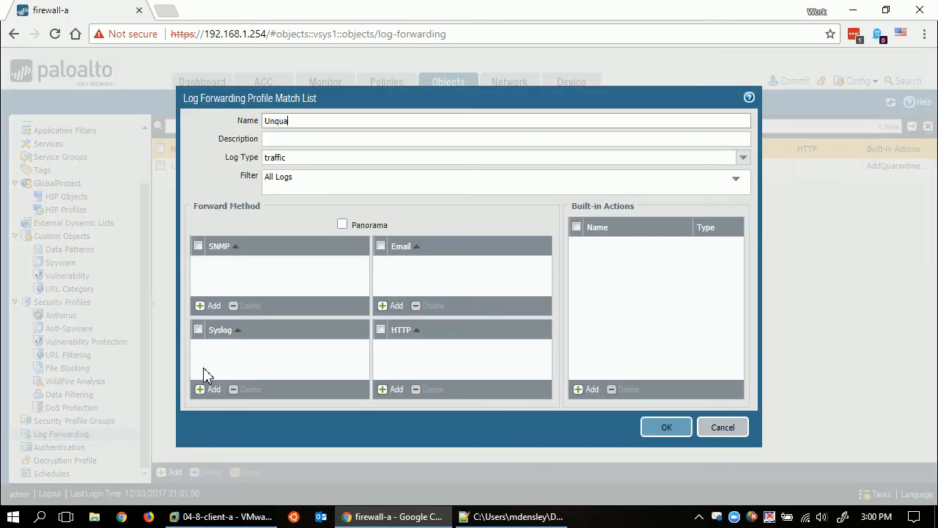
type("rantine")
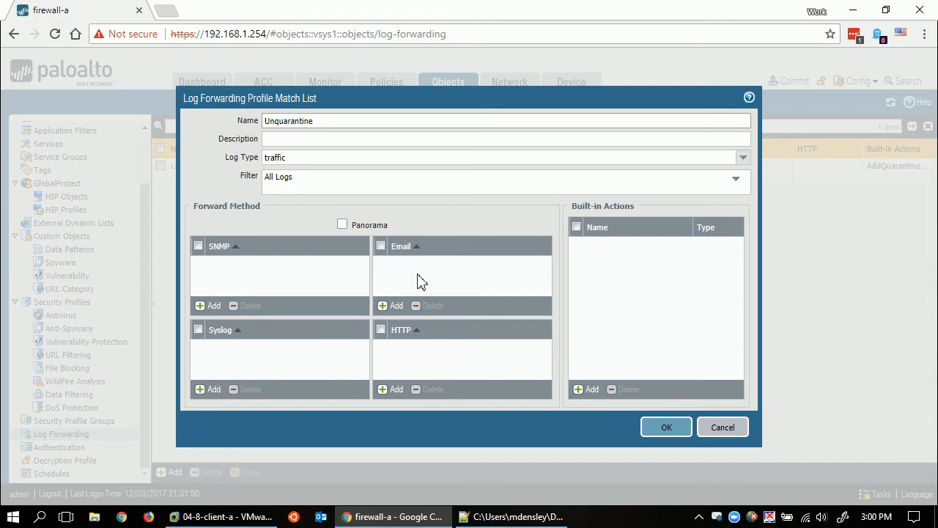
Set the match list log type to url with filter ( action eq override )
left_click(742, 157)
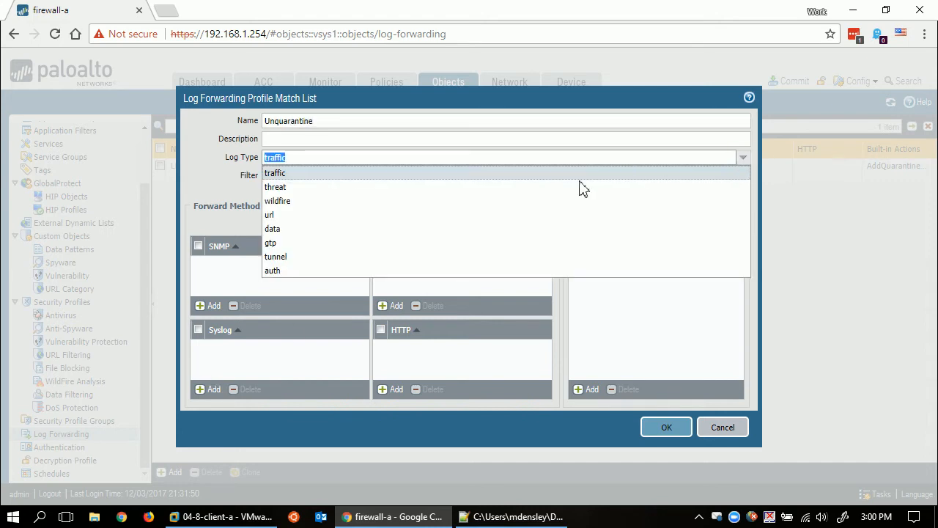
left_click(268, 214)
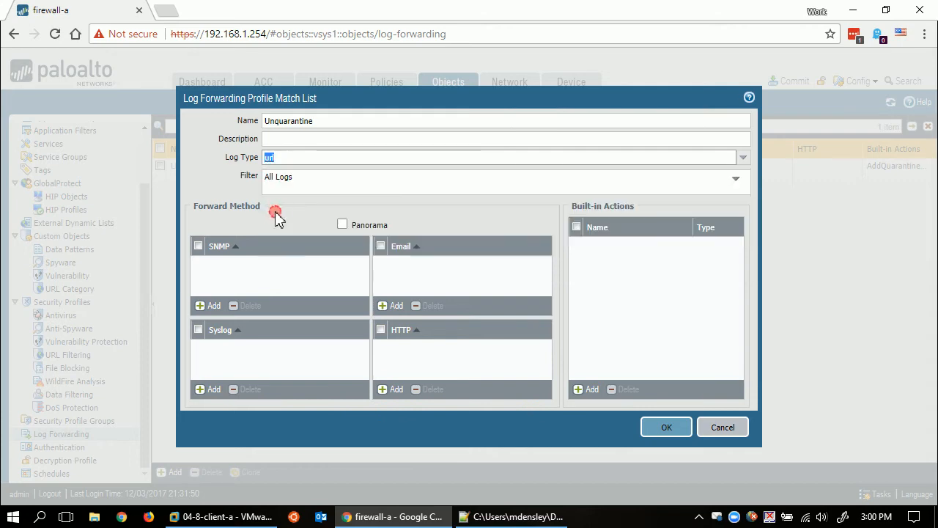
type("url")
left_click(505, 181)
type("(")
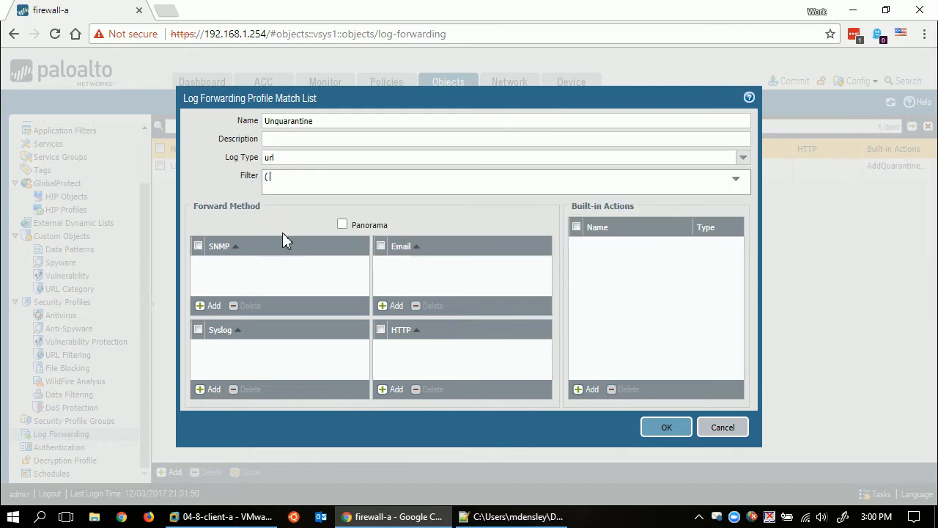
type("action")
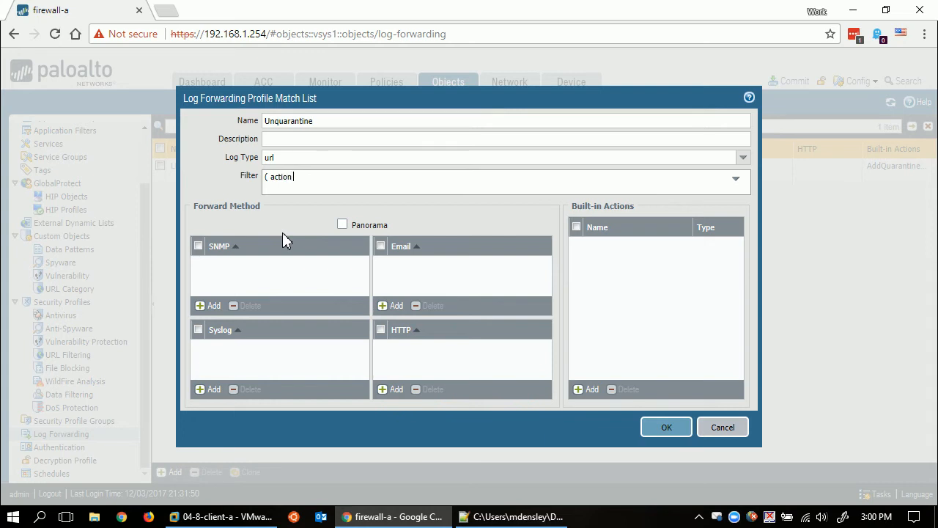
type("eq overr")
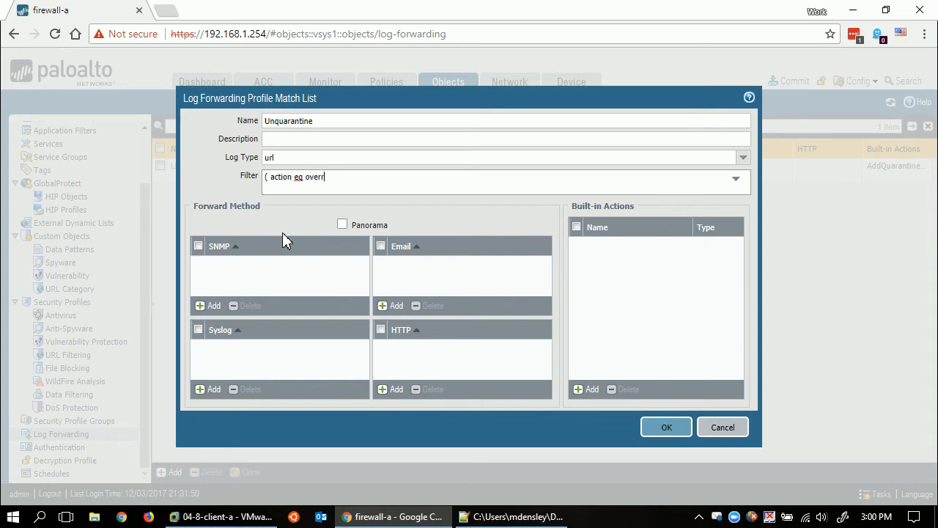
type("ide)")
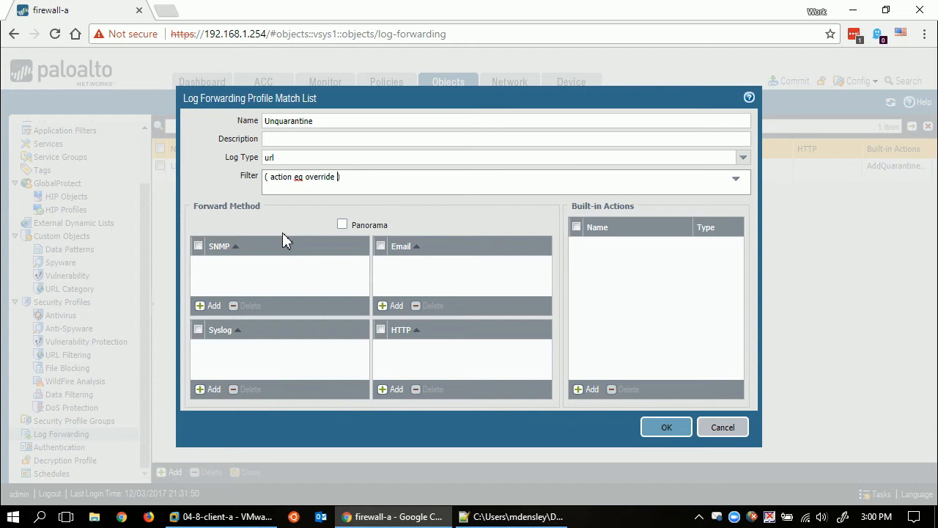
mouse_move(431, 214)
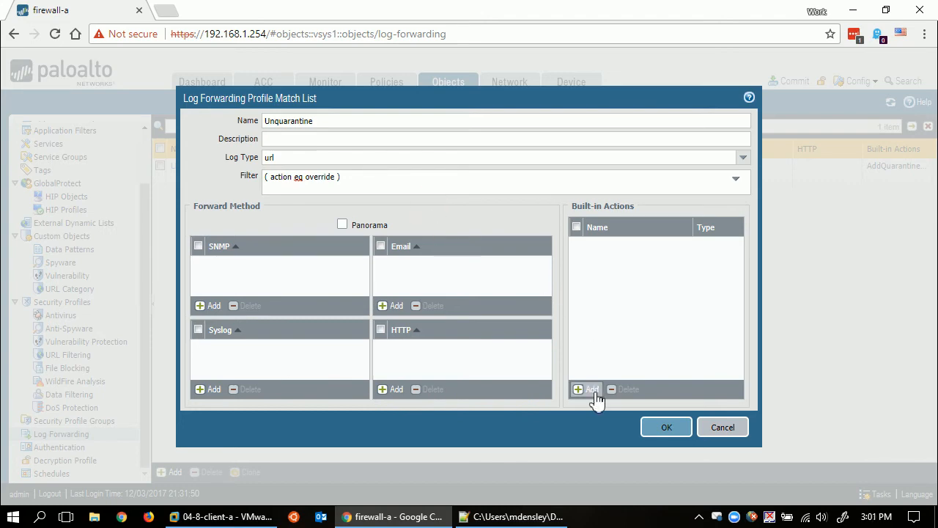
Add a Remove Tag built-in action named UnQuarantine that strips the quarantine tag
left_click(591, 390)
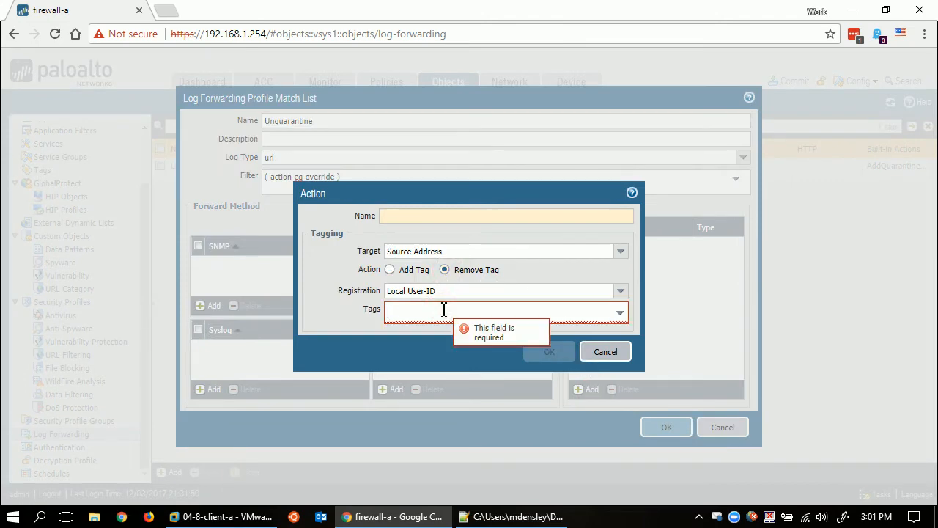
type("quarantine")
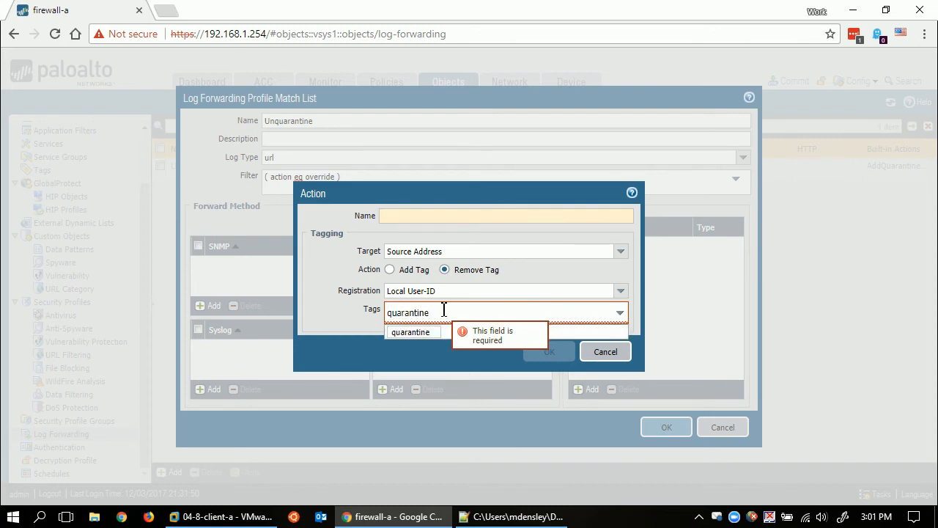
left_click(410, 332)
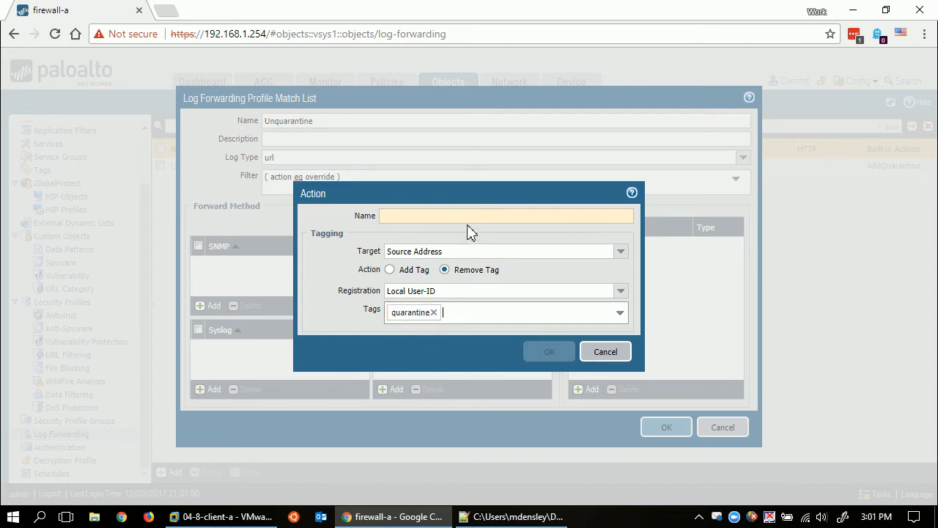
type("UnQuarantine")
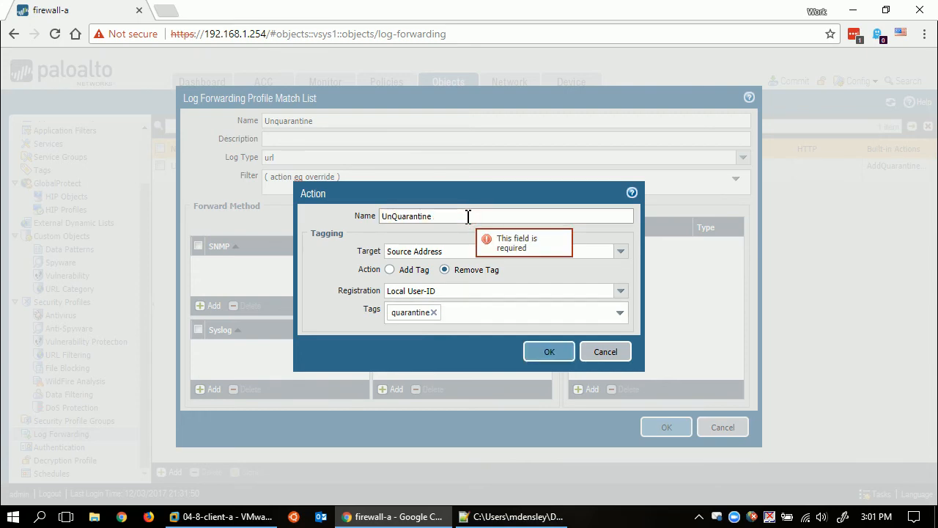
left_click(548, 352)
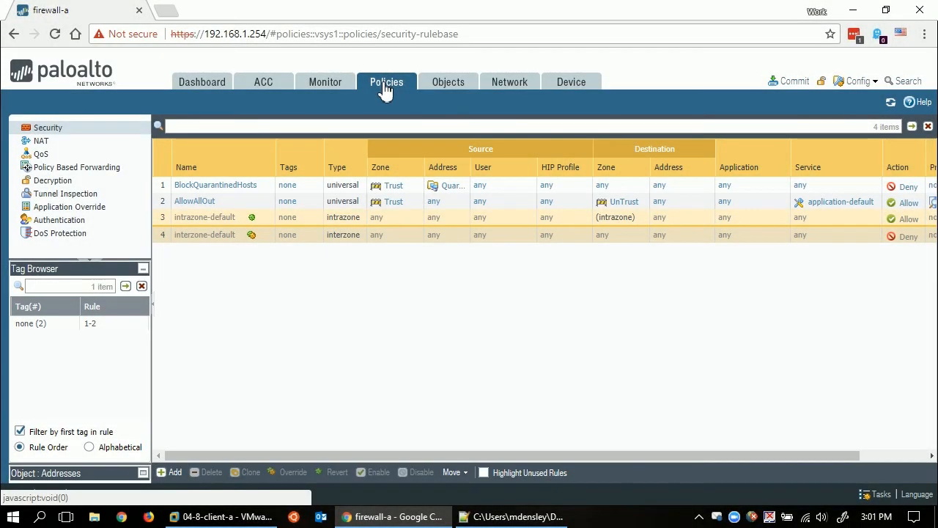
mouse_move(346, 296)
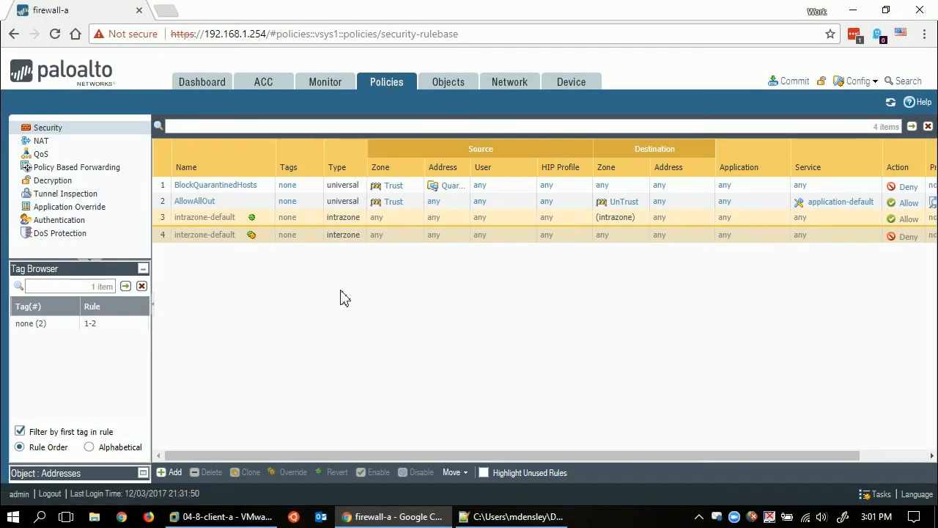
mouse_move(284, 376)
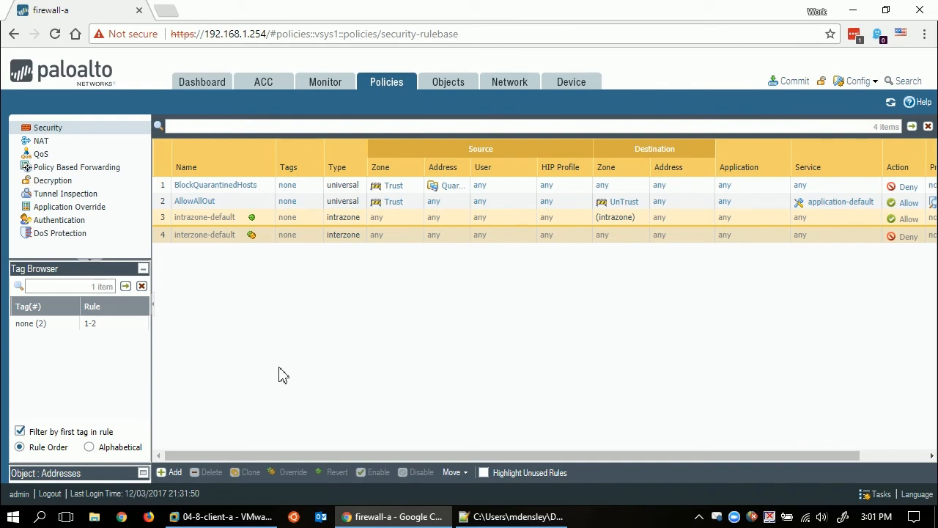
Create rule UnQuarantine with source zone Trust and source address QuarantinedHosts
left_click(174, 472)
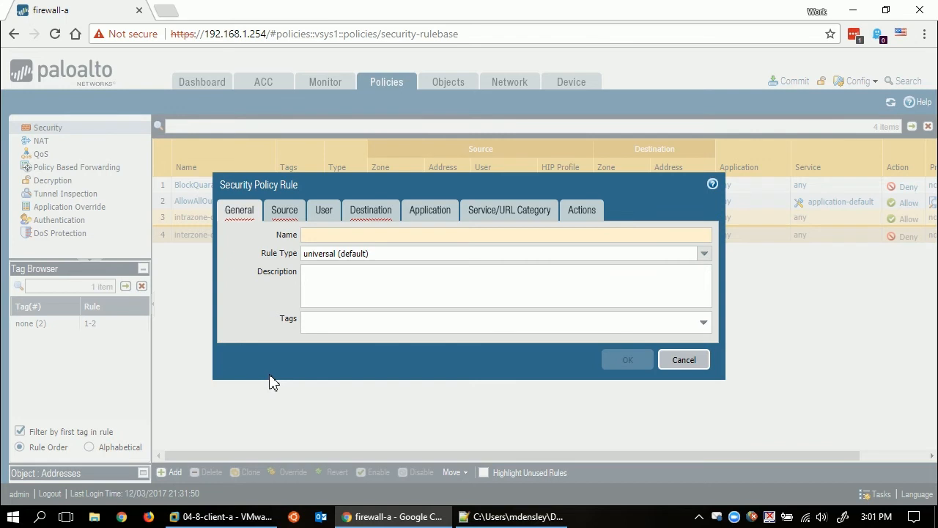
type("UnQuarantine")
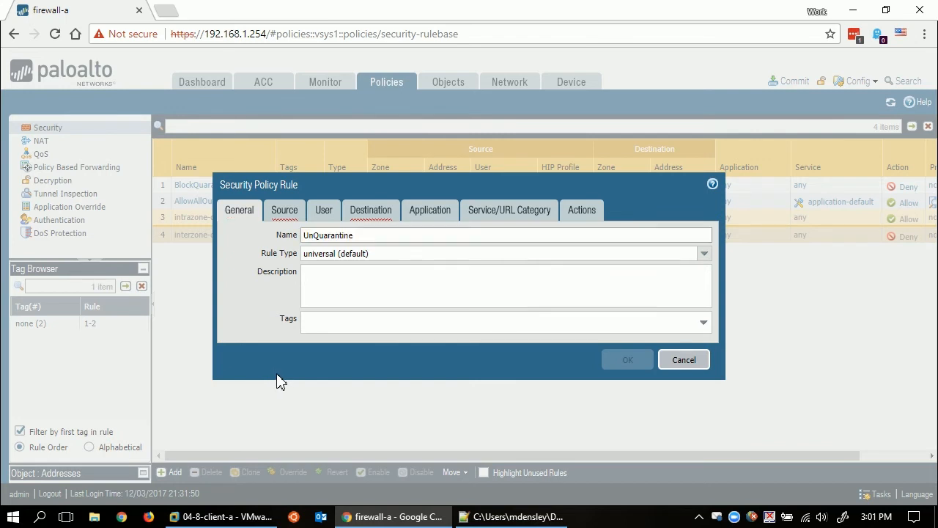
left_click(284, 209)
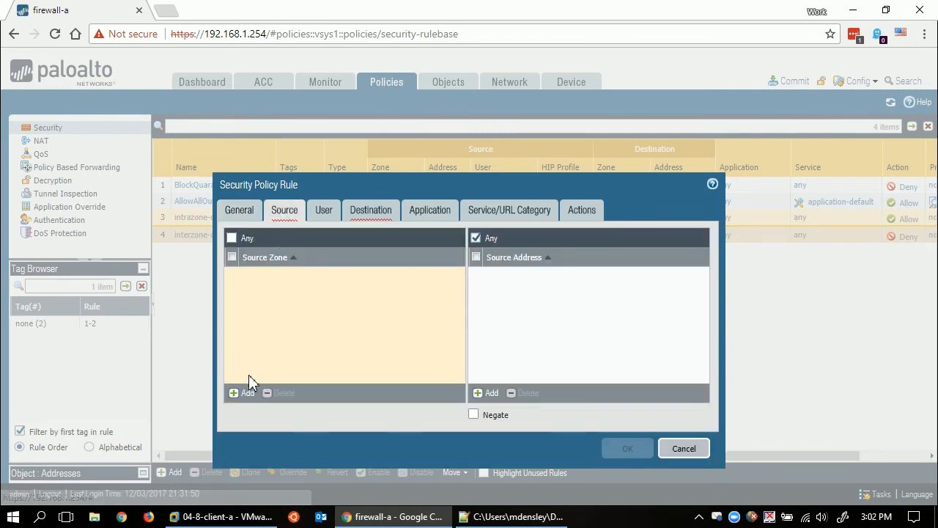
left_click(243, 393)
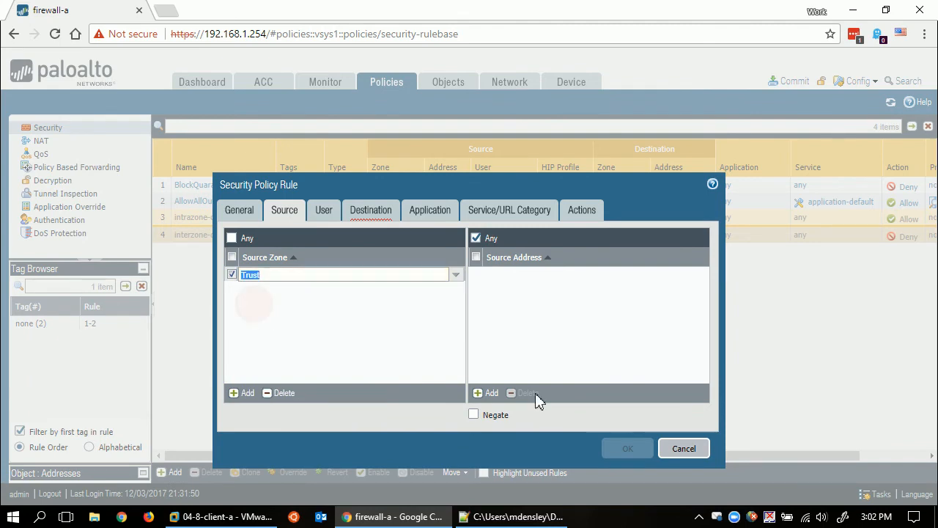
left_click(487, 393)
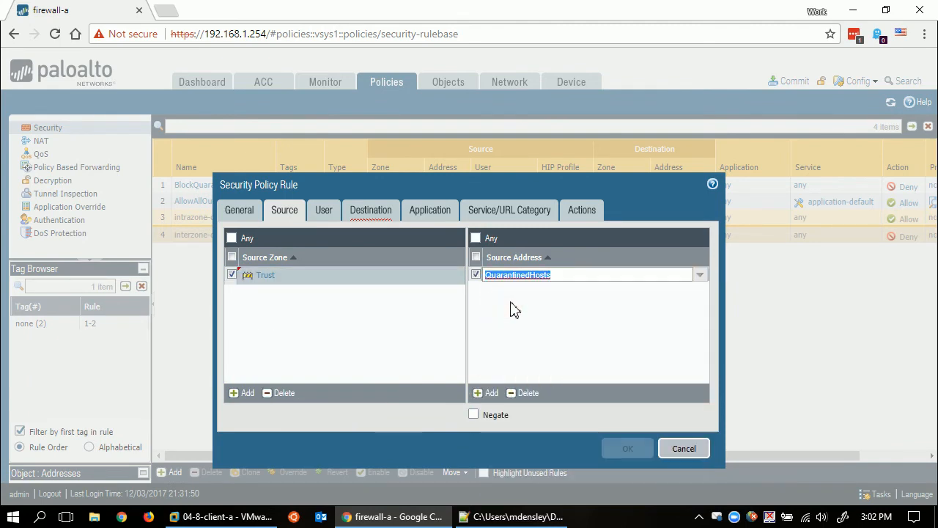
left_click(369, 210)
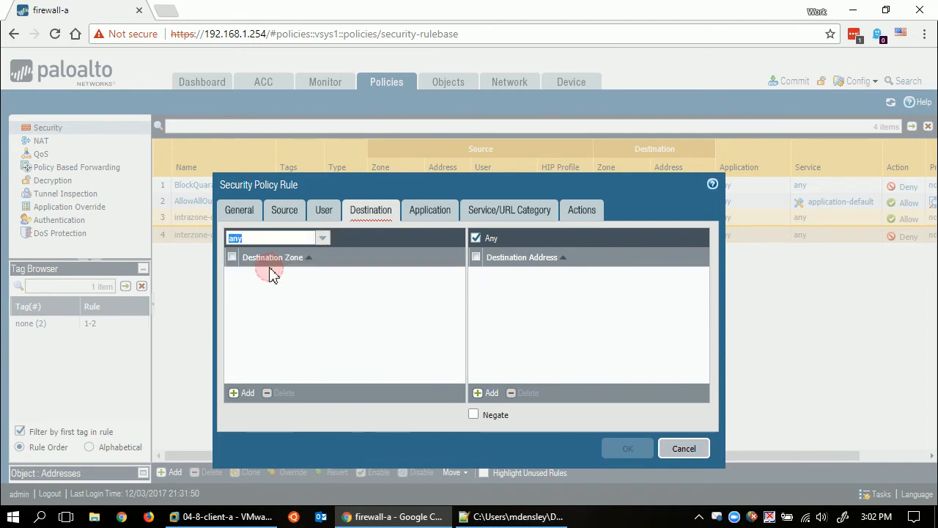
Add web-browsing and ssl as the rule's applications
left_click(430, 210)
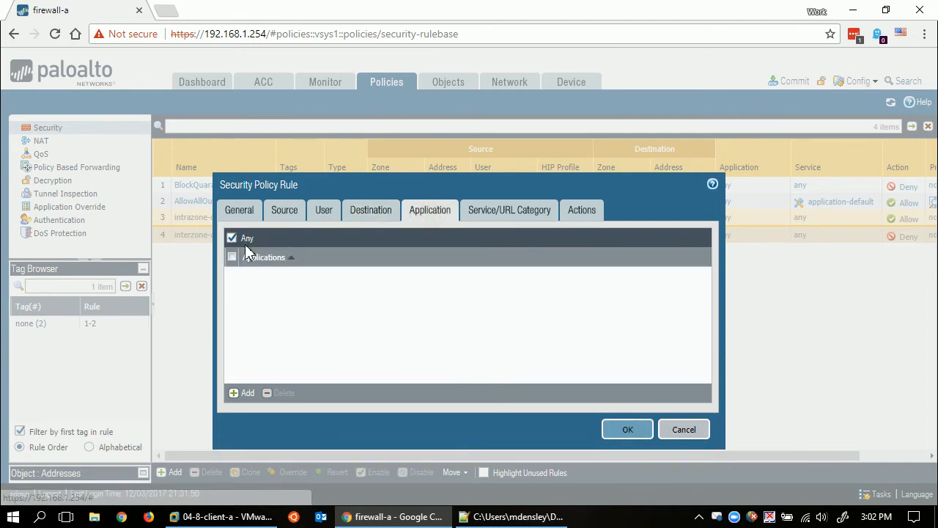
mouse_move(244, 369)
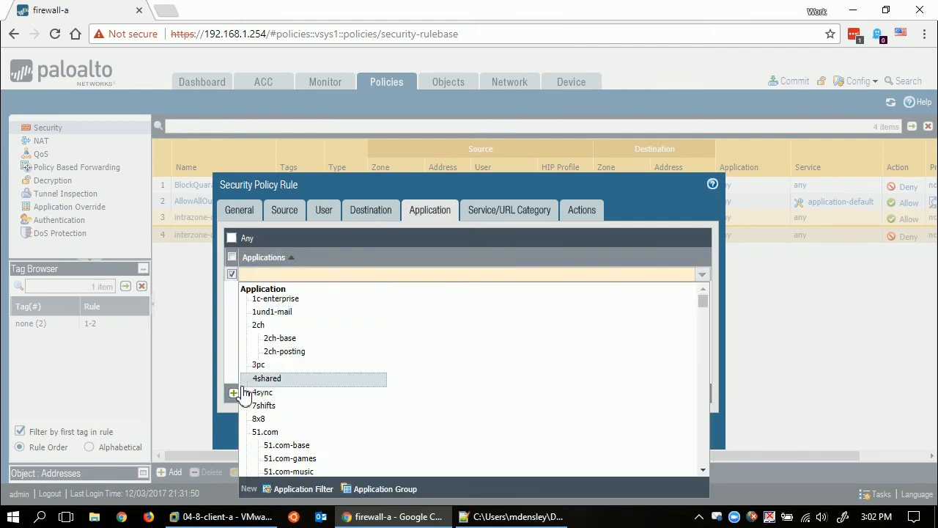
type("web-browsing")
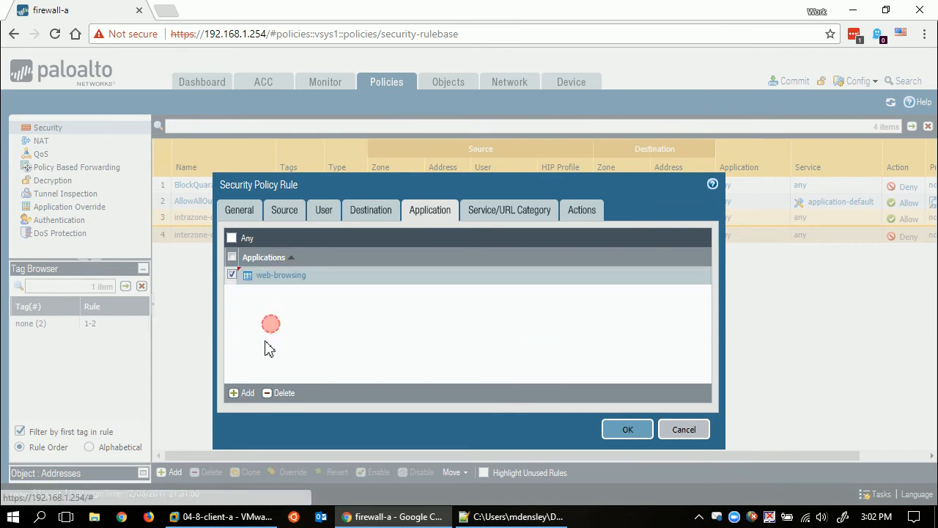
left_click(246, 393)
type("ssl")
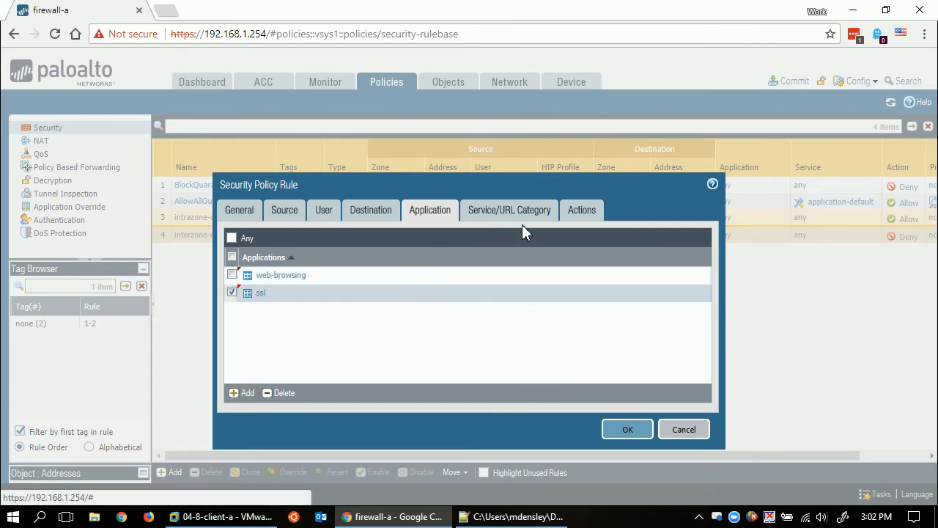
Set the rule's profiles to use the UnQuarantineOverride URL filtering profile
left_click(509, 209)
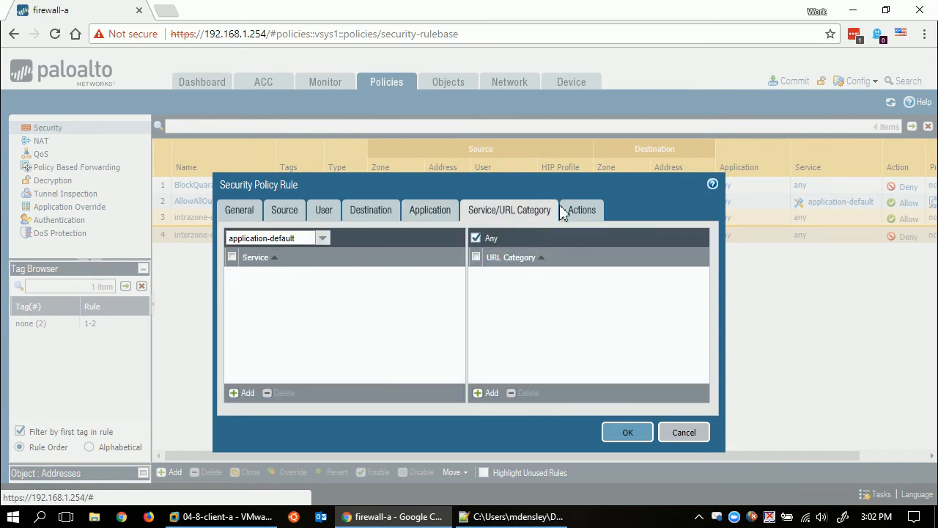
left_click(581, 209)
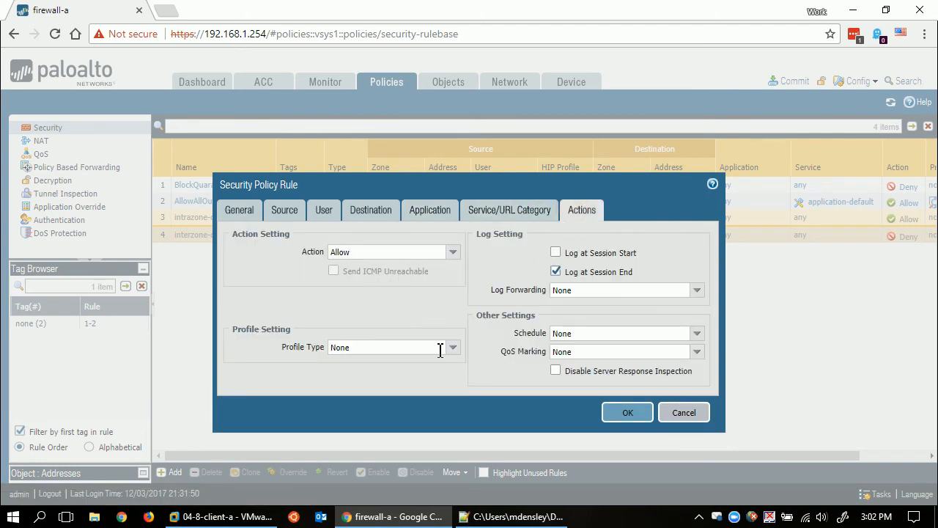
left_click(452, 346)
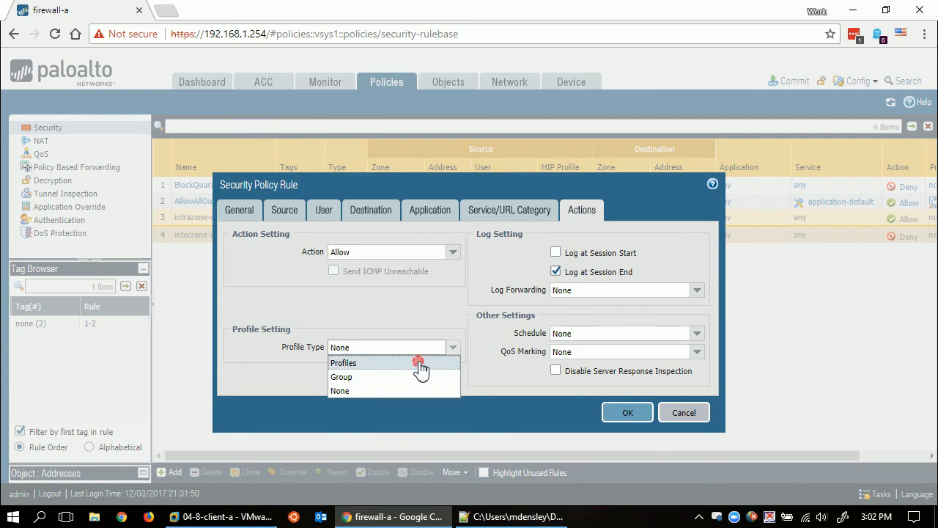
left_click(343, 362)
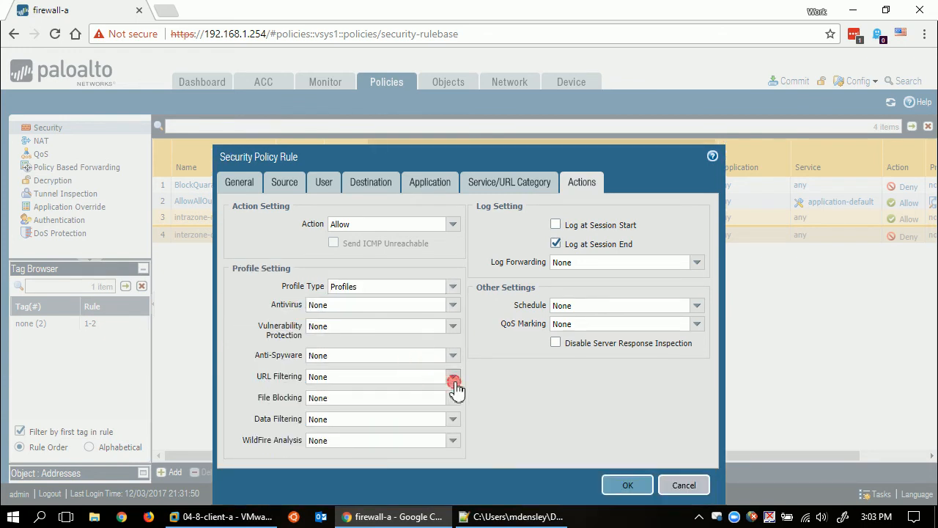
left_click(453, 375)
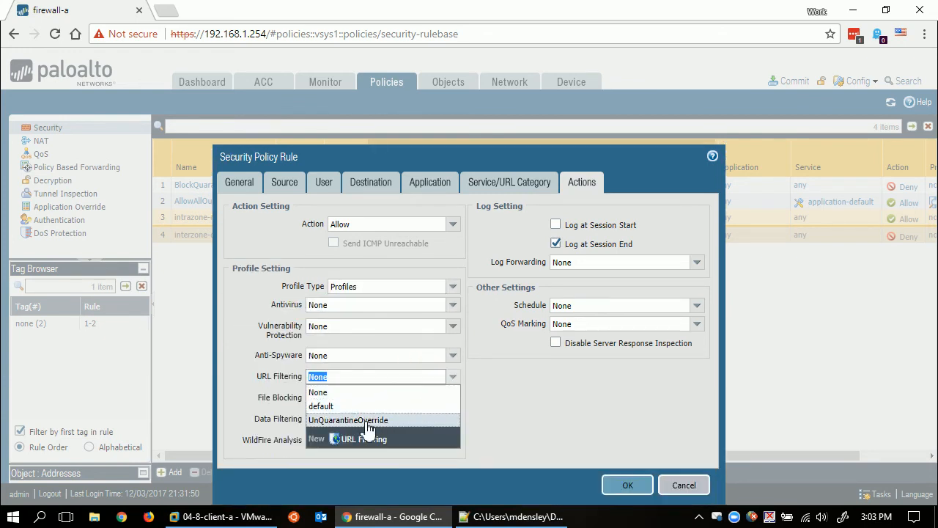
left_click(349, 419)
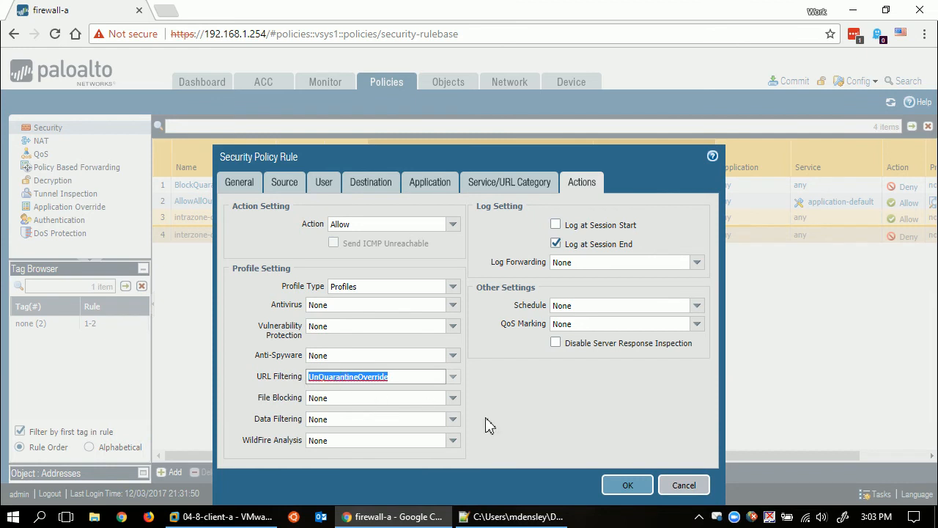
Set log forwarding to LFP-UnQuarantine and save the UnQuarantine rule
left_click(695, 261)
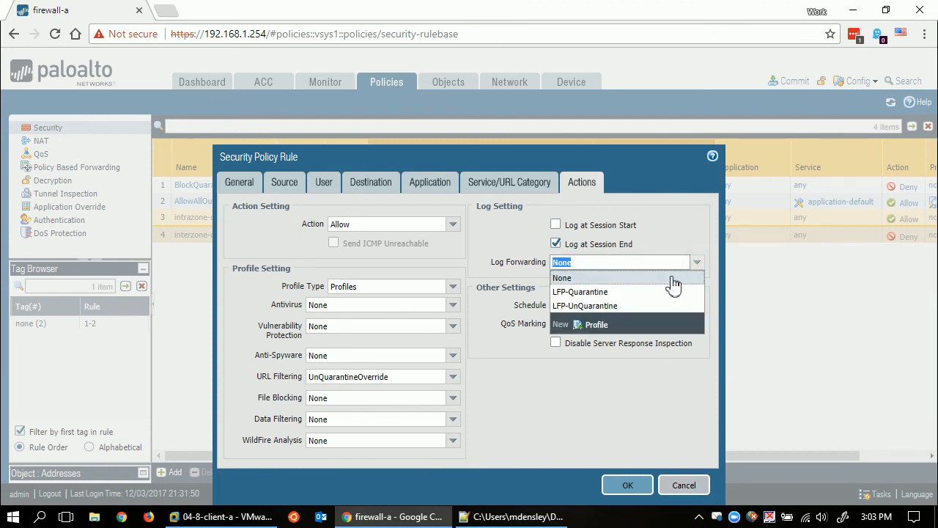
mouse_move(604, 307)
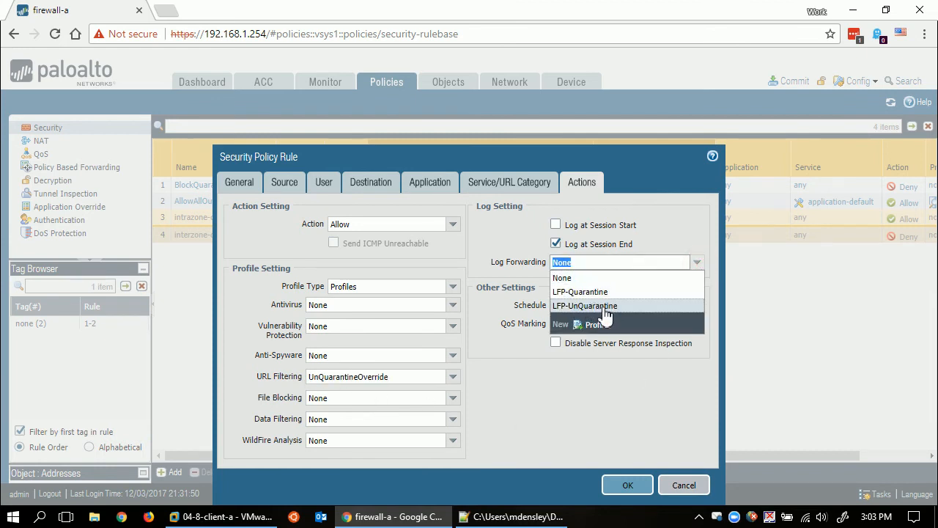
left_click(584, 306)
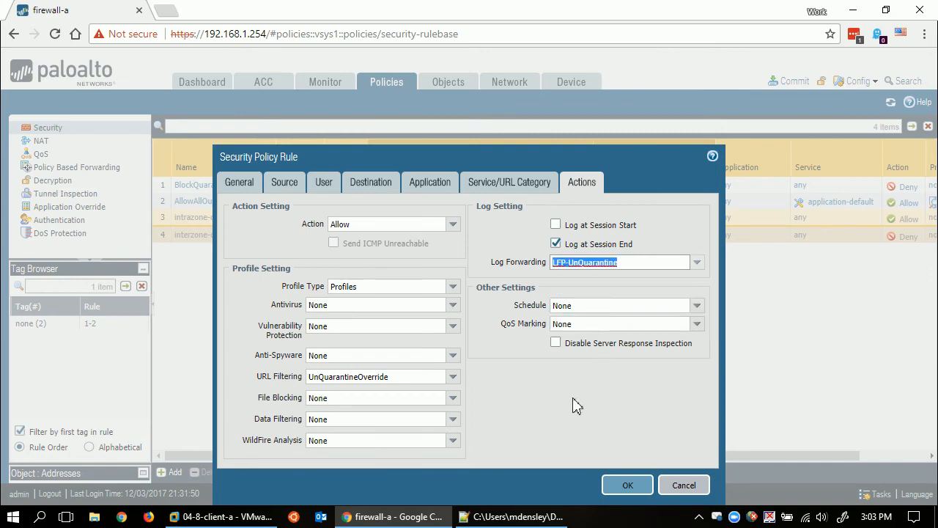
left_click(627, 484)
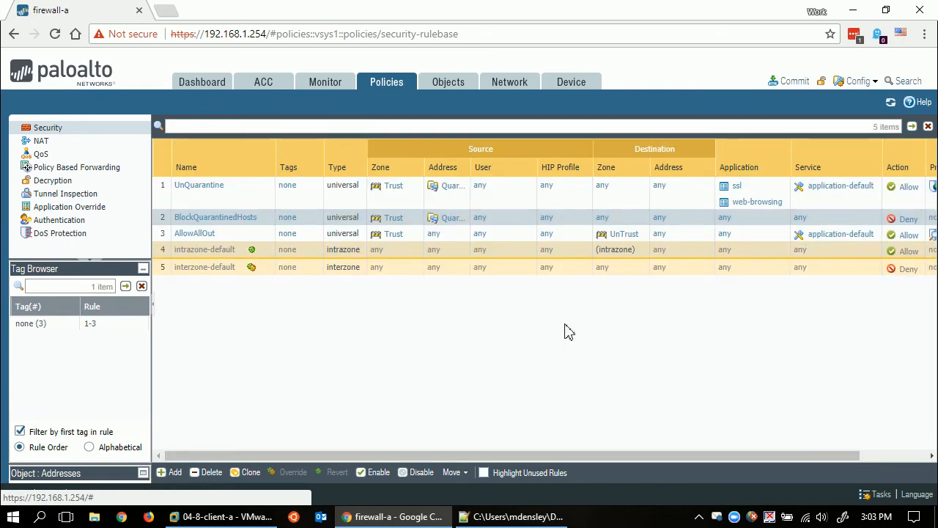
Commit the configuration so the UnQuarantine rule takes effect, then dismiss the status report
left_click(793, 81)
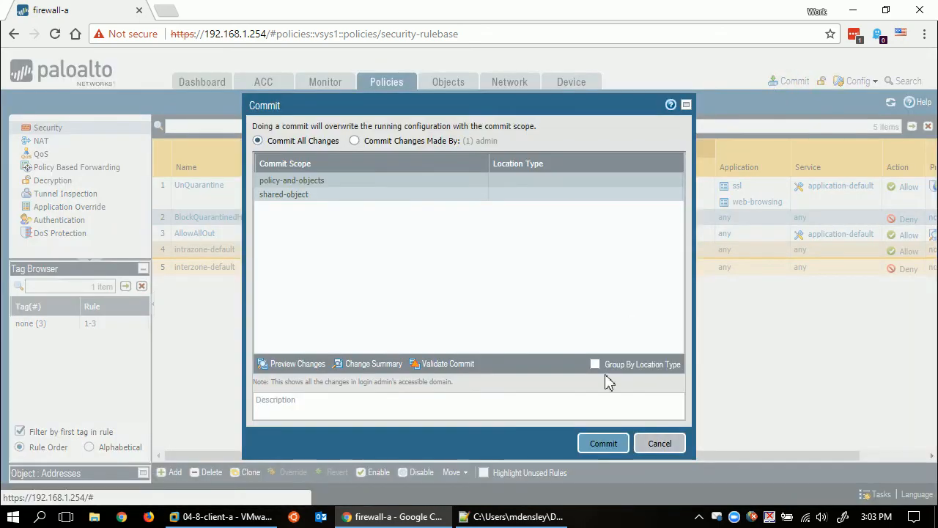
left_click(604, 443)
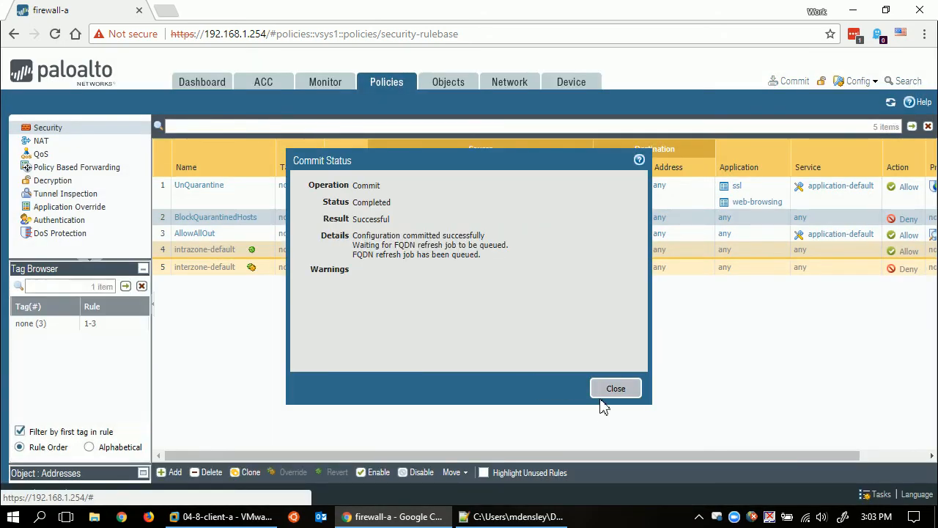
left_click(220, 516)
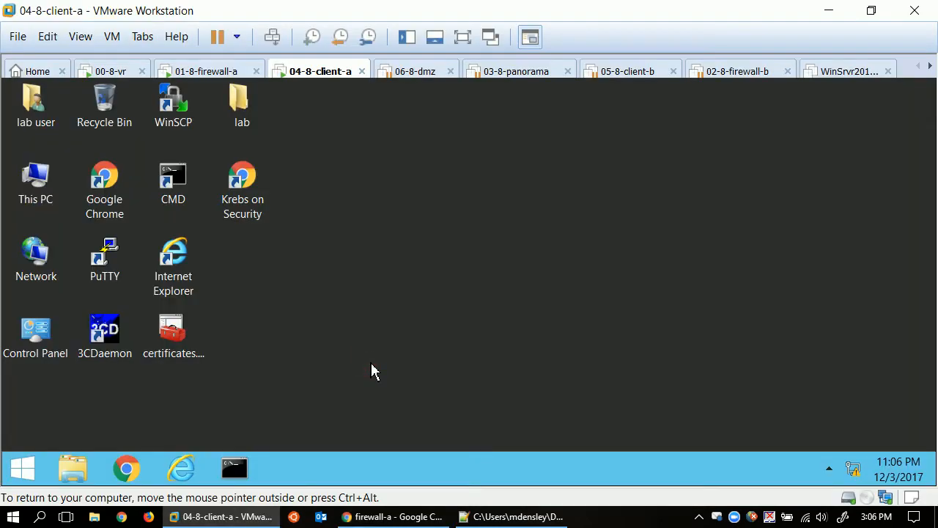
left_click(105, 191)
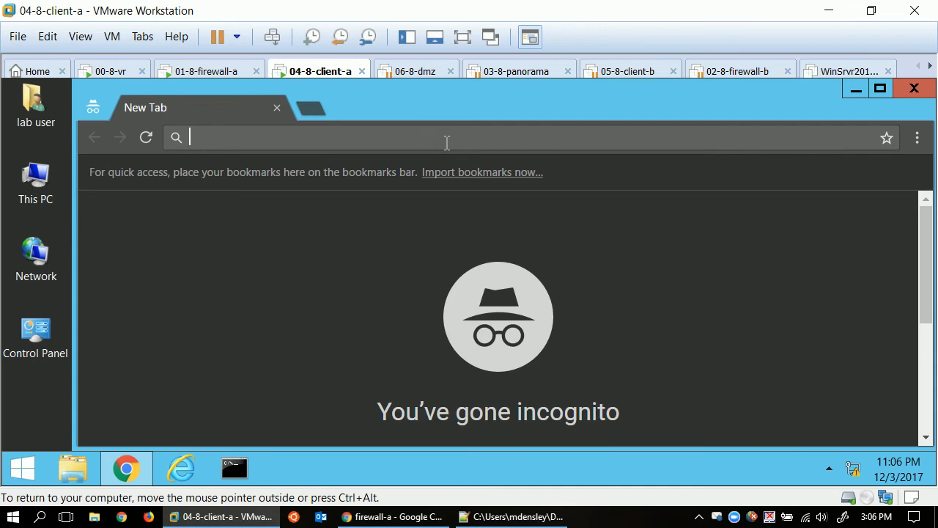
type("www.krebsonsecurity.com")
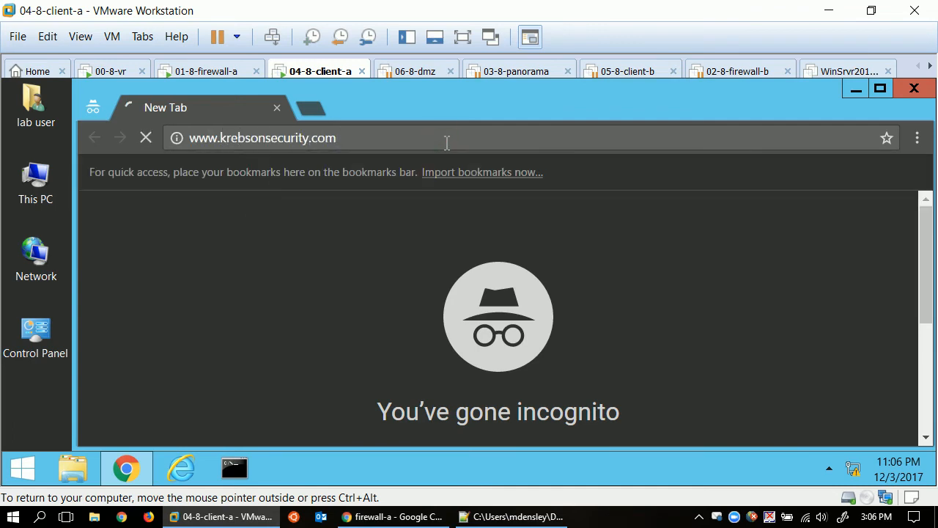
key("Return")
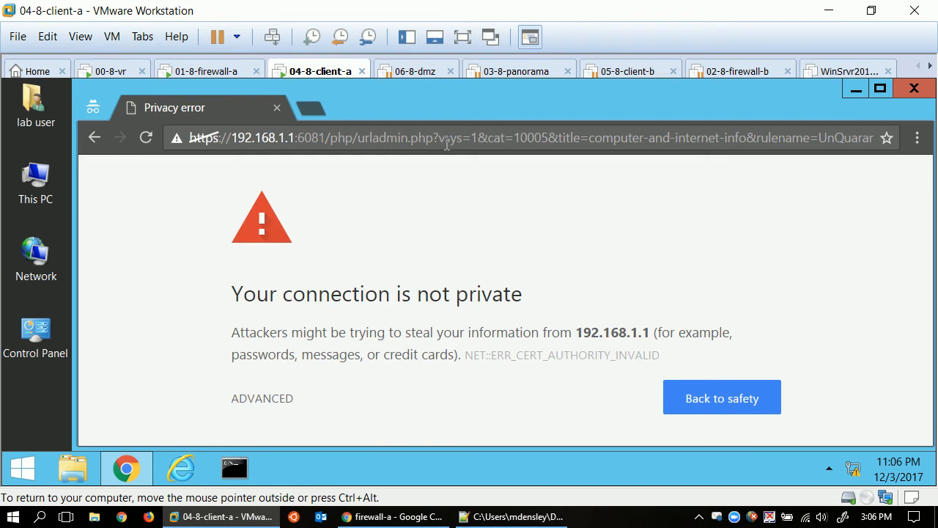
mouse_move(261, 398)
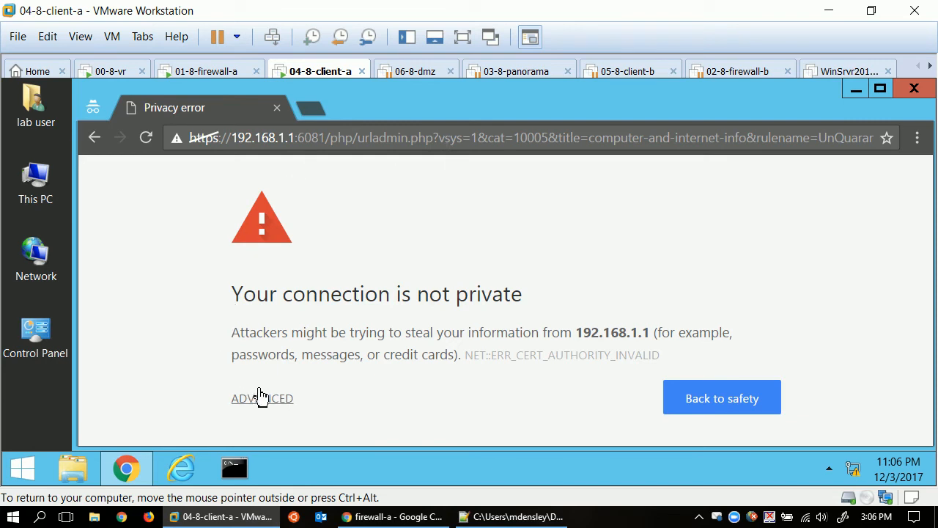
mouse_move(261, 410)
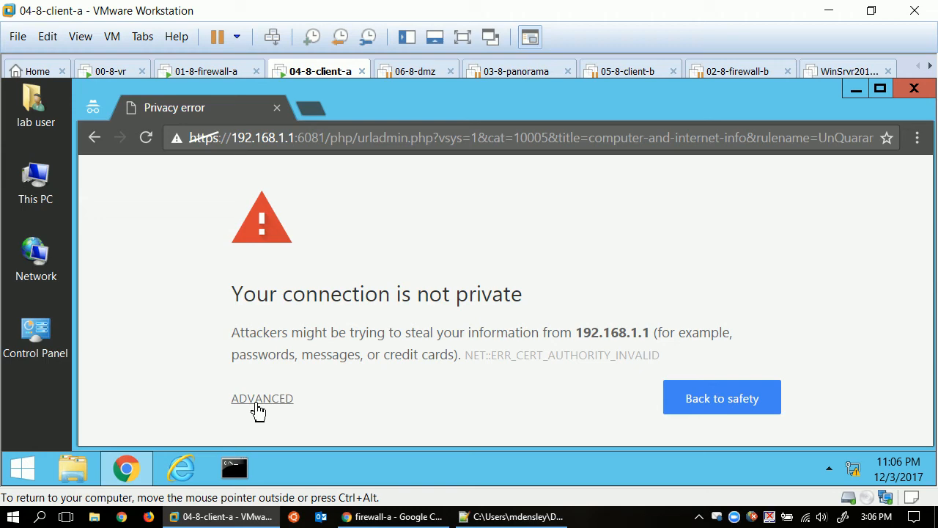
left_click(261, 399)
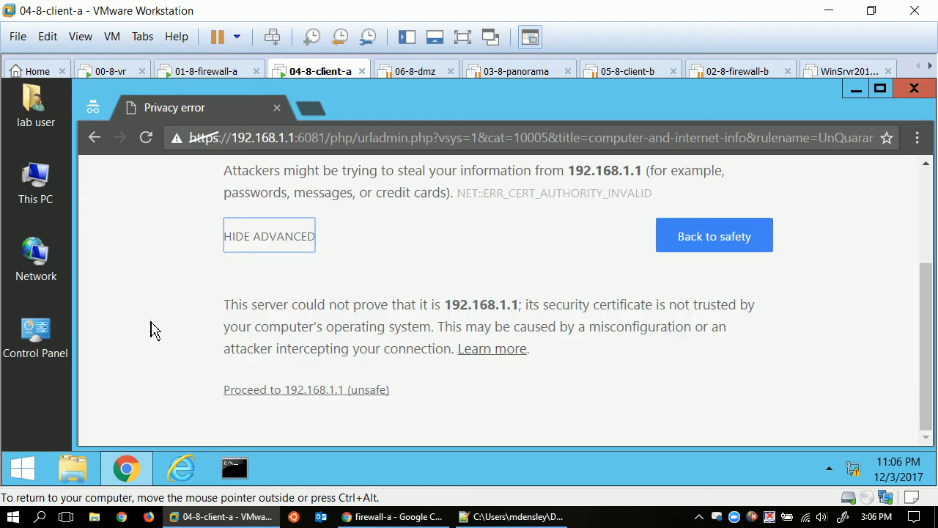
left_click(305, 390)
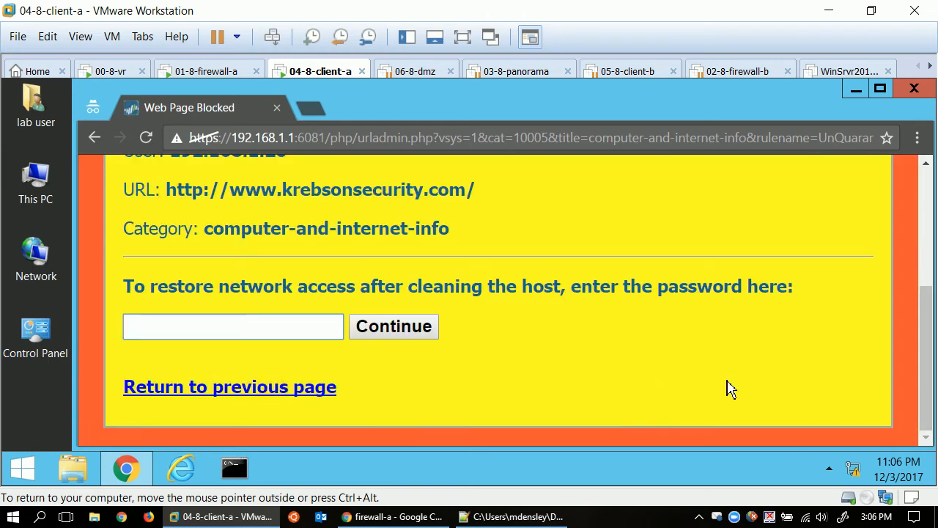
scroll("up", 3)
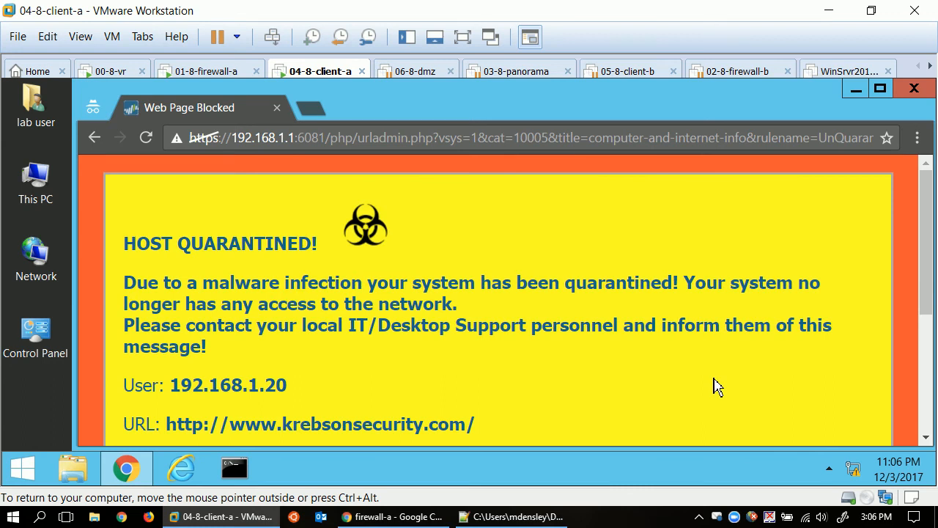
mouse_move(510, 374)
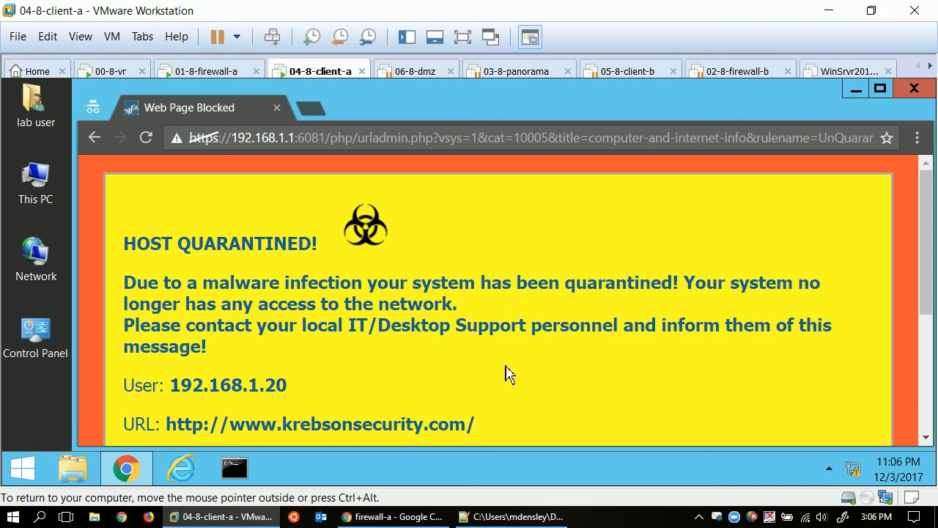
left_click_drag(208, 325, 526, 325)
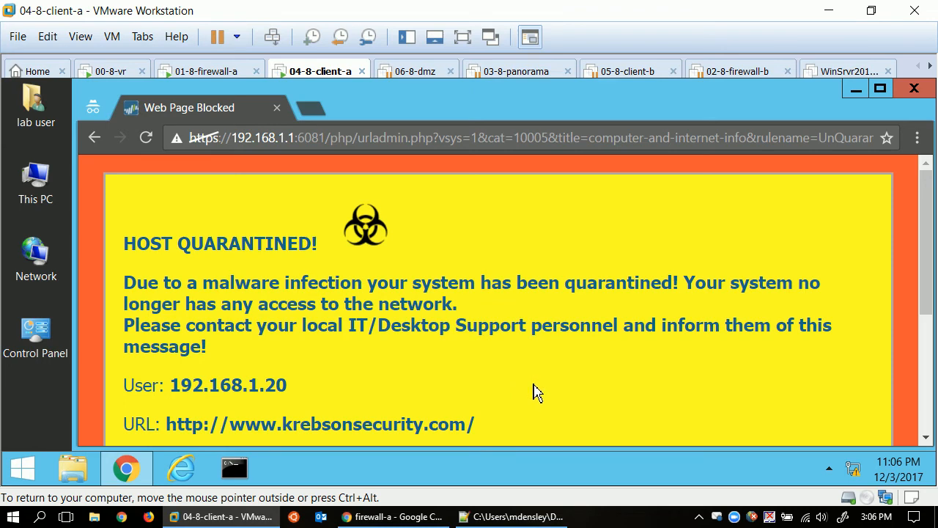
scroll("down", 3)
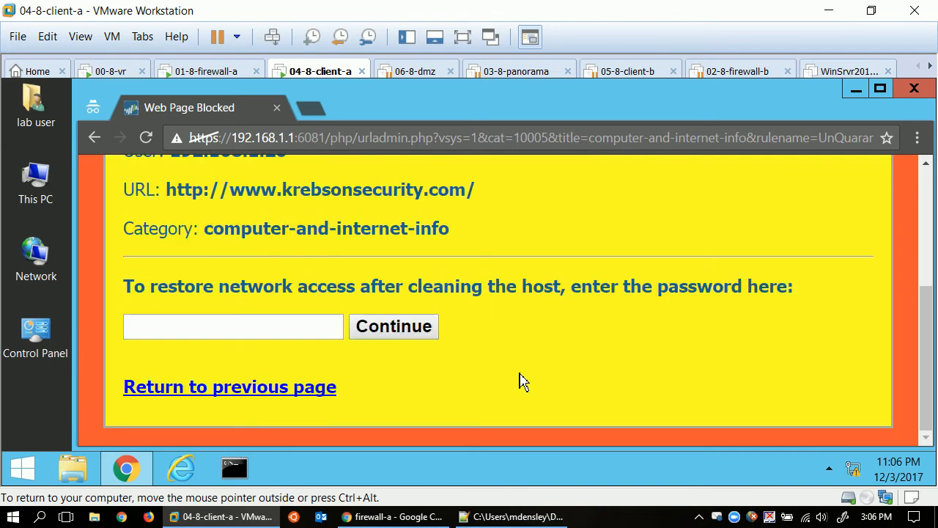
mouse_move(476, 340)
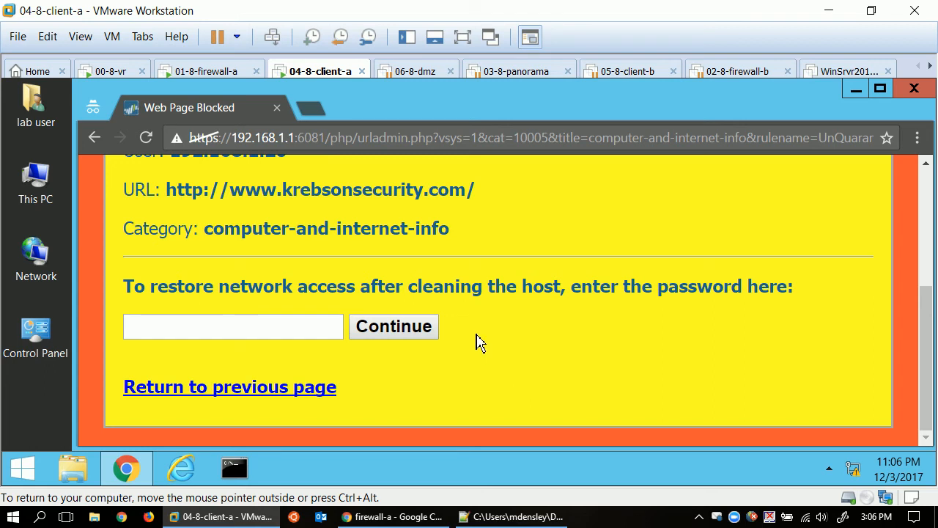
double_click(444, 286)
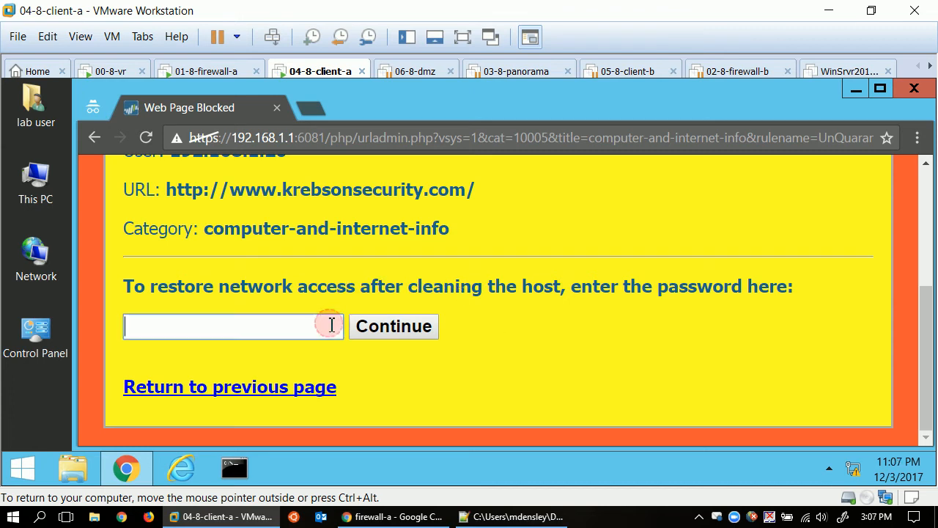
Submit the un-quarantine override password so Krebs on Security loads
type("••")
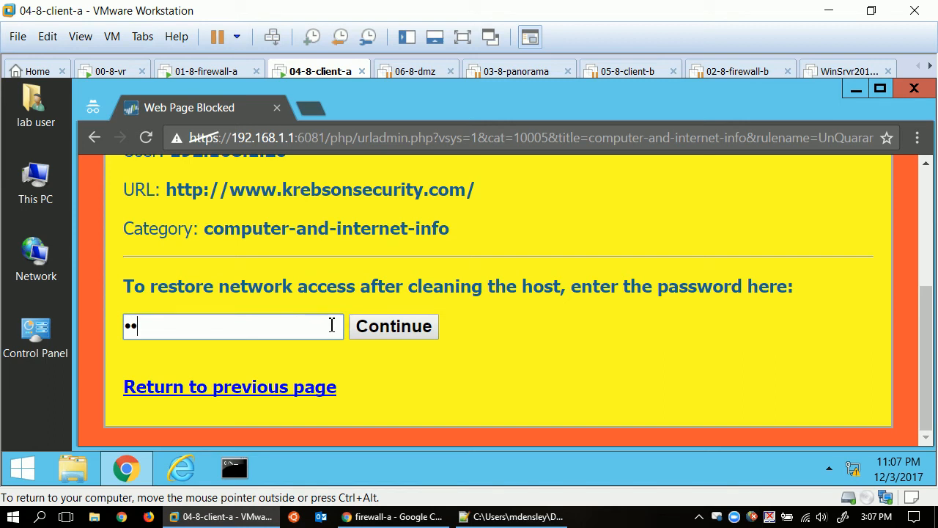
left_click(393, 326)
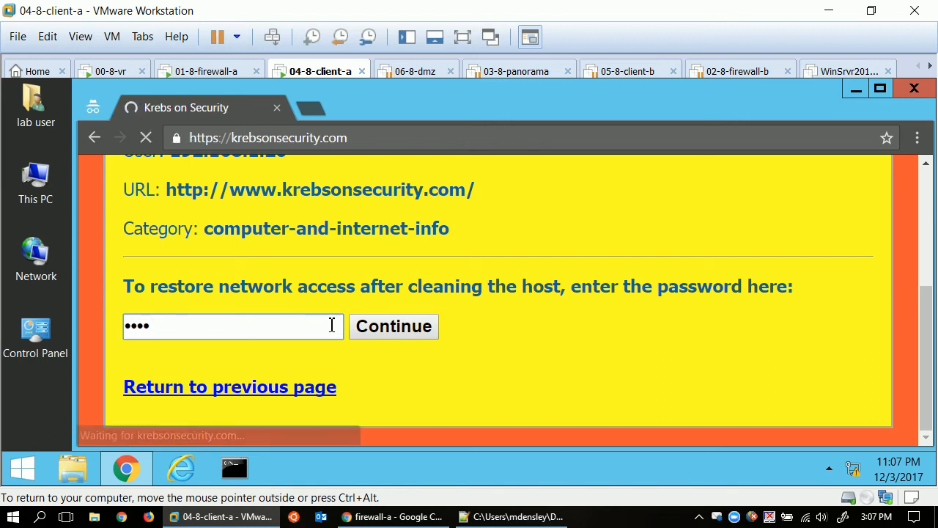
left_click(393, 326)
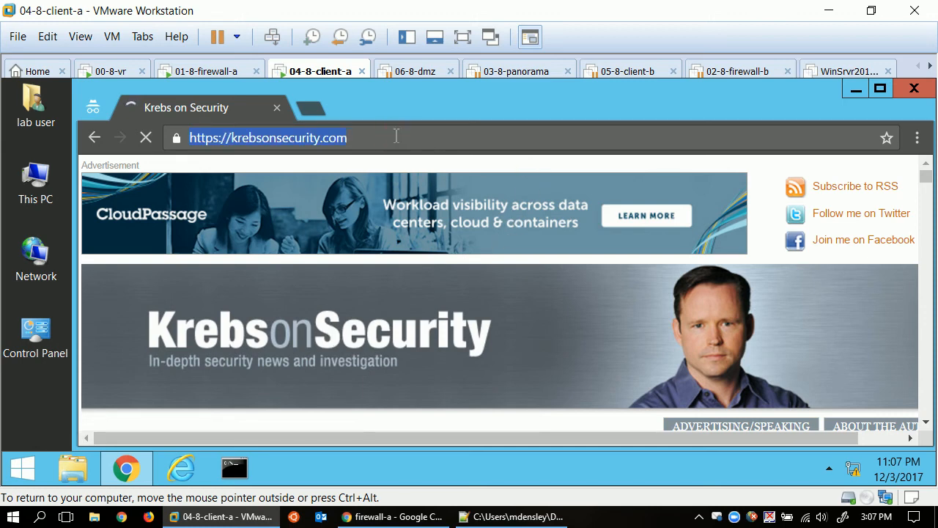
type("www.google.co")
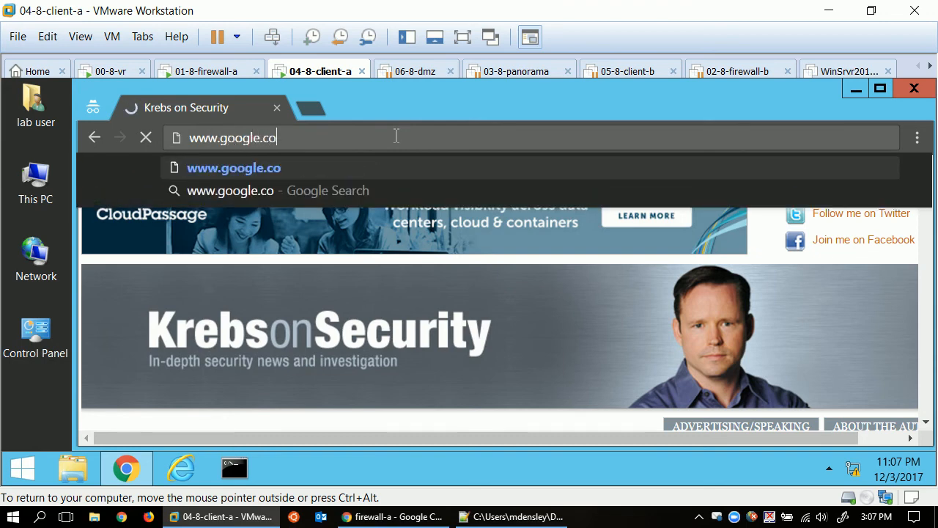
key("Return")
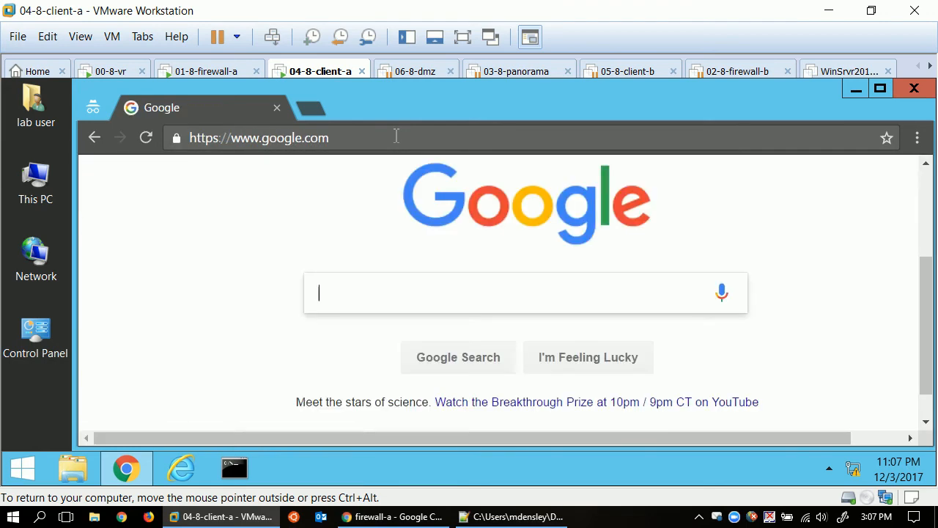